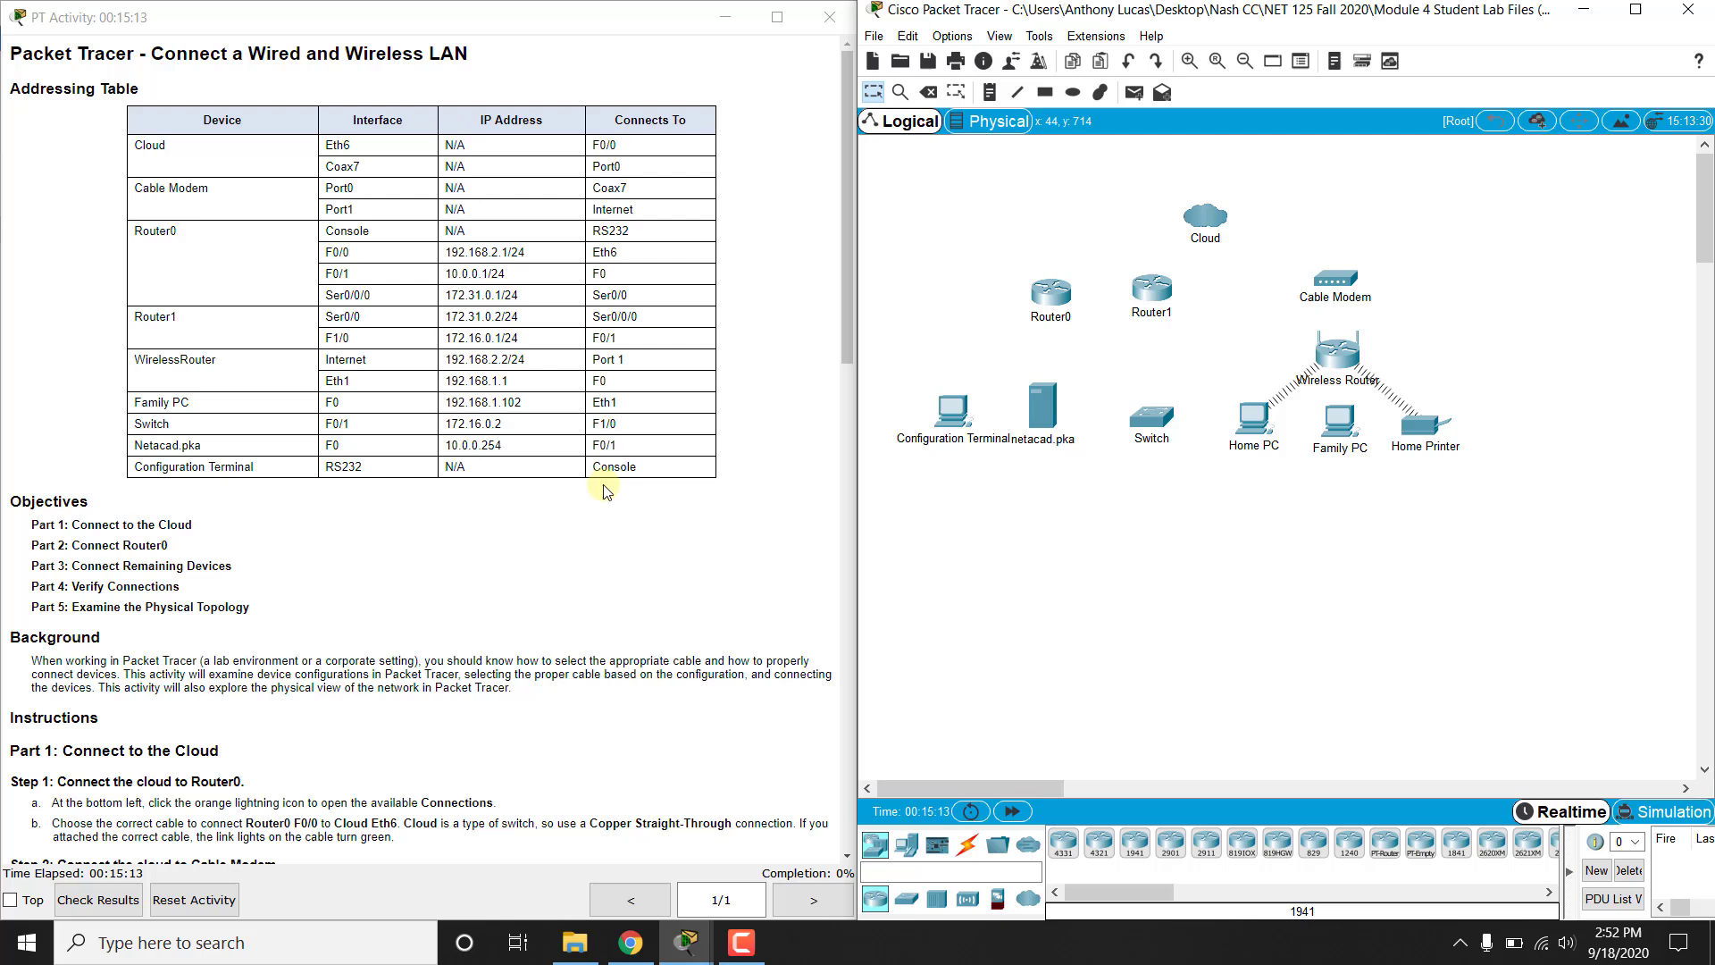
{"action": "mouse_move", "coordinate": [1151, 422]}
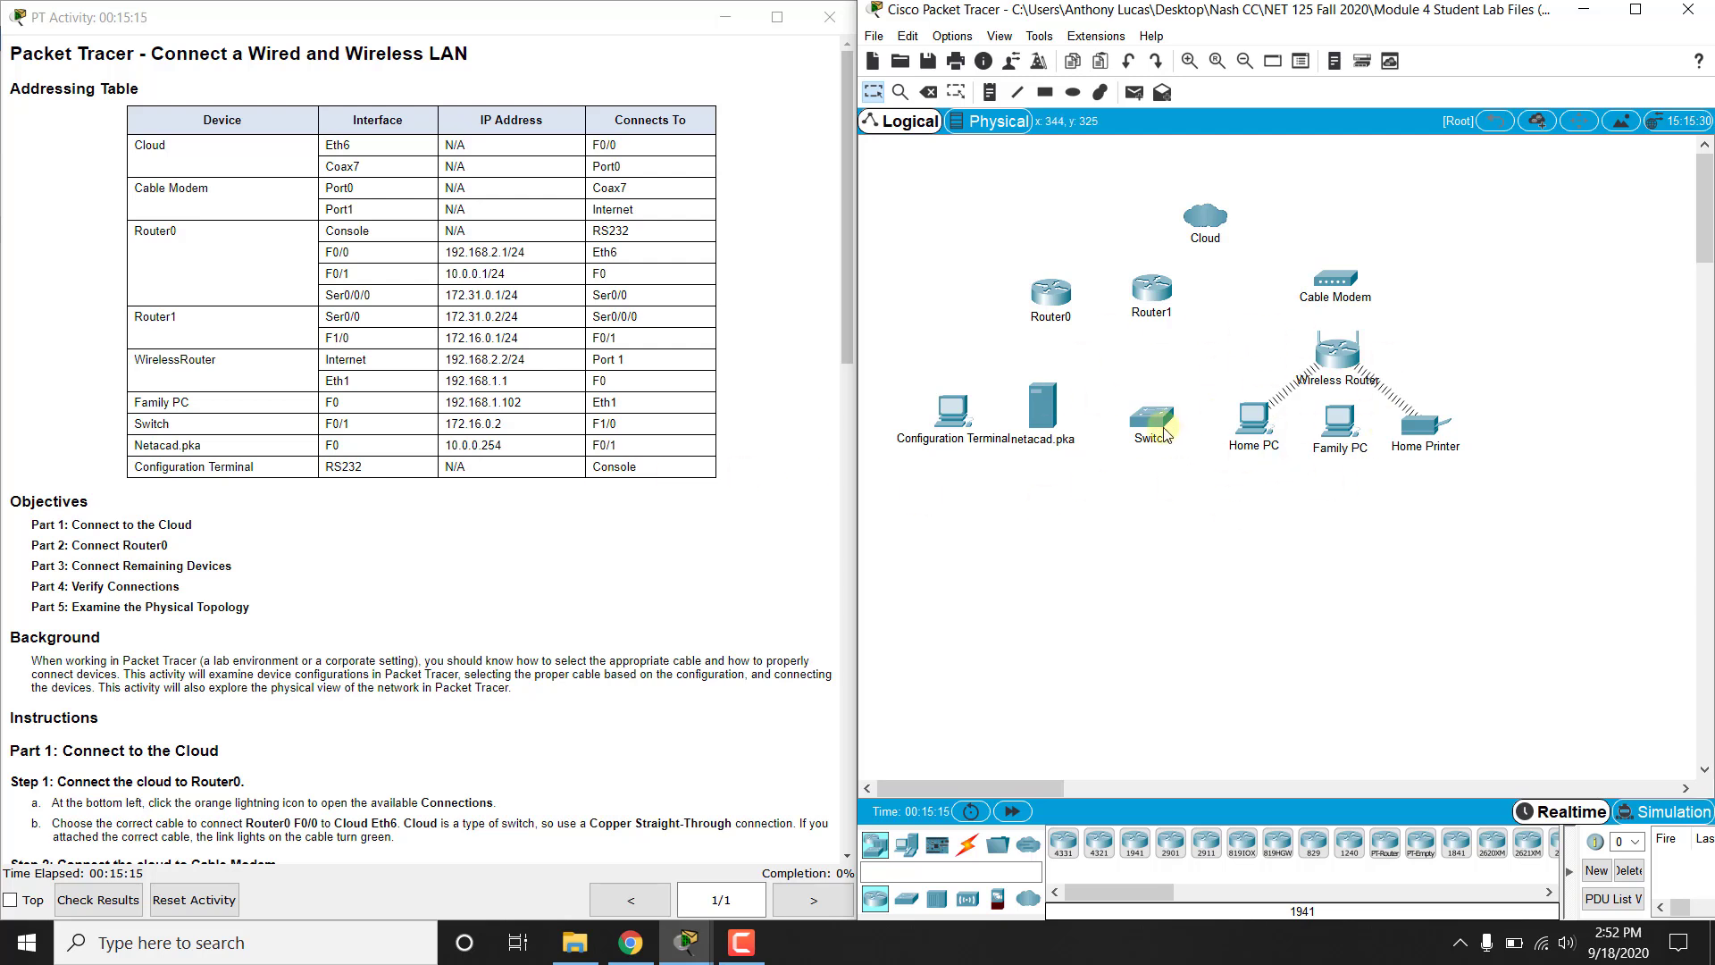
{"action": "mouse_move", "coordinate": [1195, 452]}
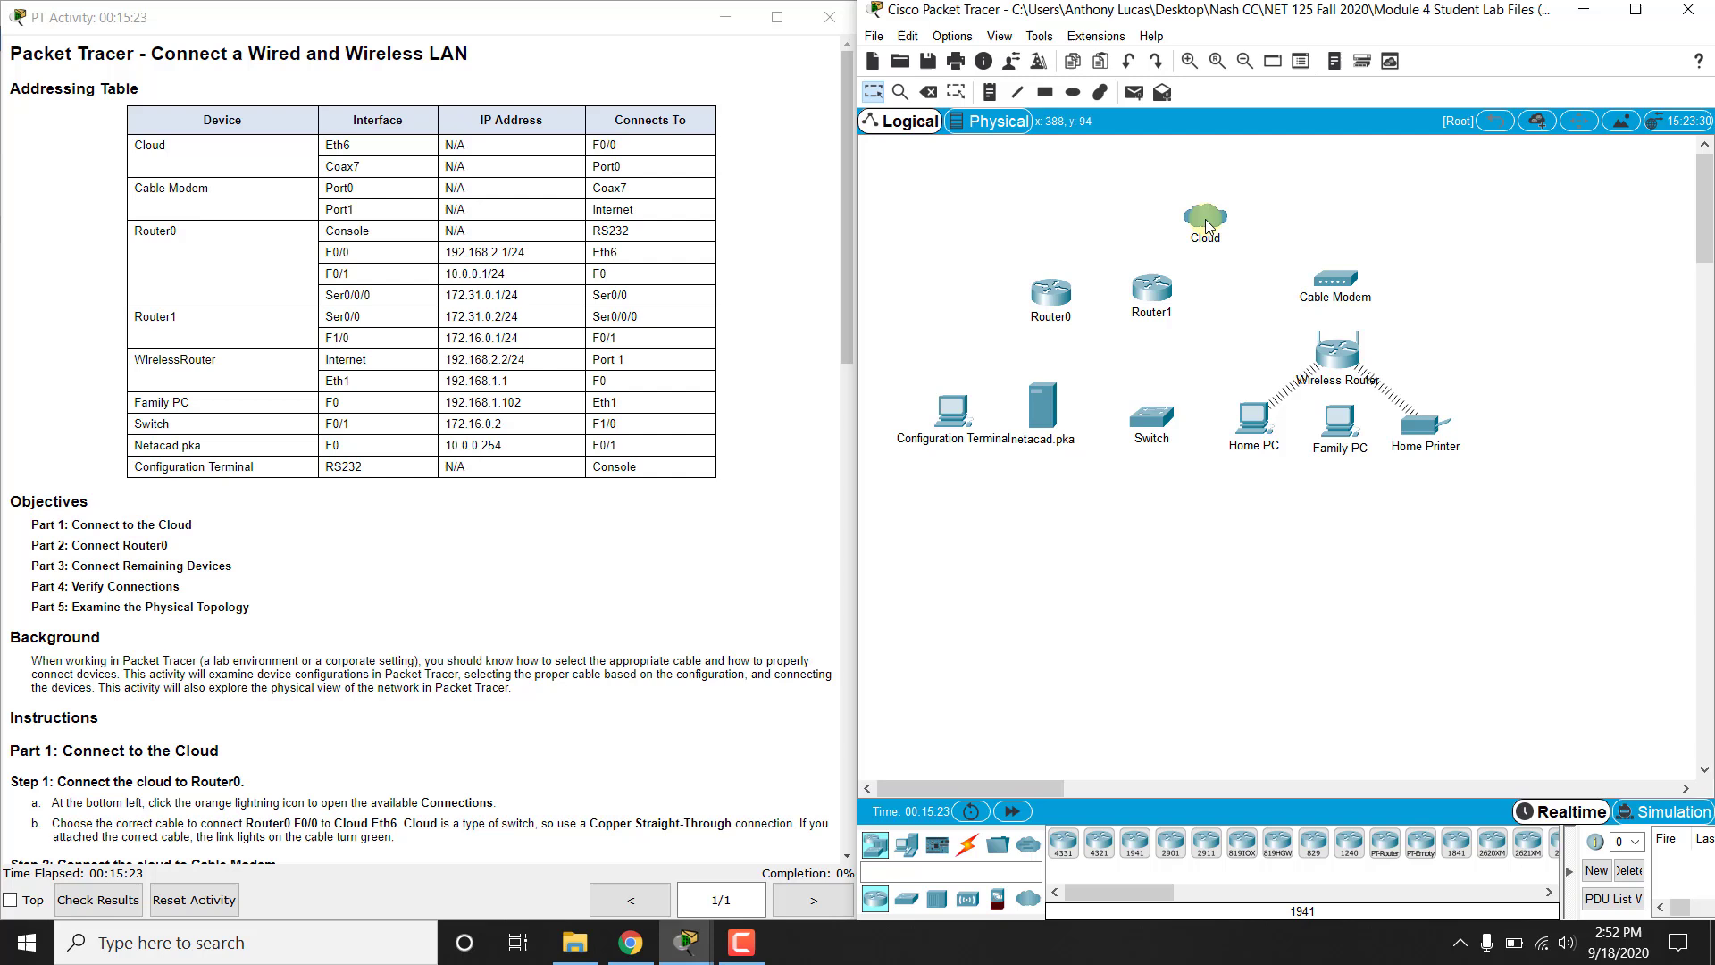
{"action": "mouse_move", "coordinate": [1331, 356]}
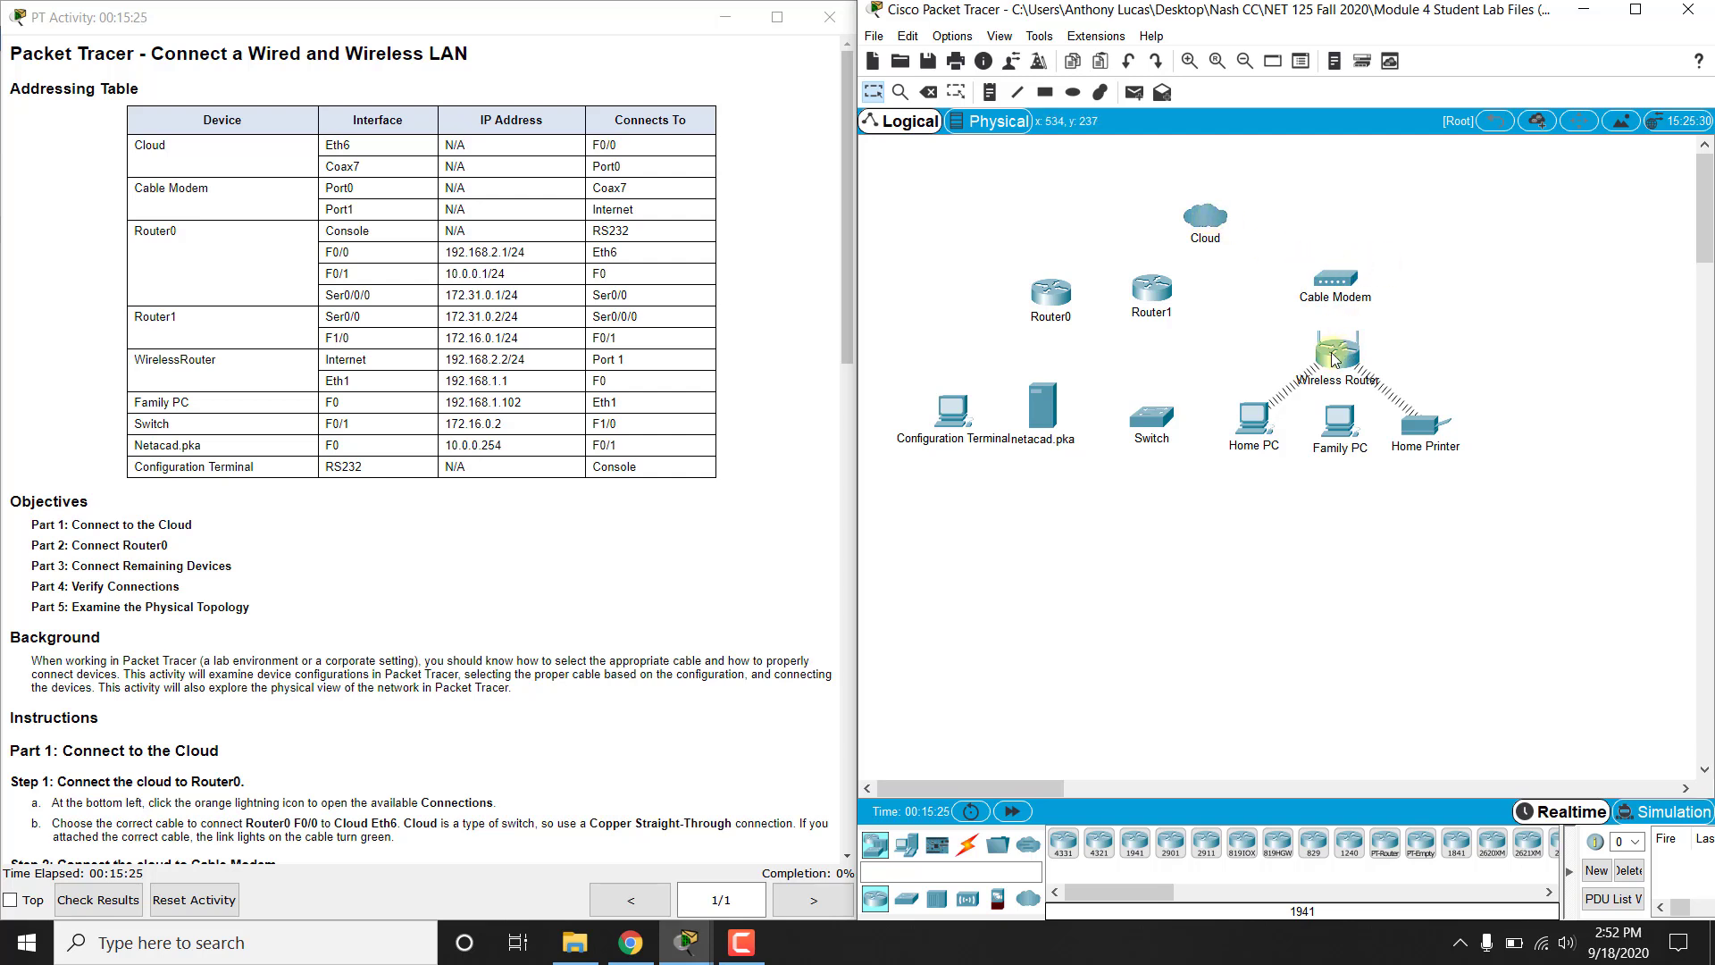
{"action": "mouse_move", "coordinate": [1415, 429]}
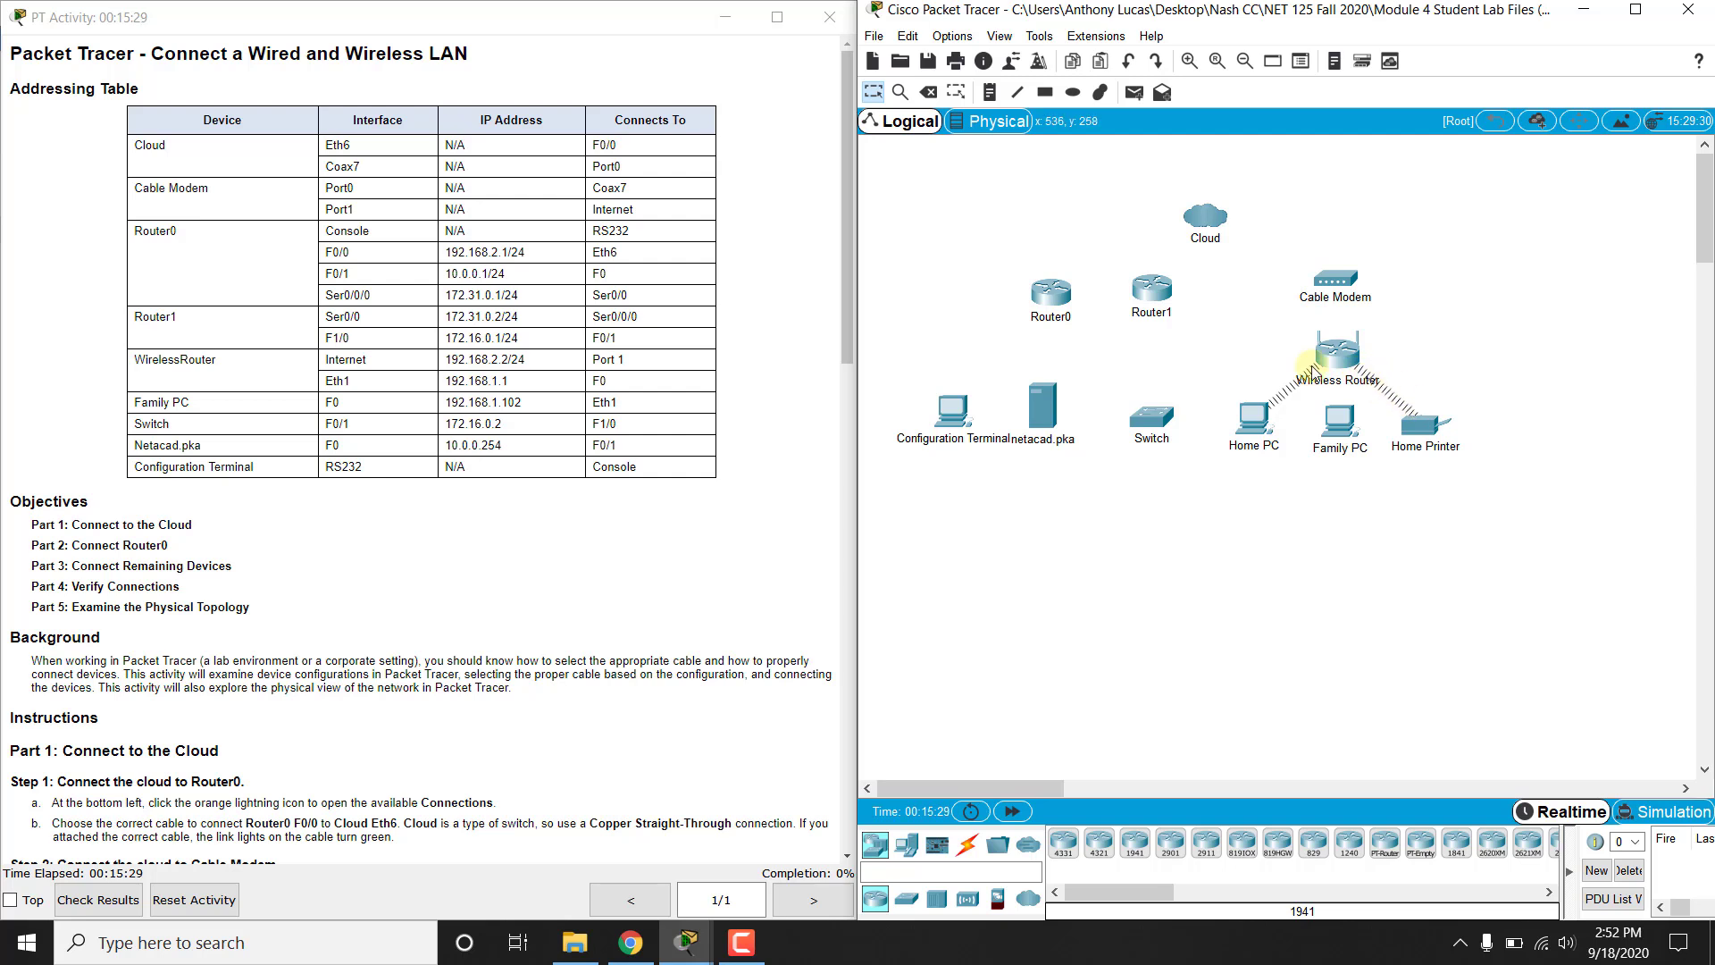
{"action": "mouse_move", "coordinate": [1301, 382]}
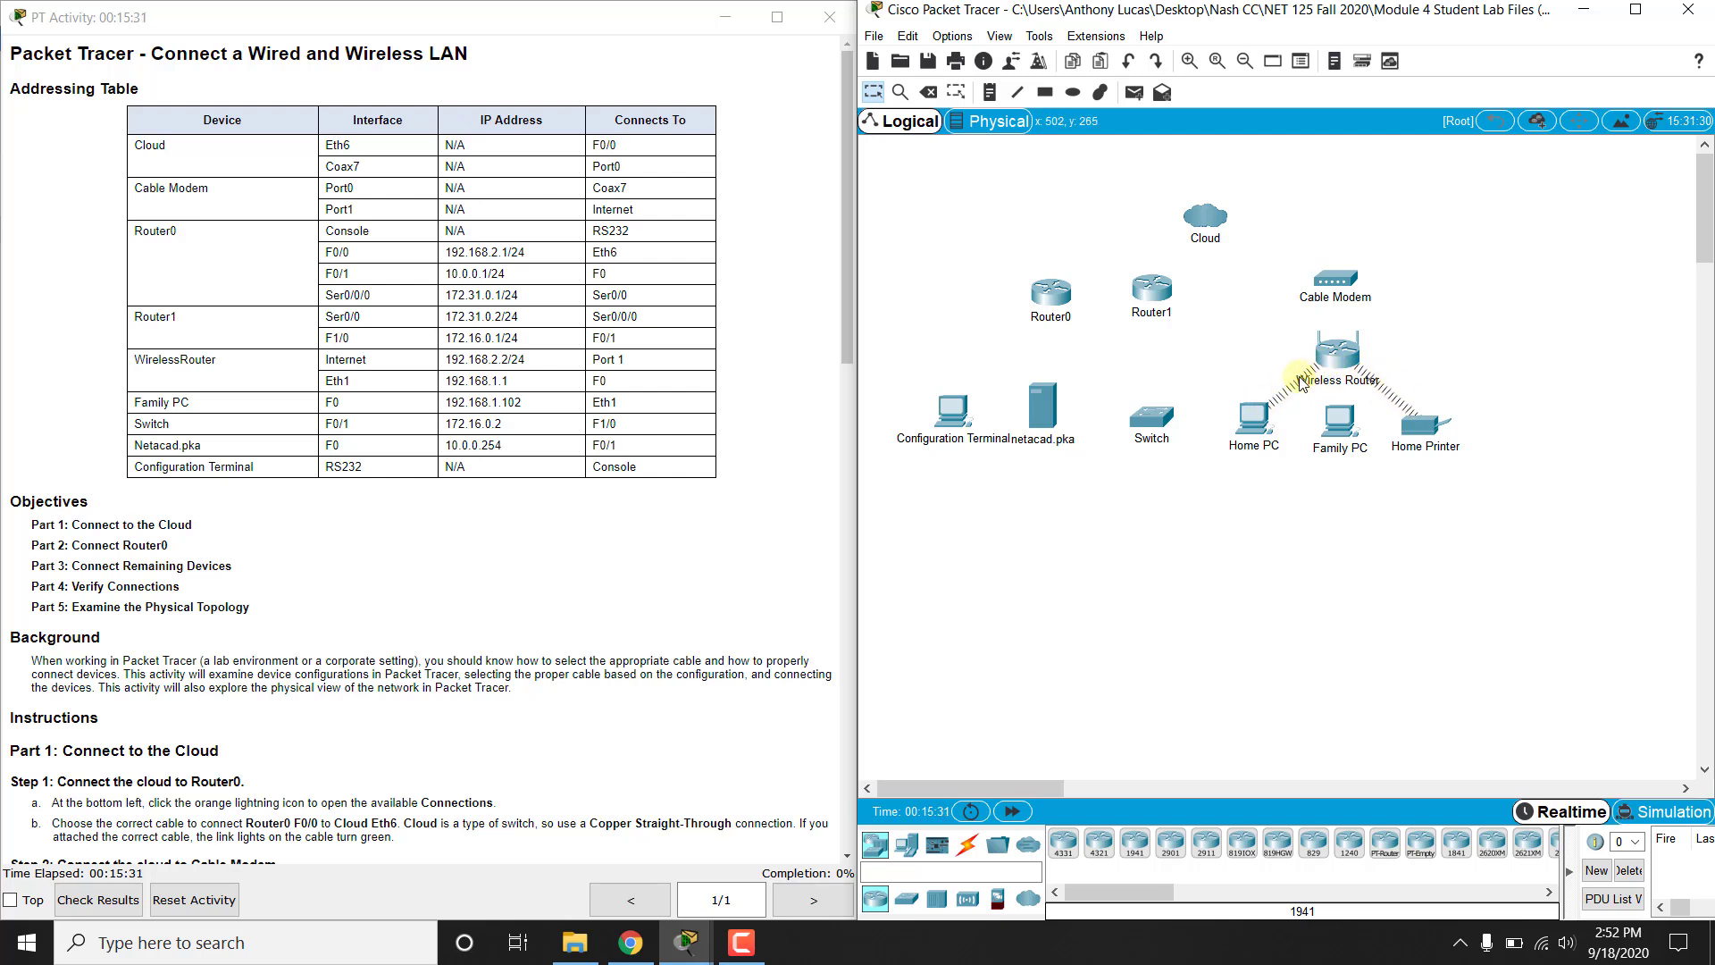
{"action": "mouse_move", "coordinate": [1095, 559]}
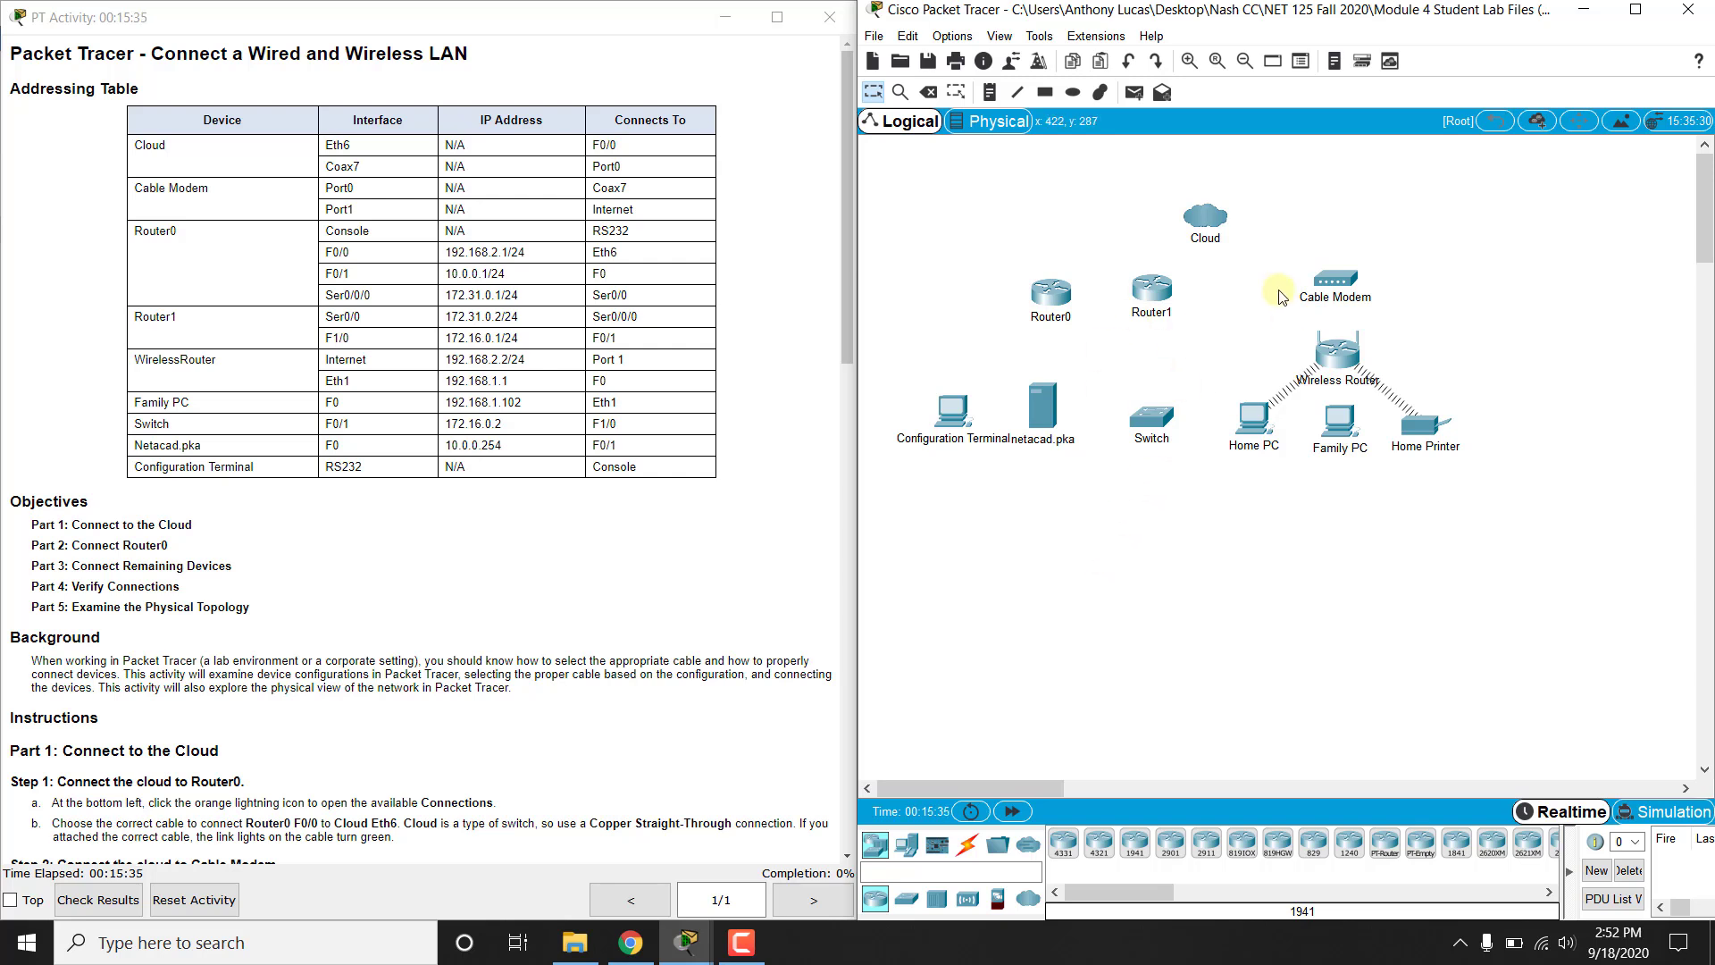
{"action": "mouse_move", "coordinate": [1090, 411]}
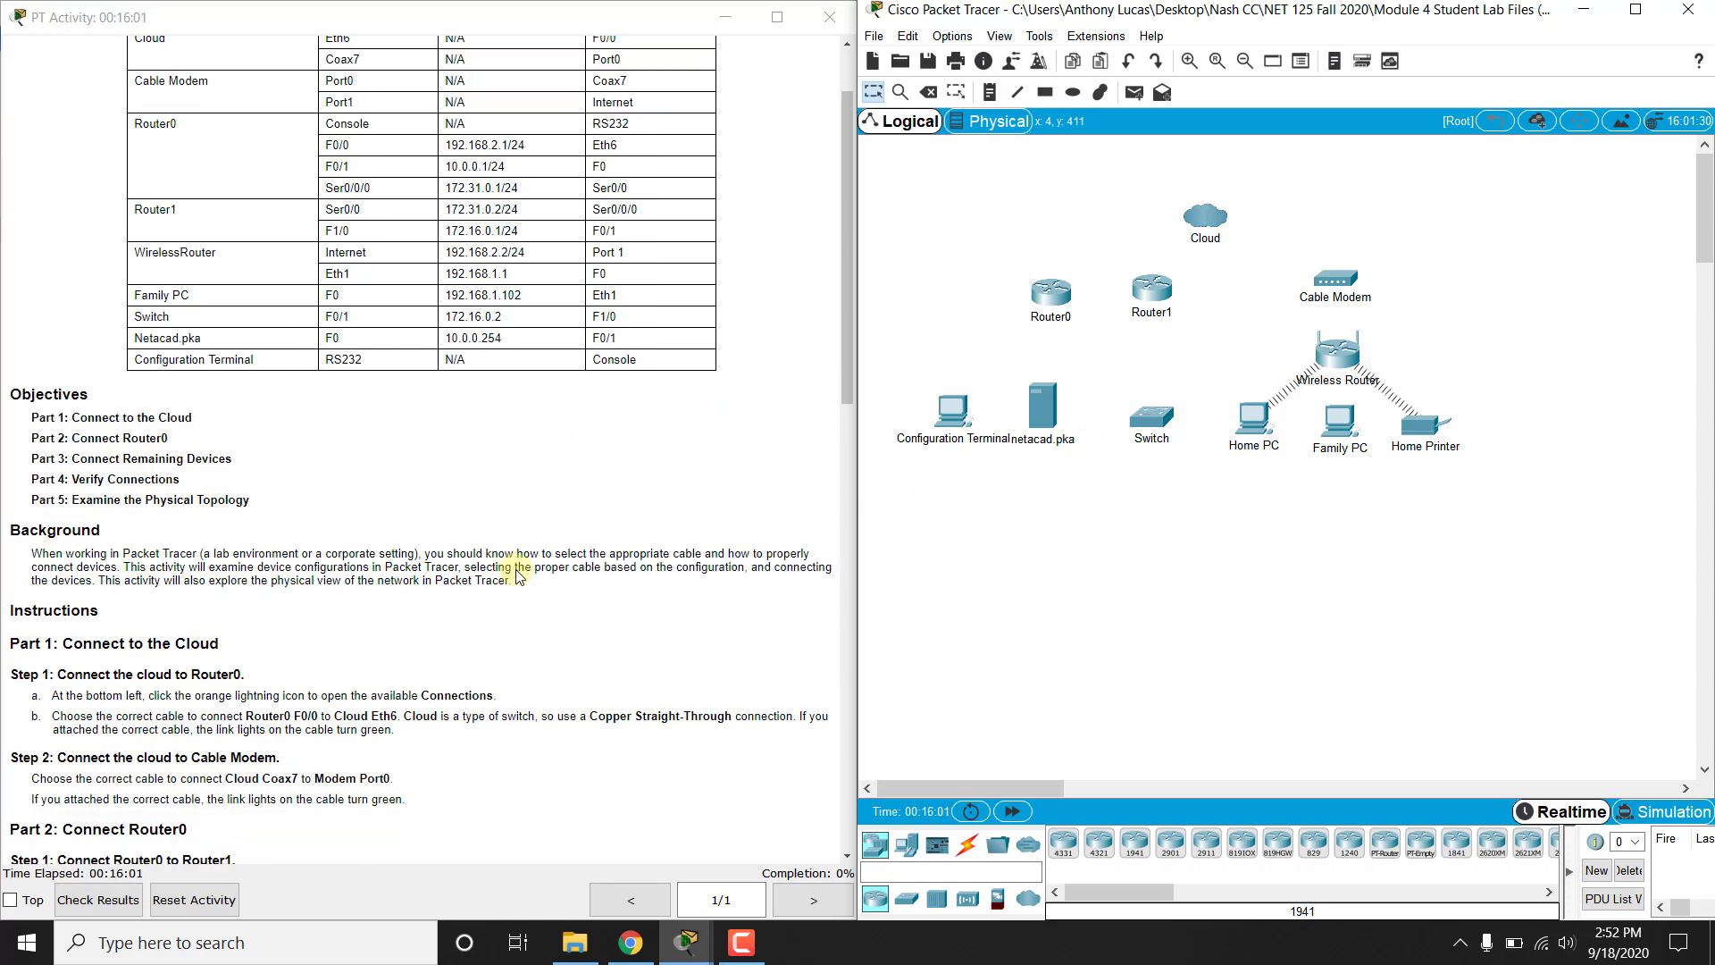
- Review the lab's cabling instructions before listing the connection cable types
{"action": "scroll", "scroll_direction": "down", "scroll_amount": 3}
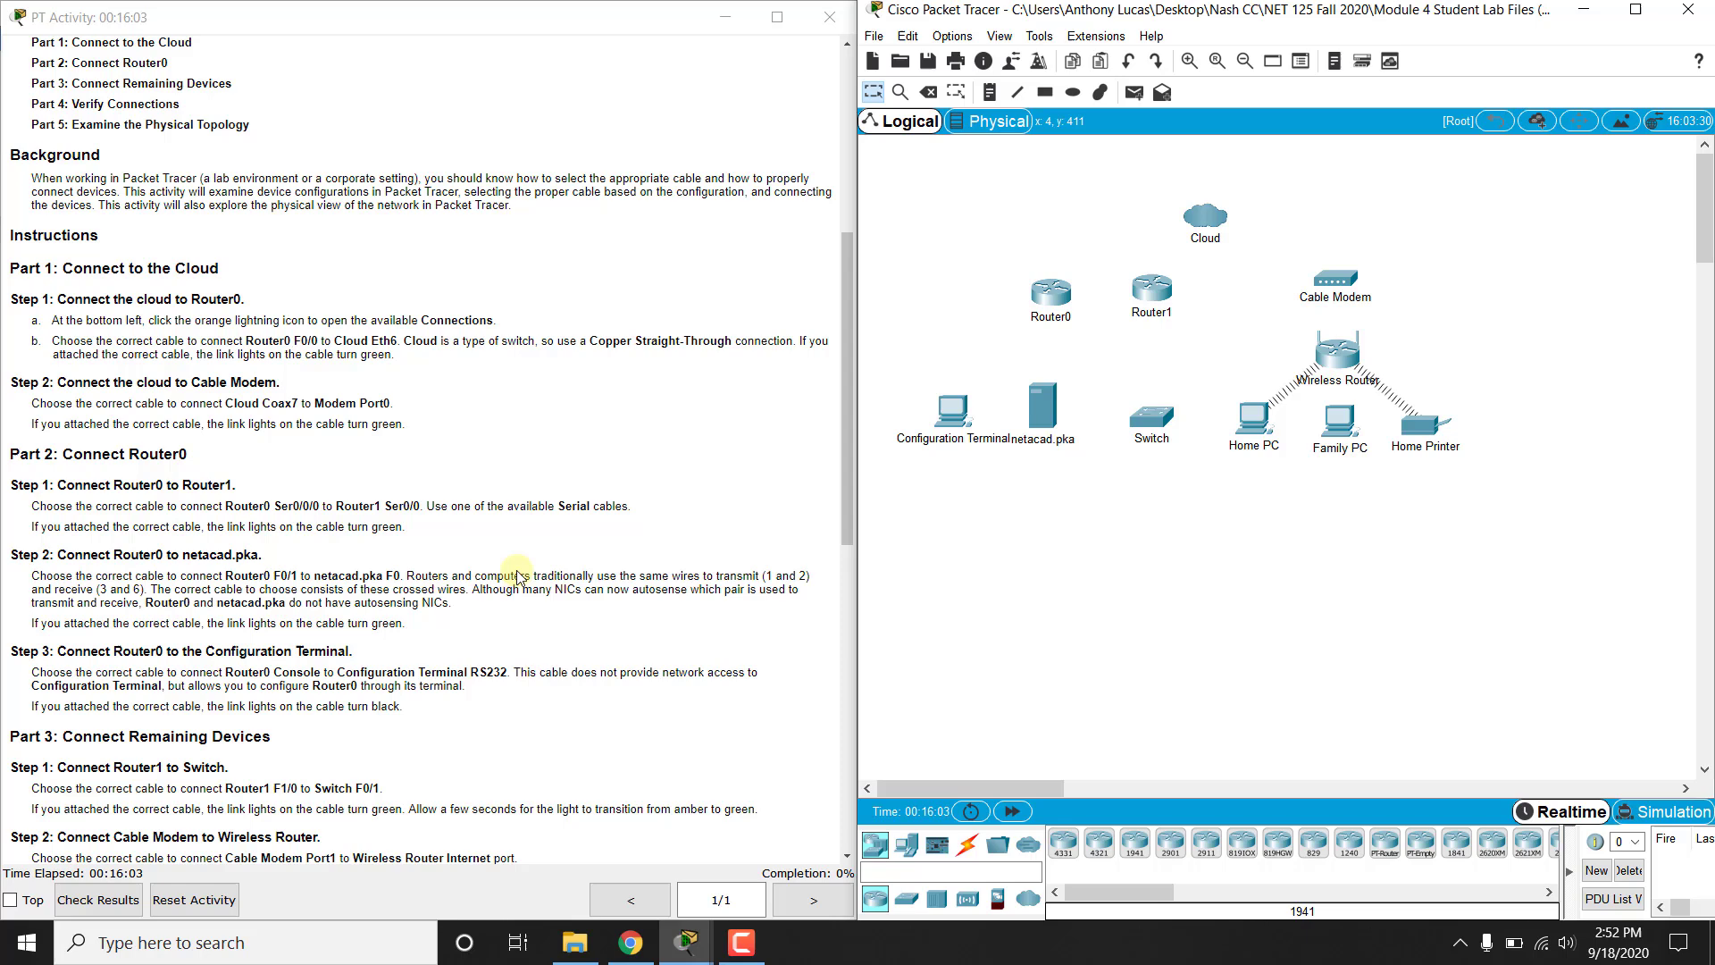
{"action": "scroll", "scroll_direction": "down", "scroll_amount": 3}
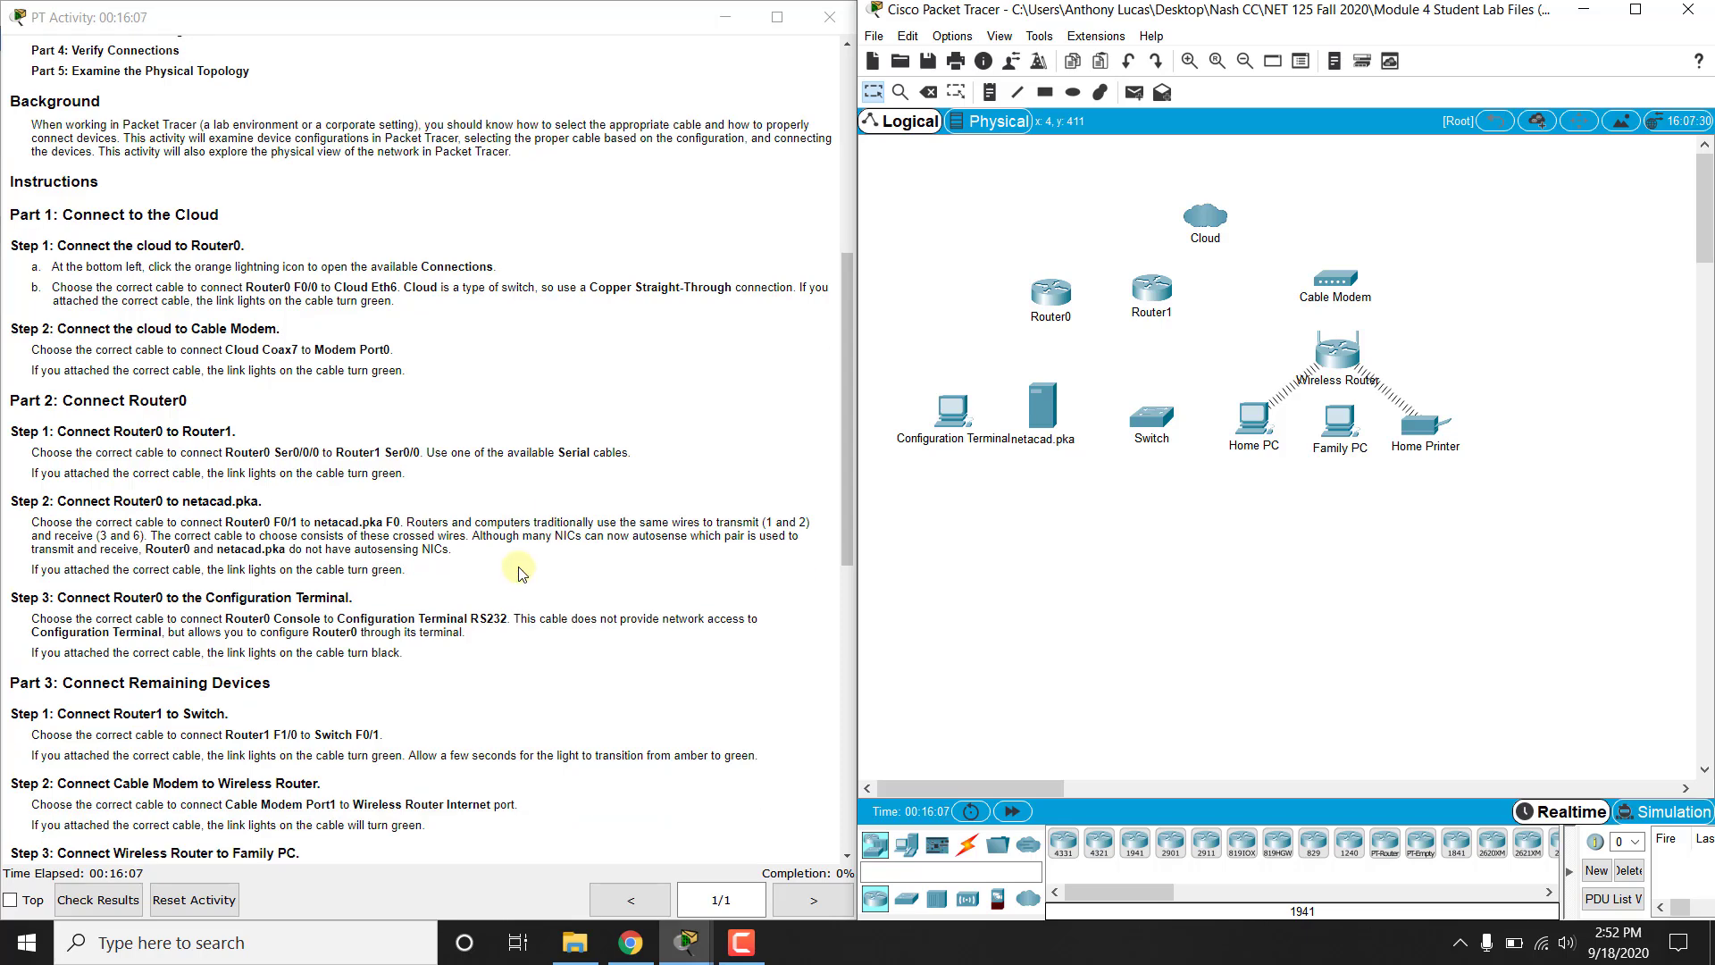
{"action": "mouse_move", "coordinate": [326, 430]}
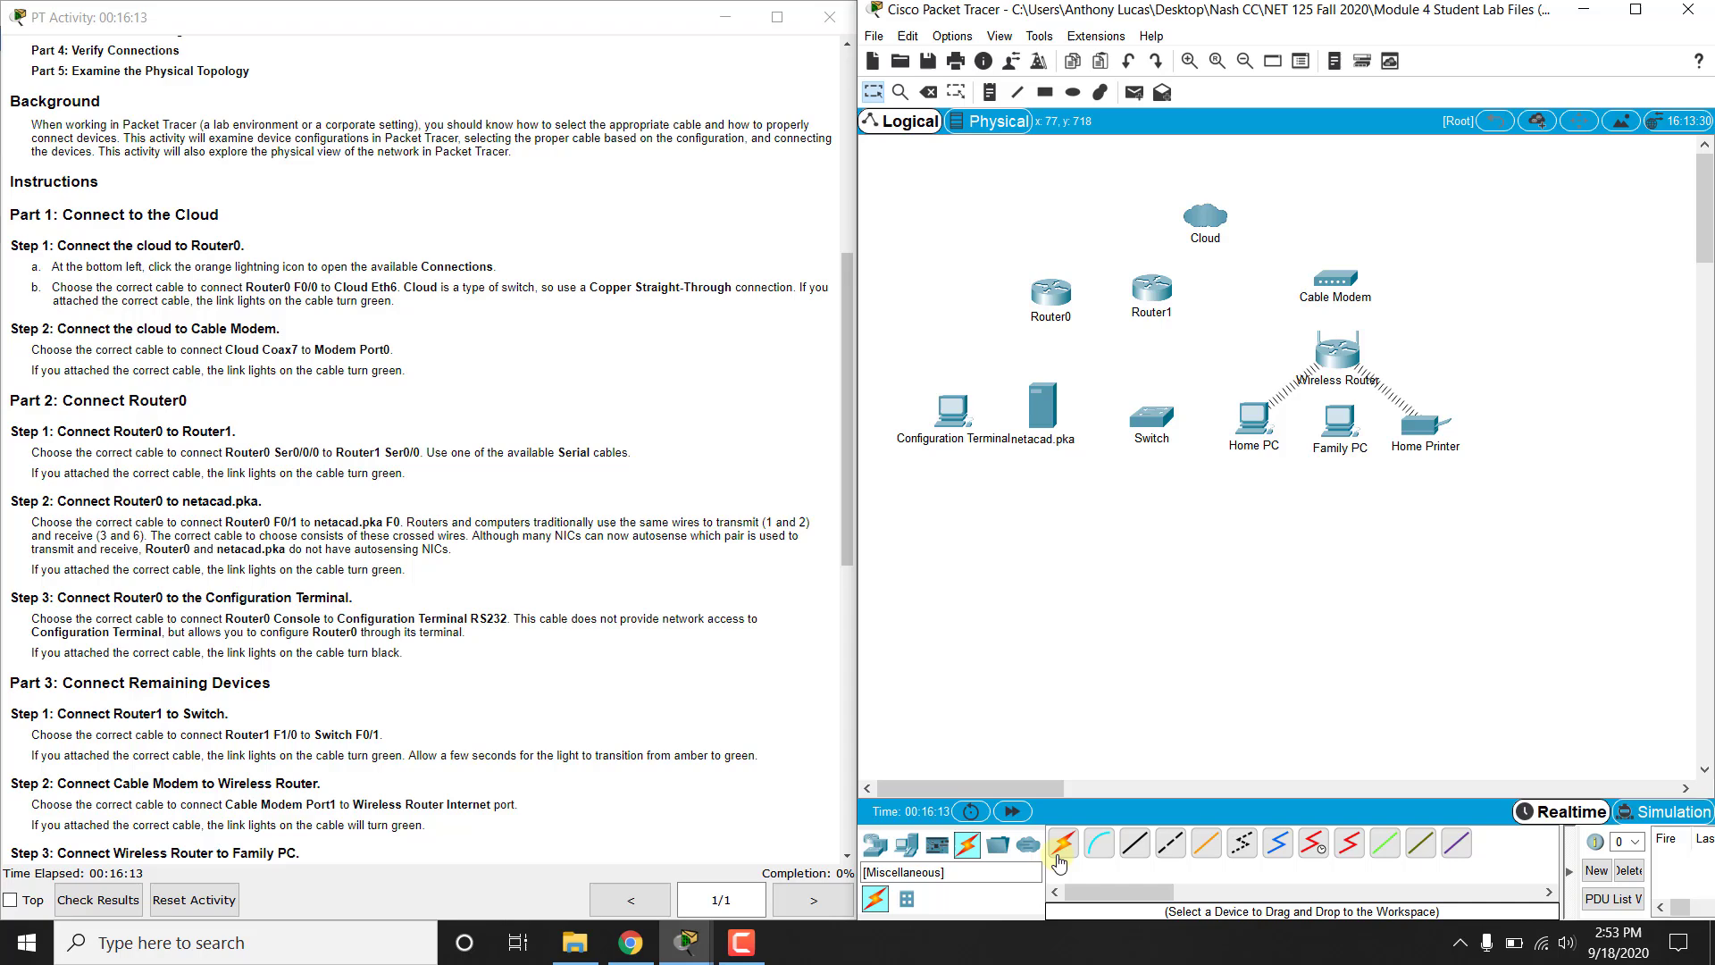
- Connect Router0 FastEthernet0/0 to Cloud Ethernet6 with a copper straight-through cable
{"action": "left_click", "coordinate": [1063, 843]}
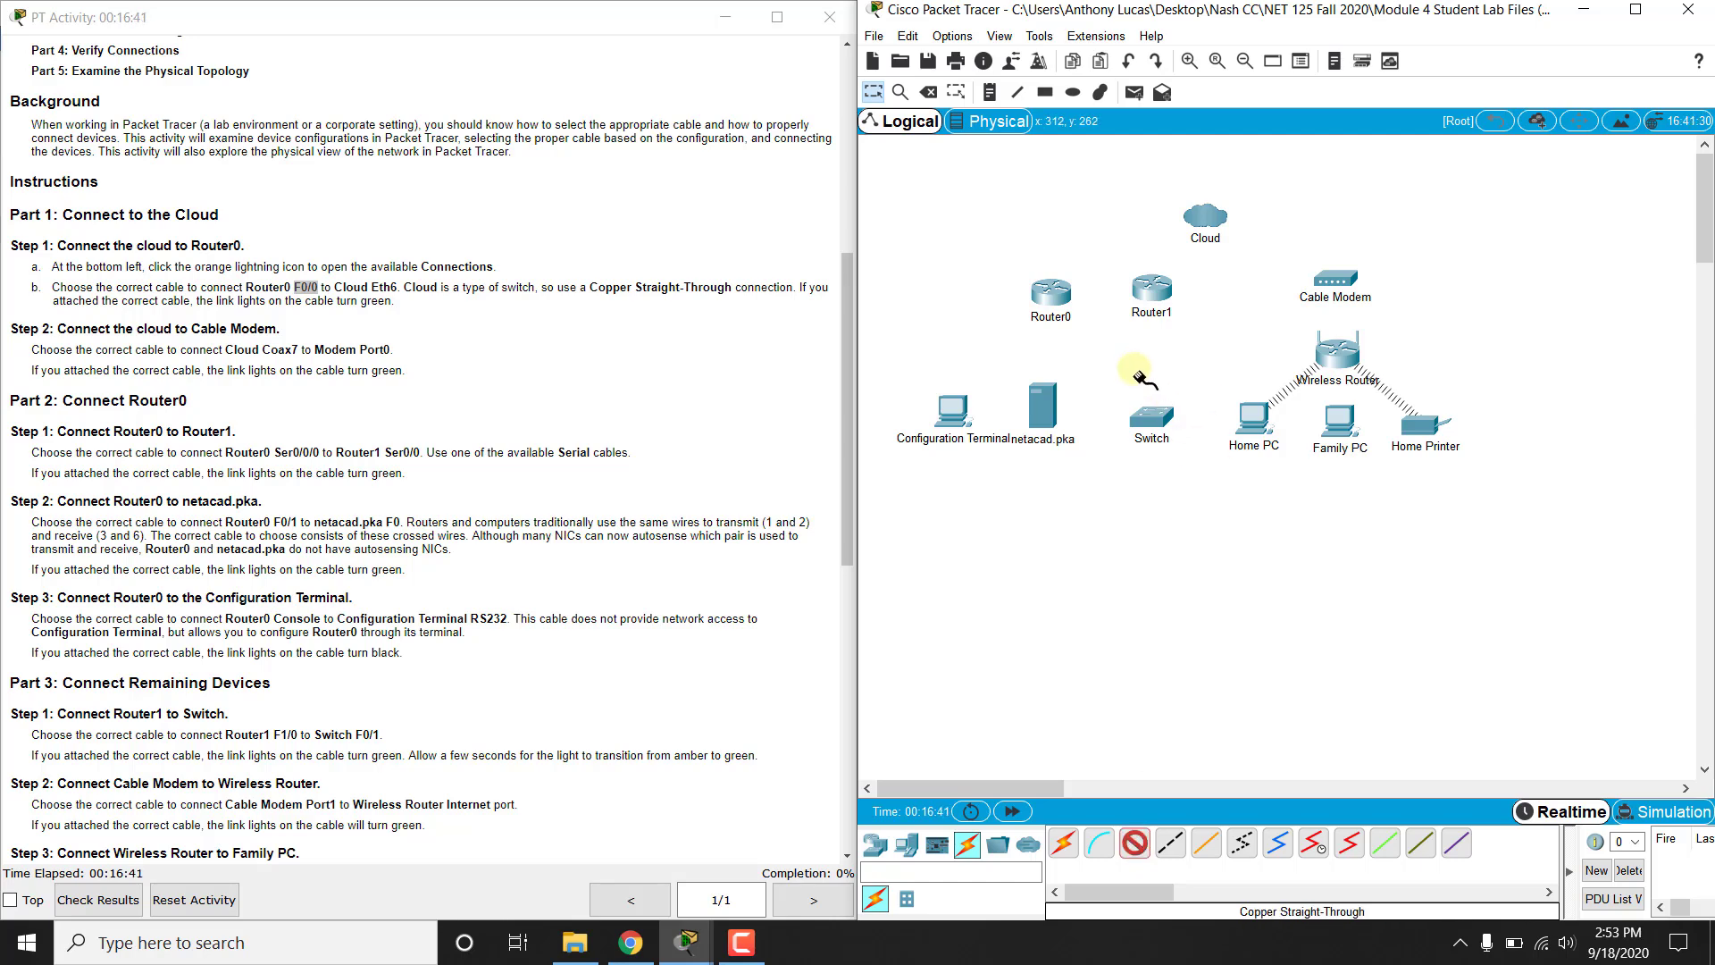
{"action": "left_click", "coordinate": [1051, 289]}
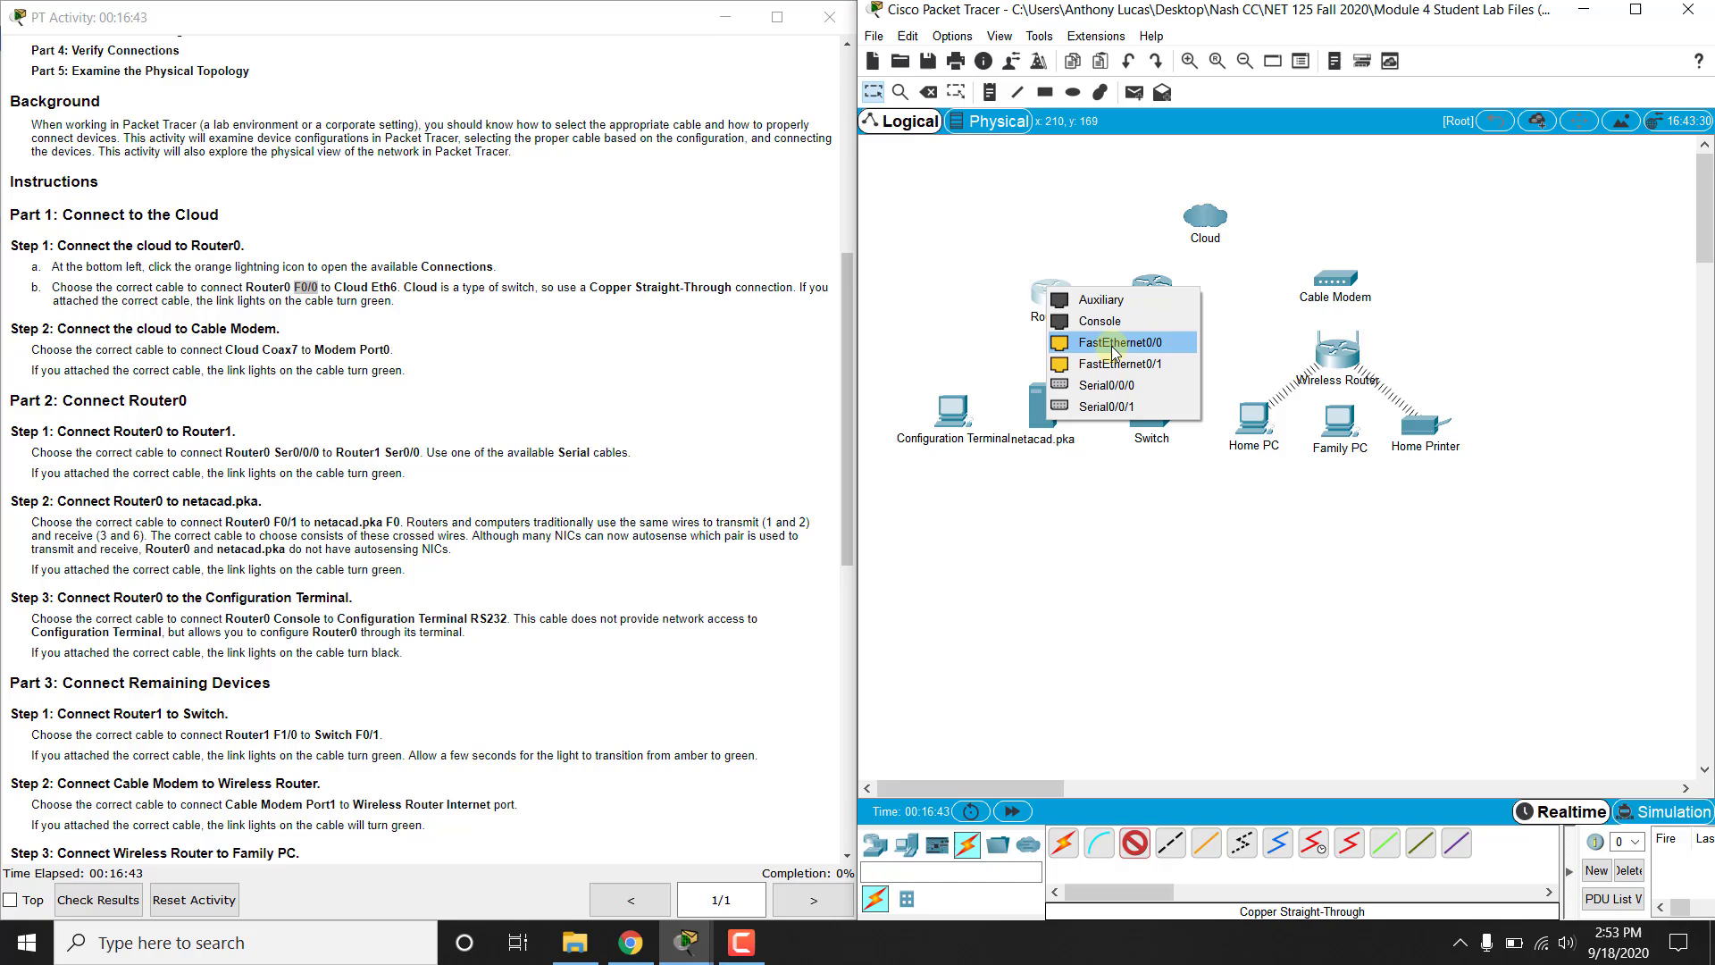
{"action": "left_click", "coordinate": [1122, 342]}
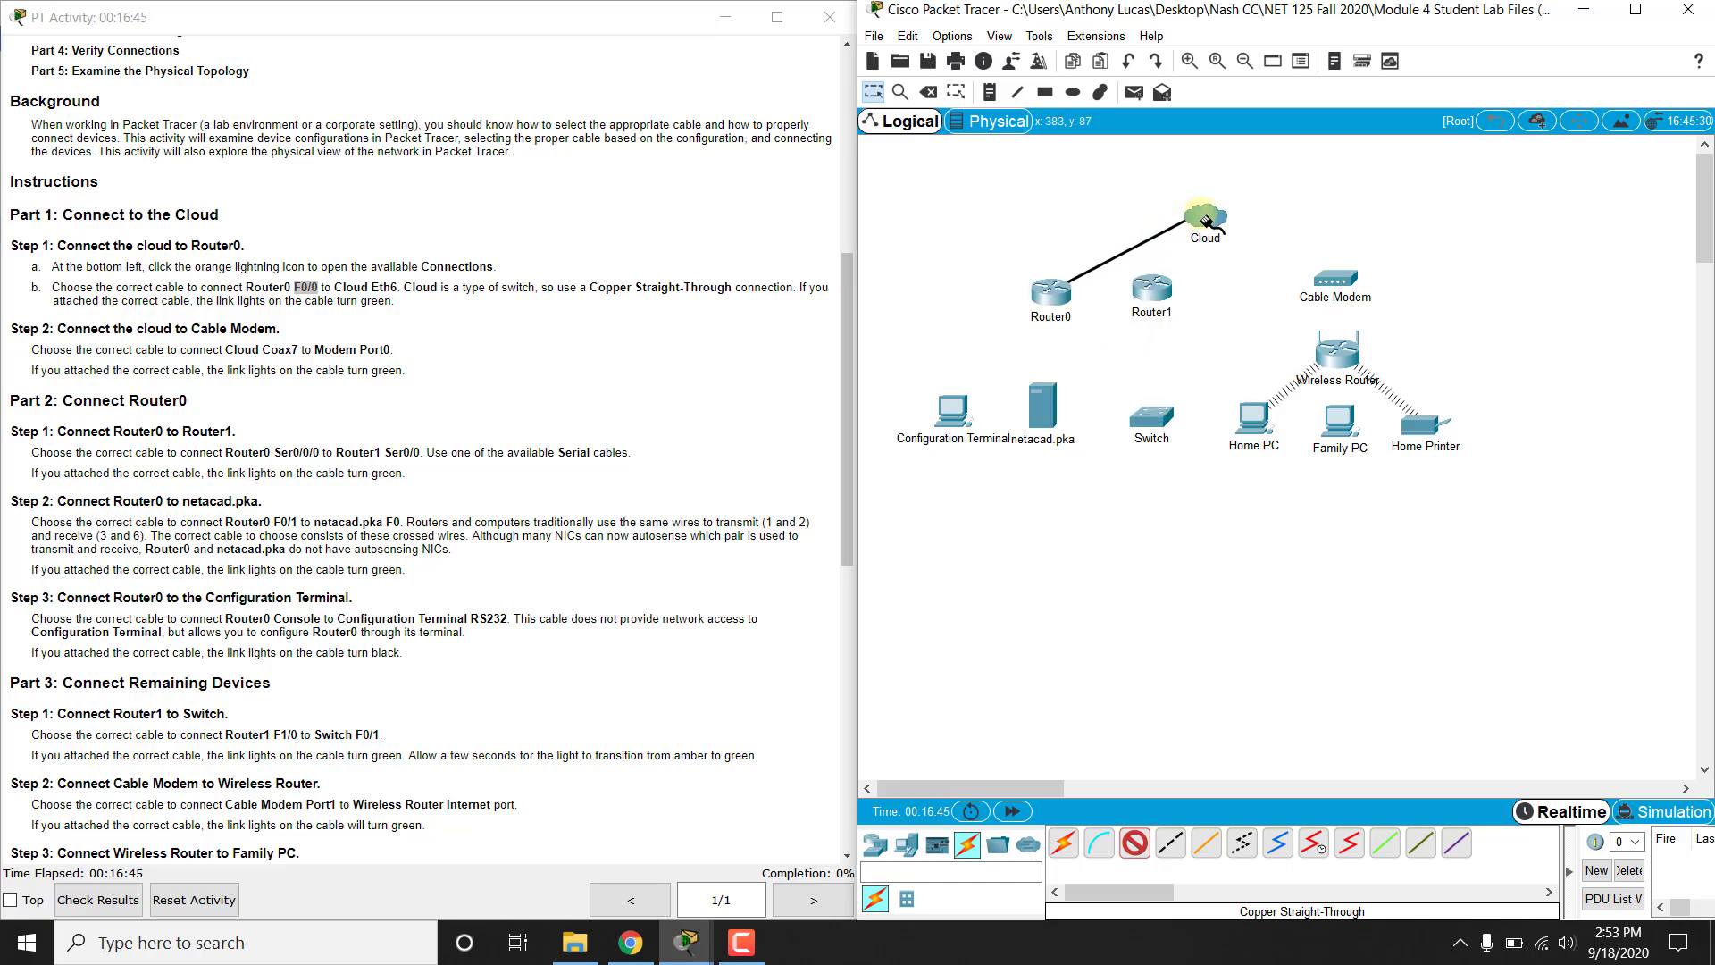
{"action": "left_click", "coordinate": [1204, 211]}
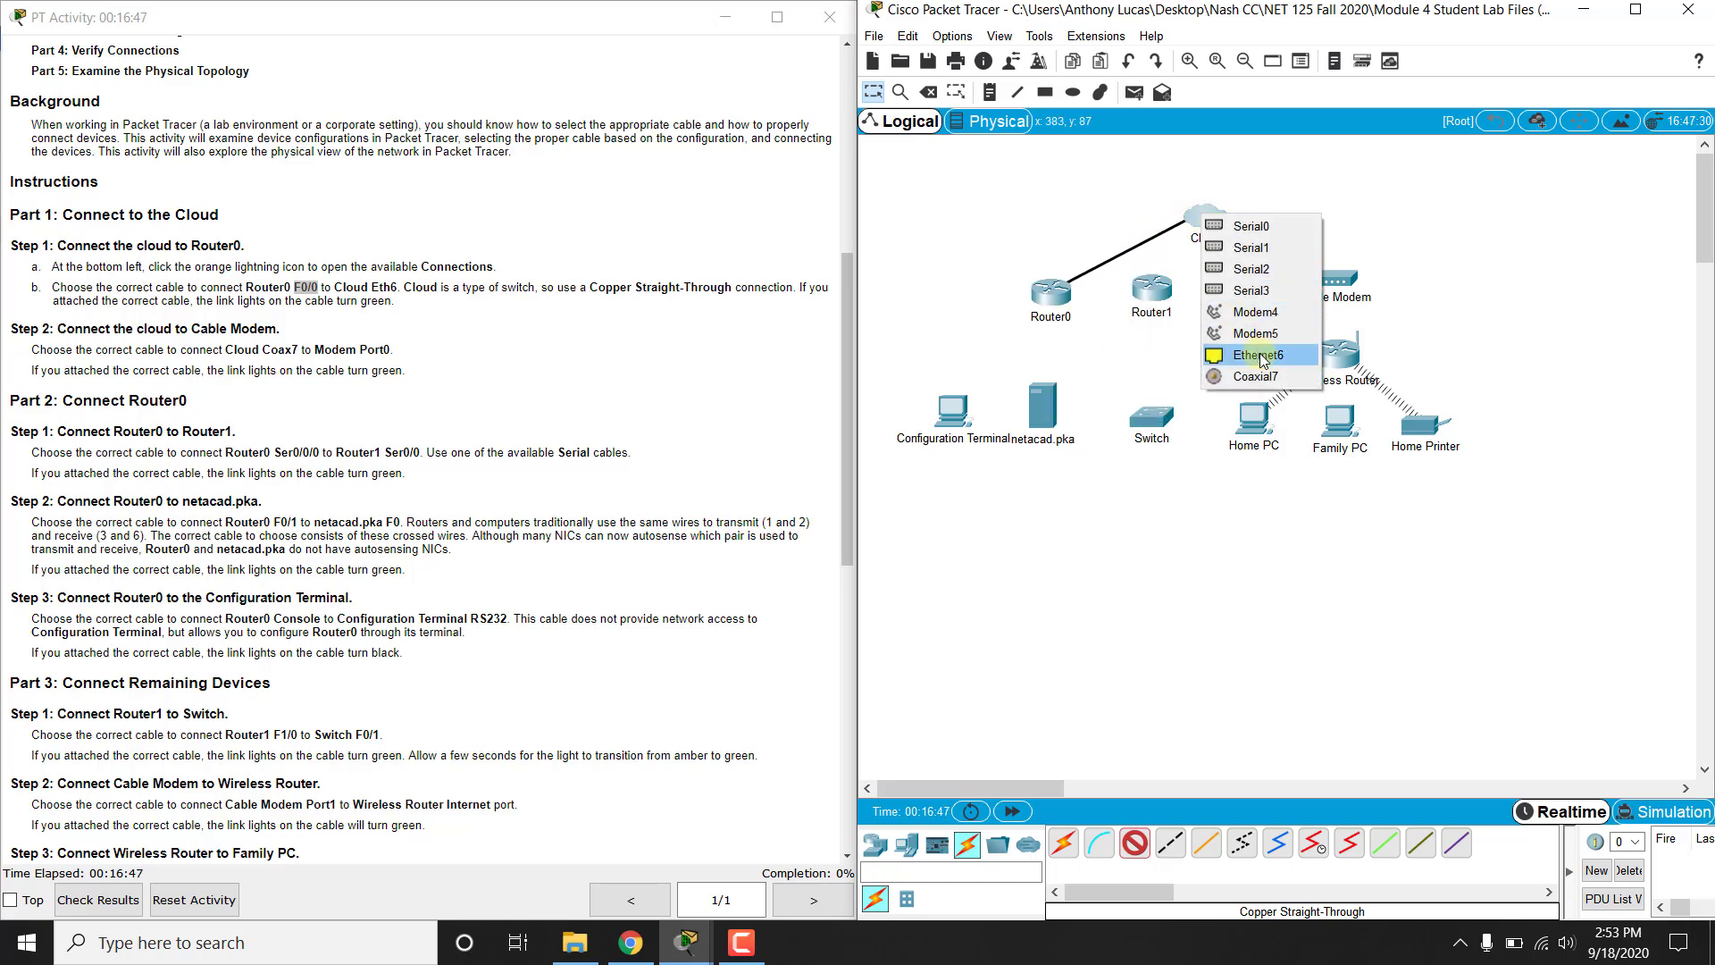
{"action": "left_click", "coordinate": [1258, 354]}
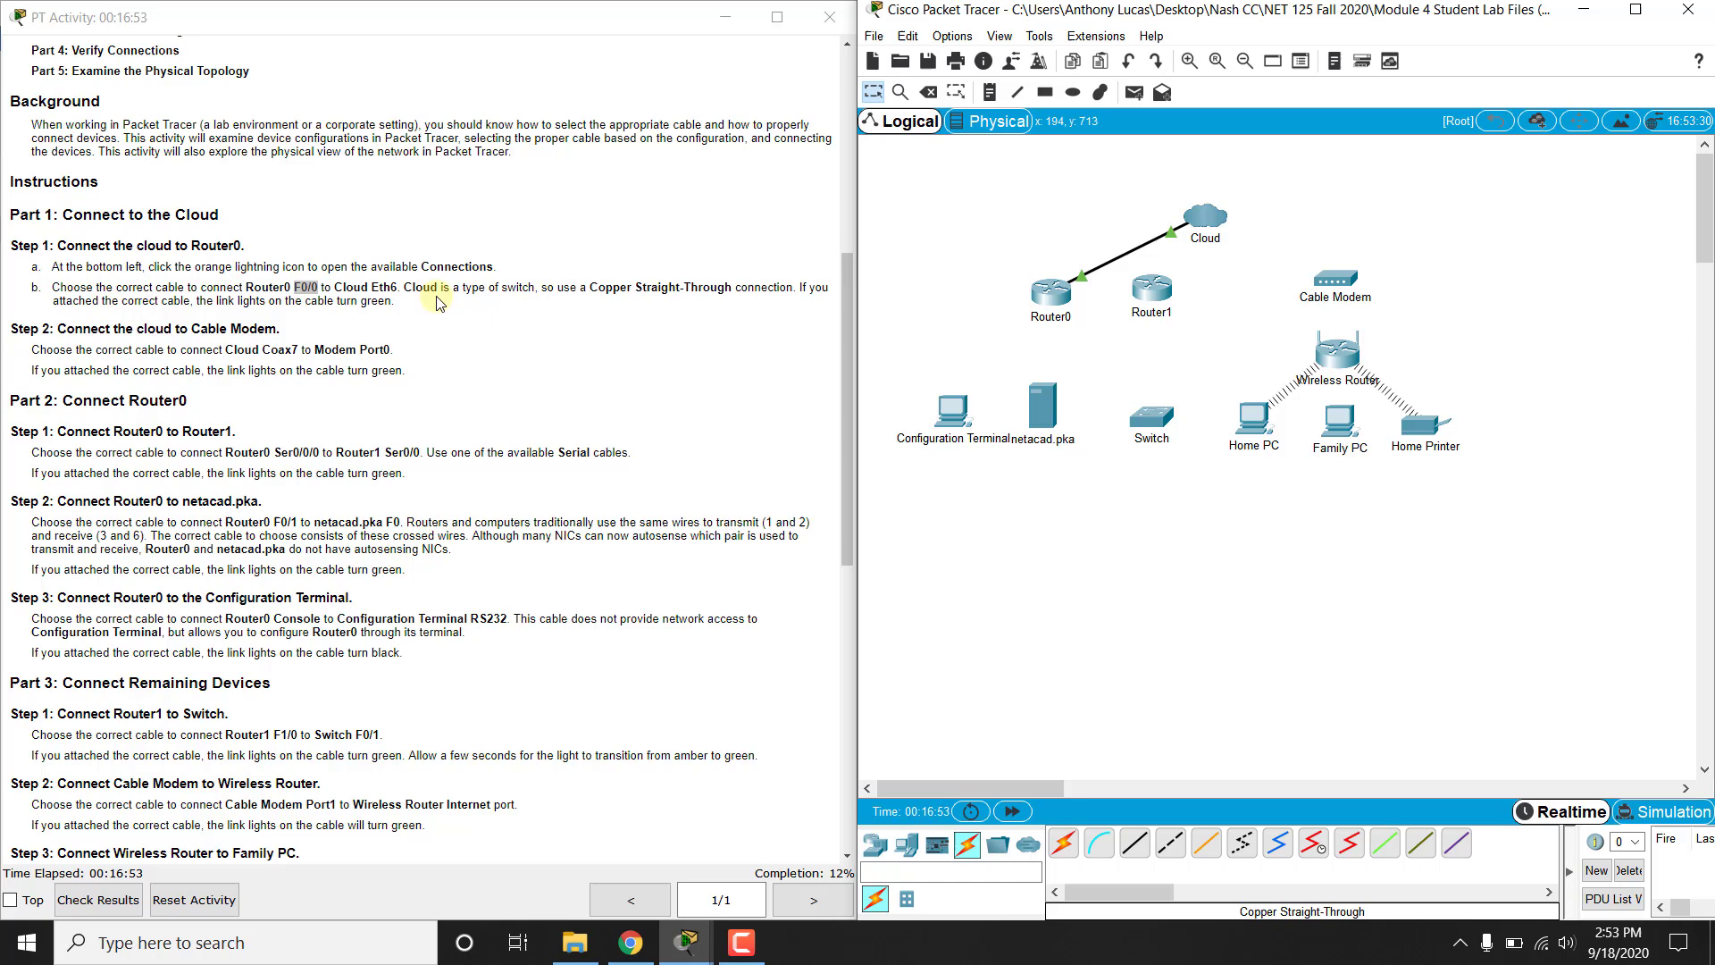
{"action": "mouse_move", "coordinate": [651, 302]}
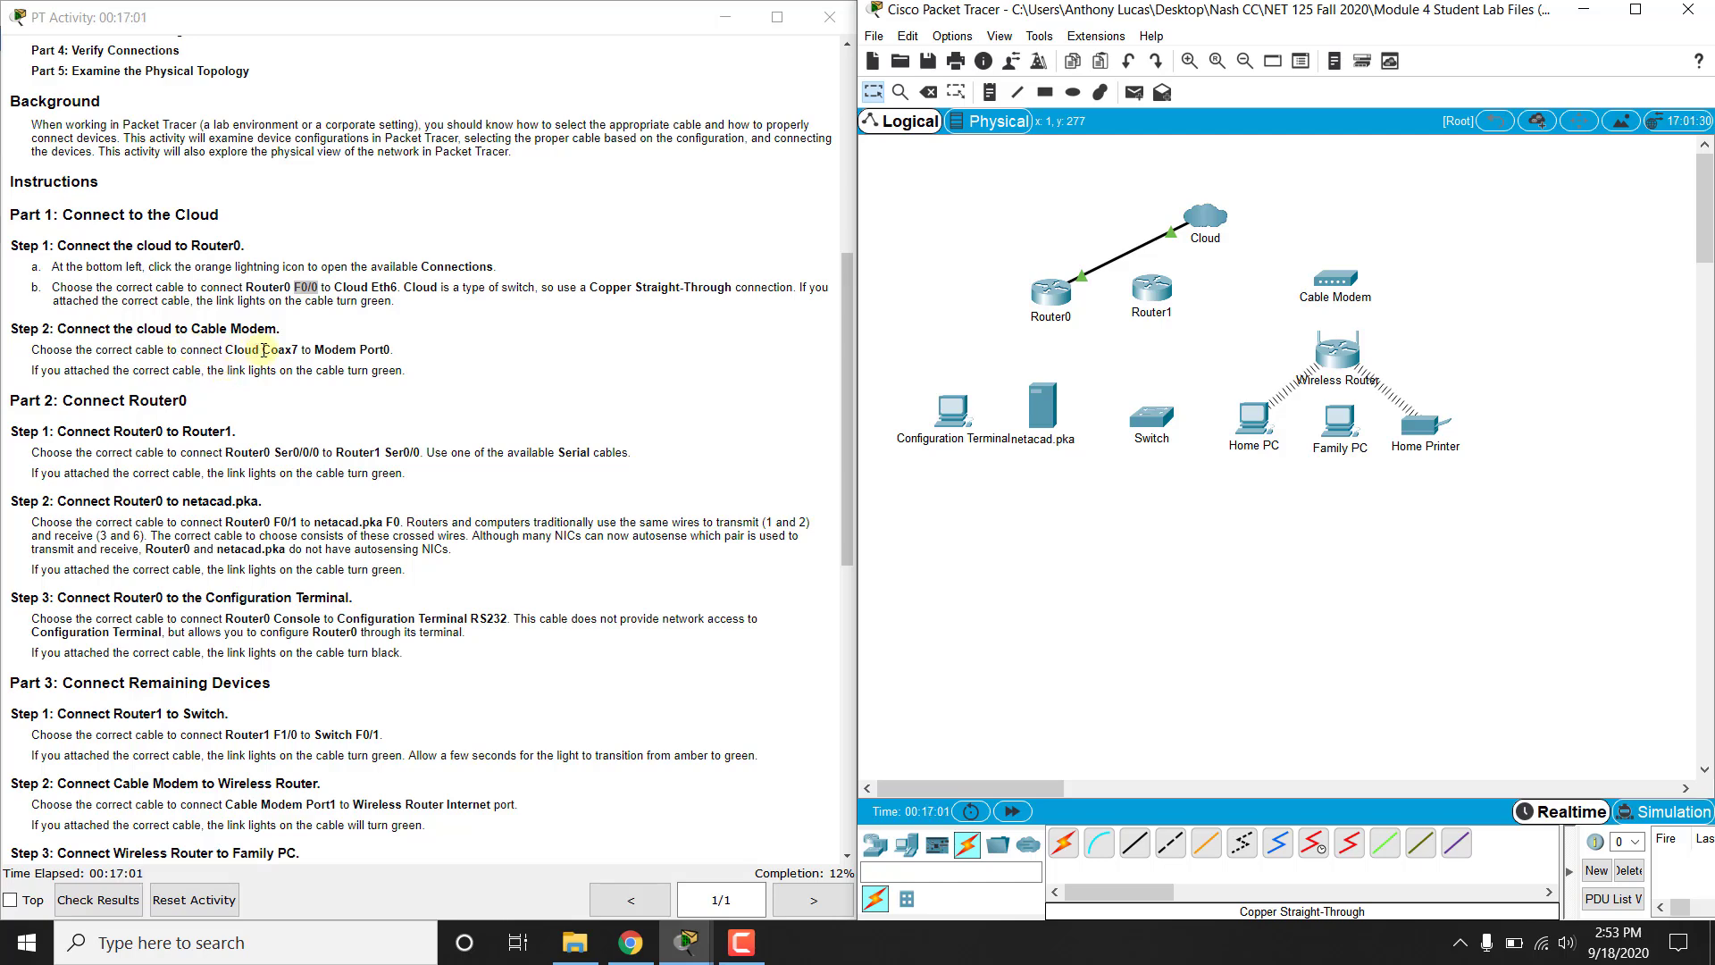
{"action": "mouse_move", "coordinate": [352, 343]}
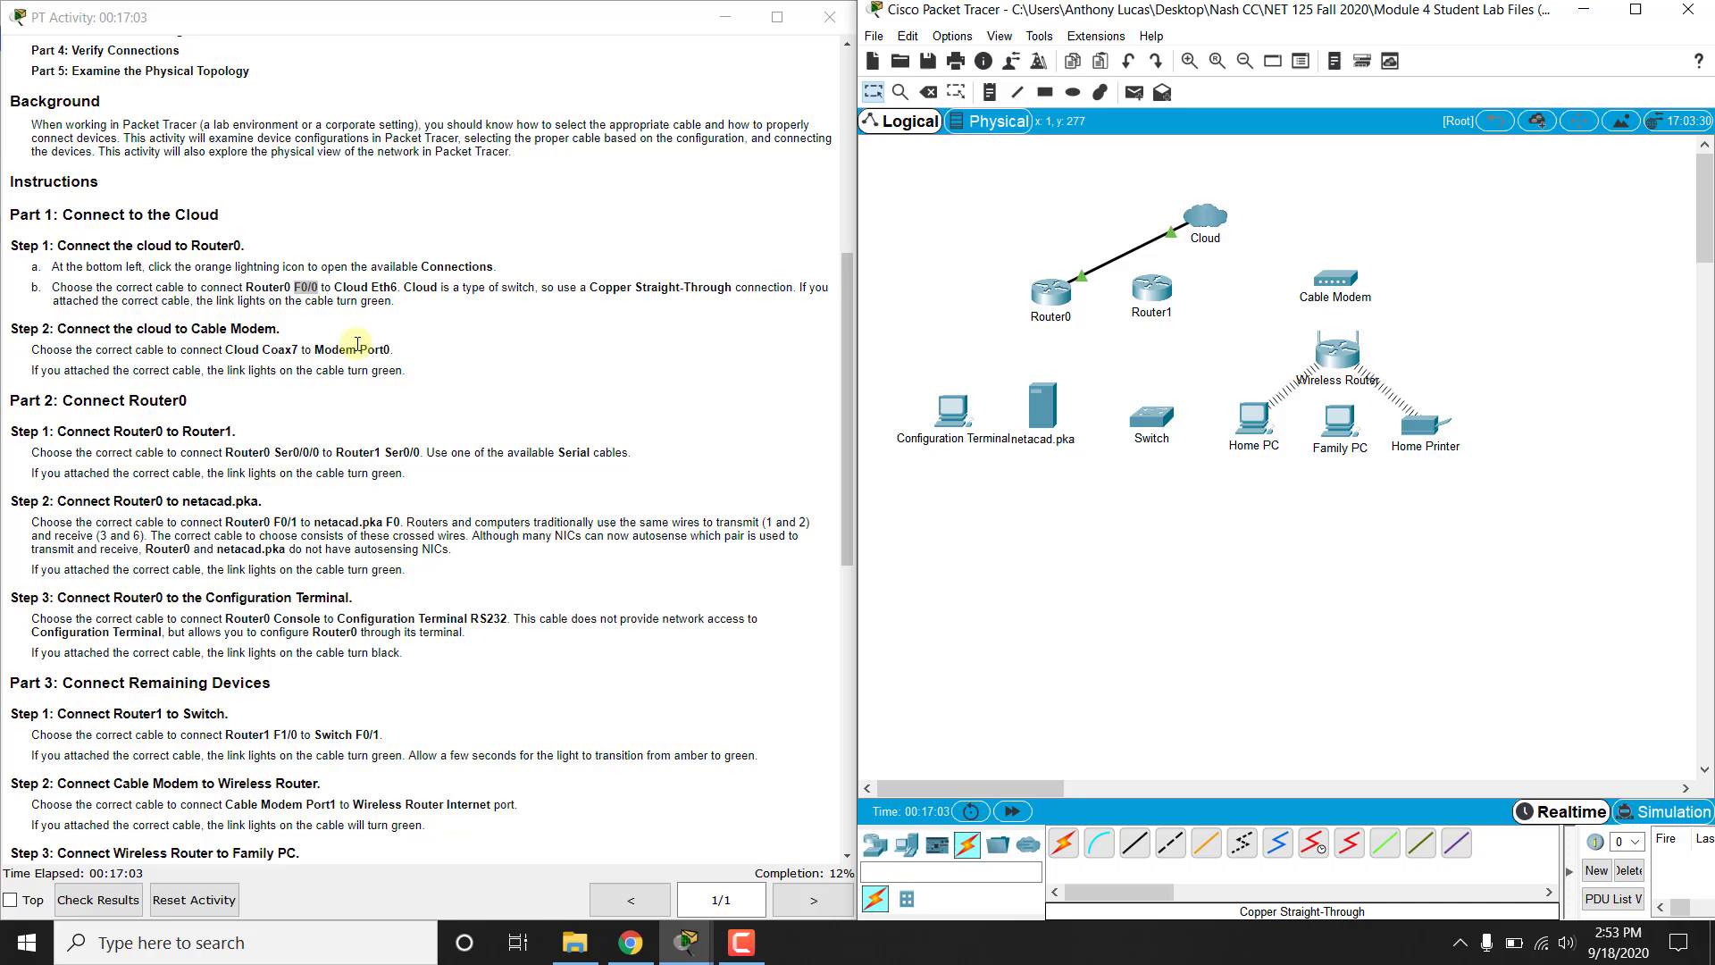
{"action": "mouse_move", "coordinate": [1385, 843]}
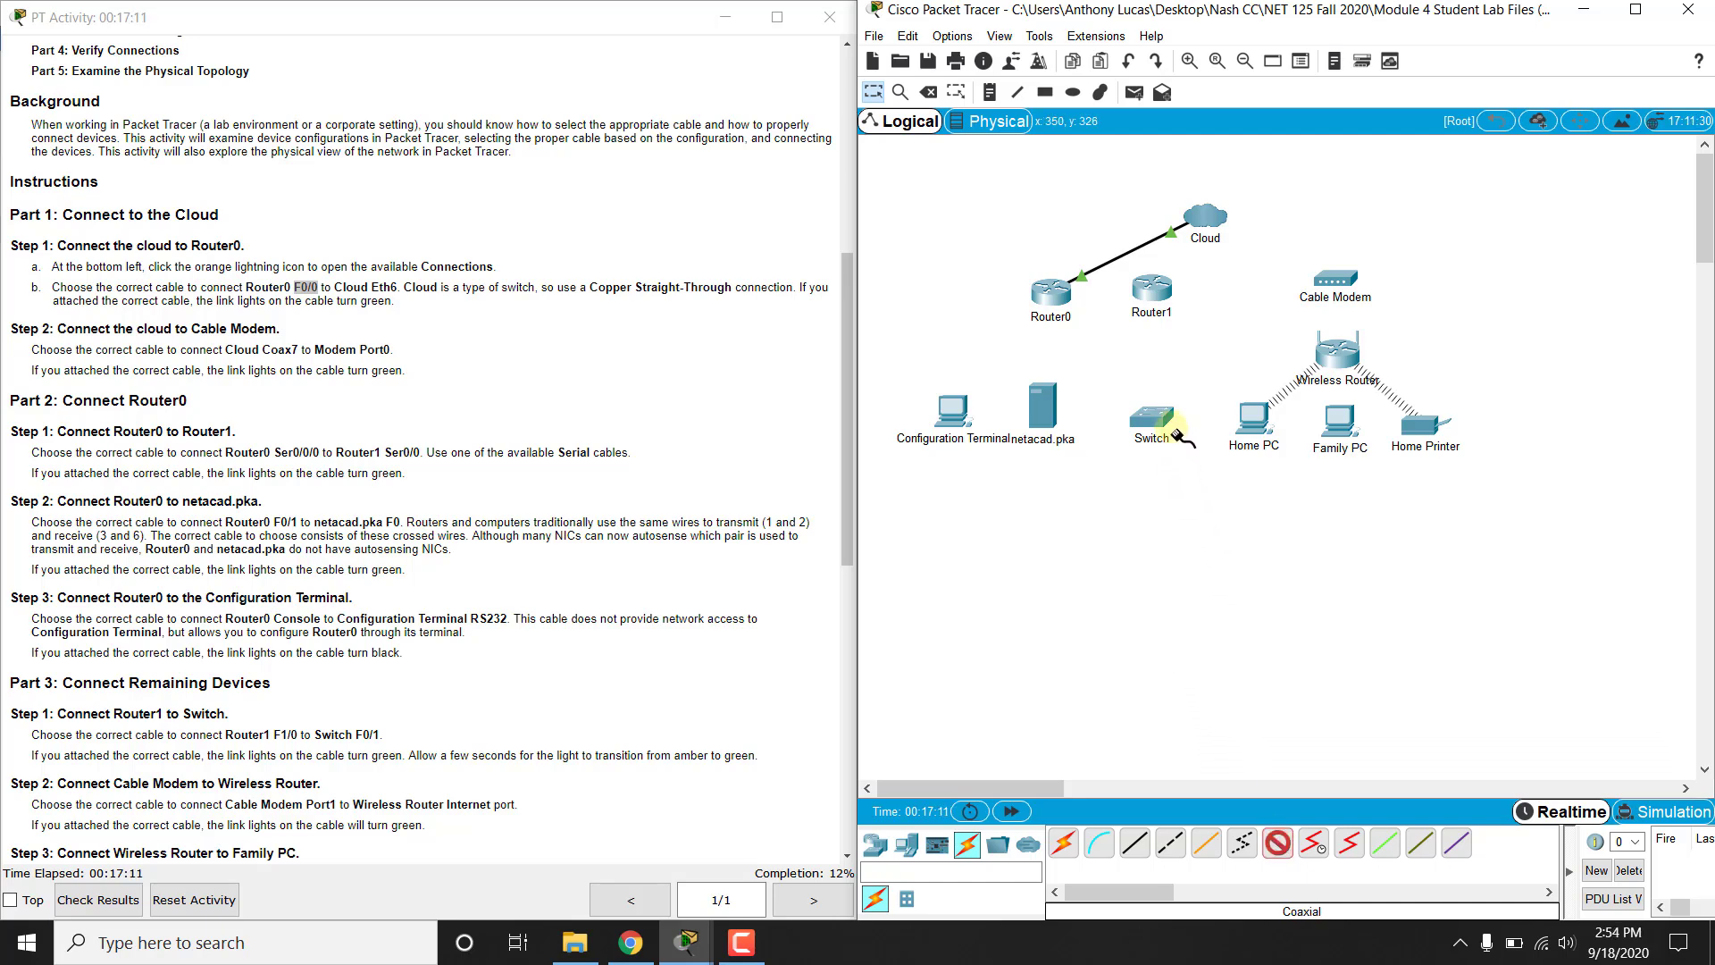
- Connect Cloud Coaxial7 to the Cable Modem's Port0 with a coaxial cable
{"action": "left_click", "coordinate": [1204, 215]}
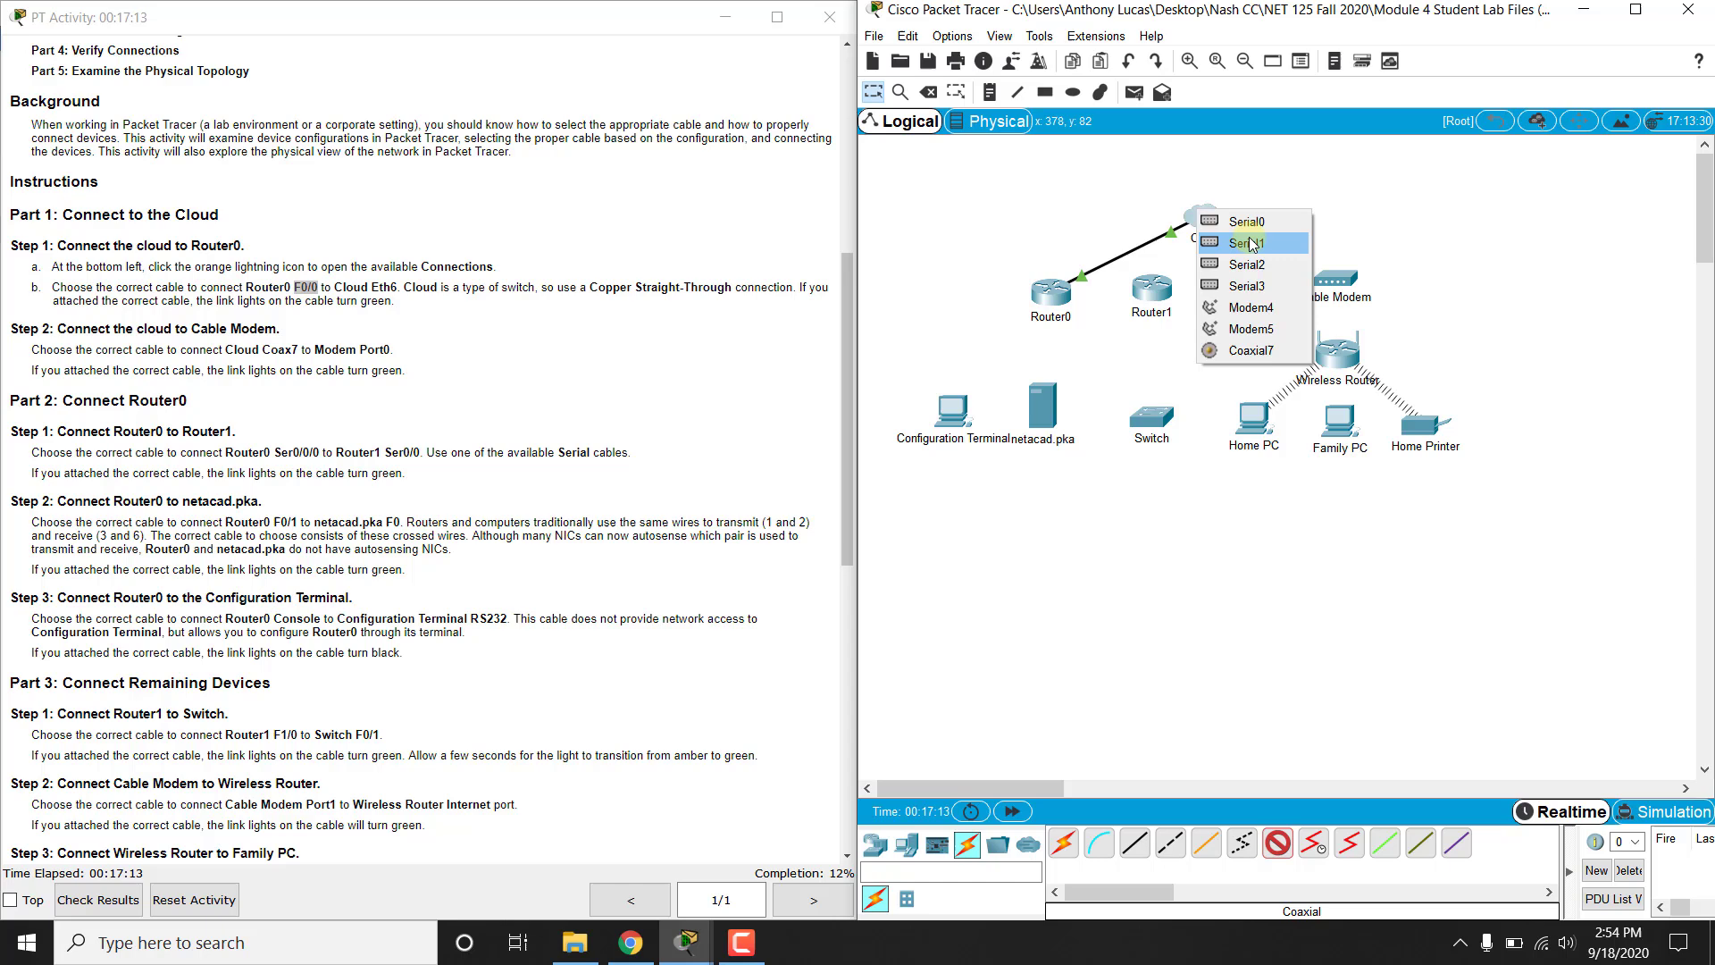
{"action": "left_click", "coordinate": [1247, 243]}
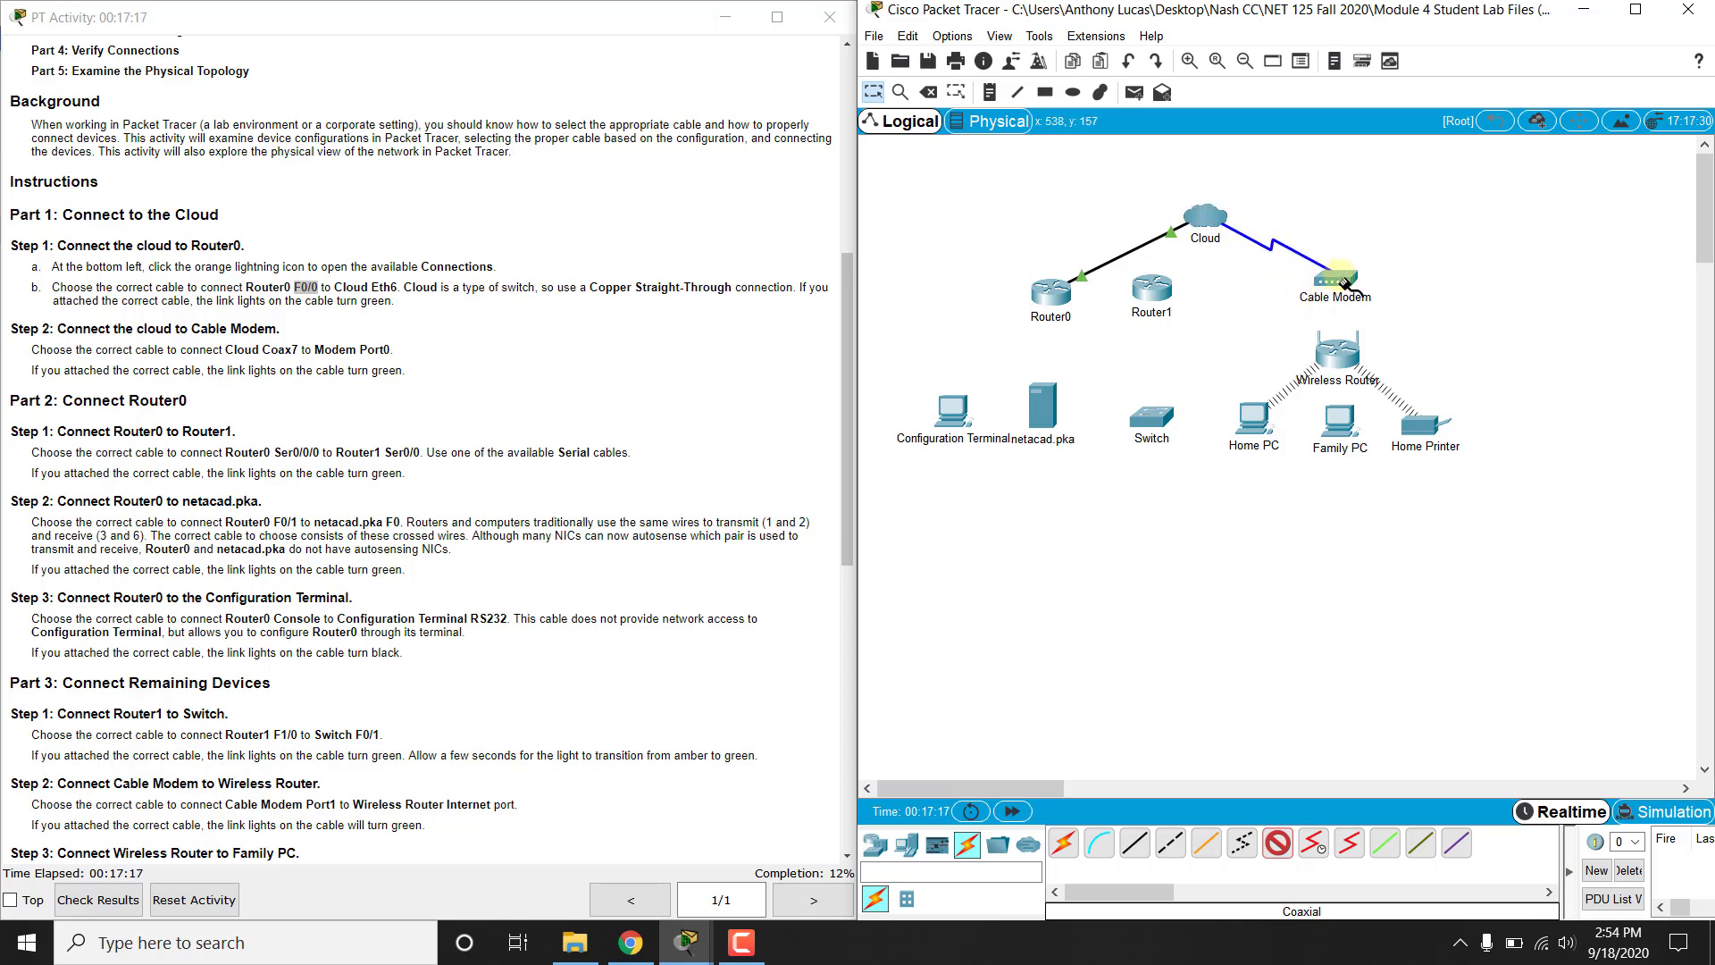
{"action": "left_click", "coordinate": [1338, 277]}
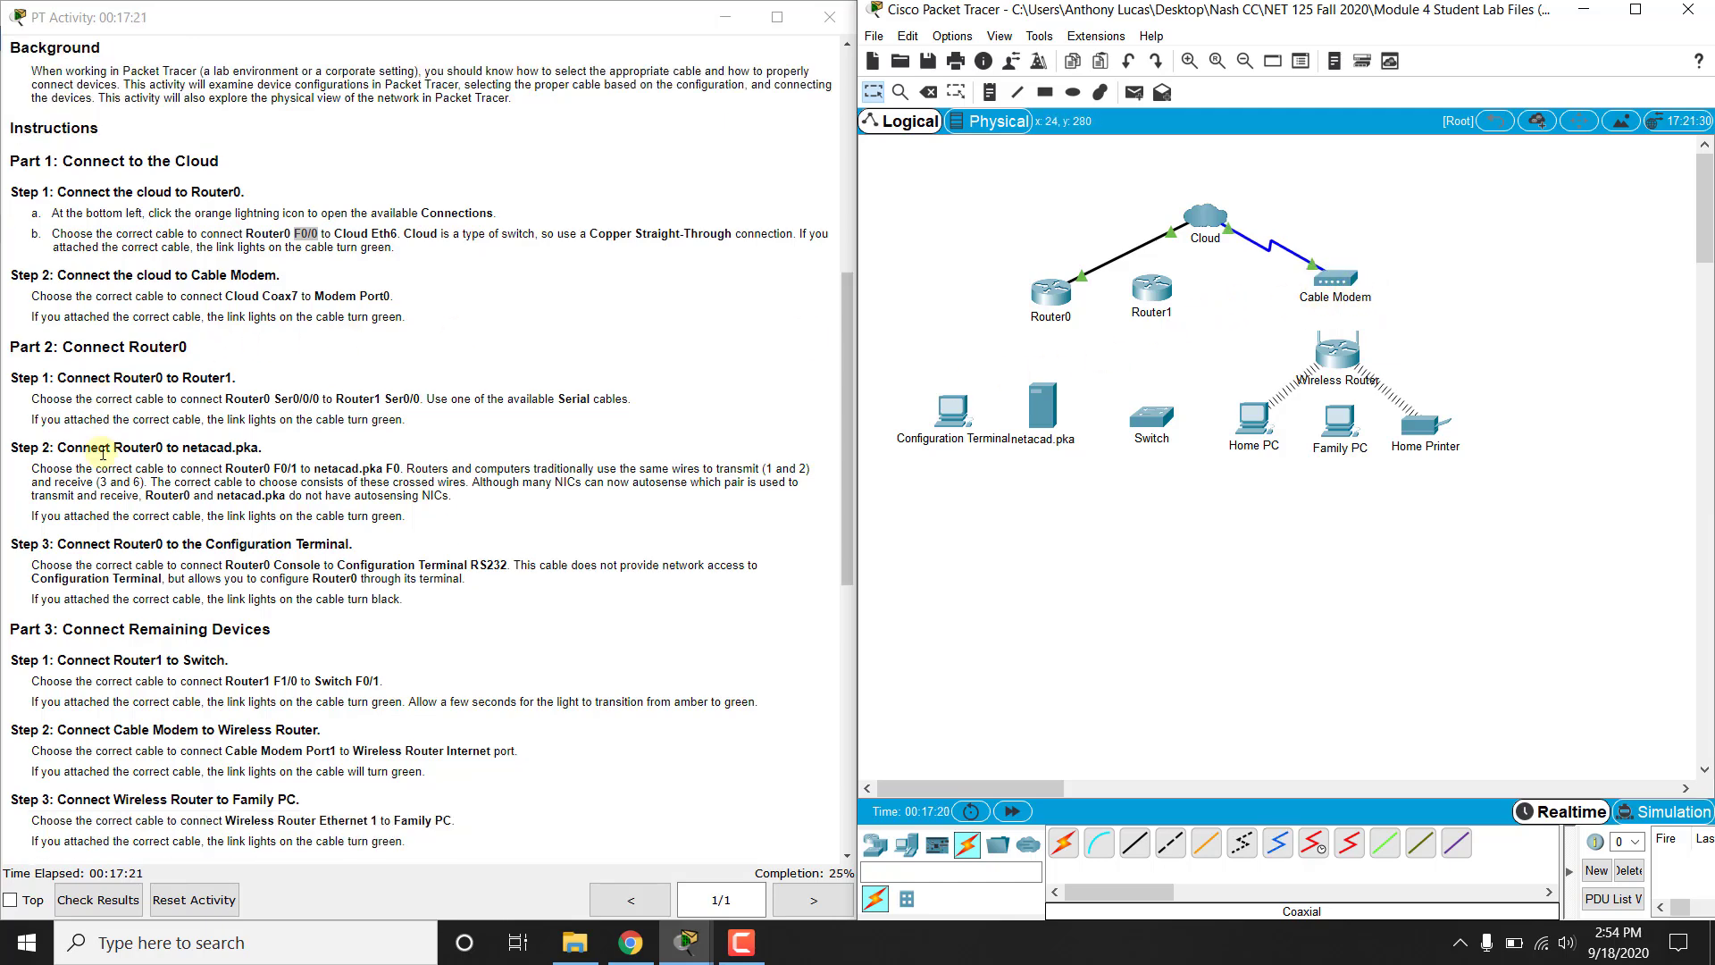
- Connect Router0 Serial0/0/0 to Router1 Serial0/0 with a serial DCE cable
{"action": "scroll", "scroll_direction": "down", "scroll_amount": 3}
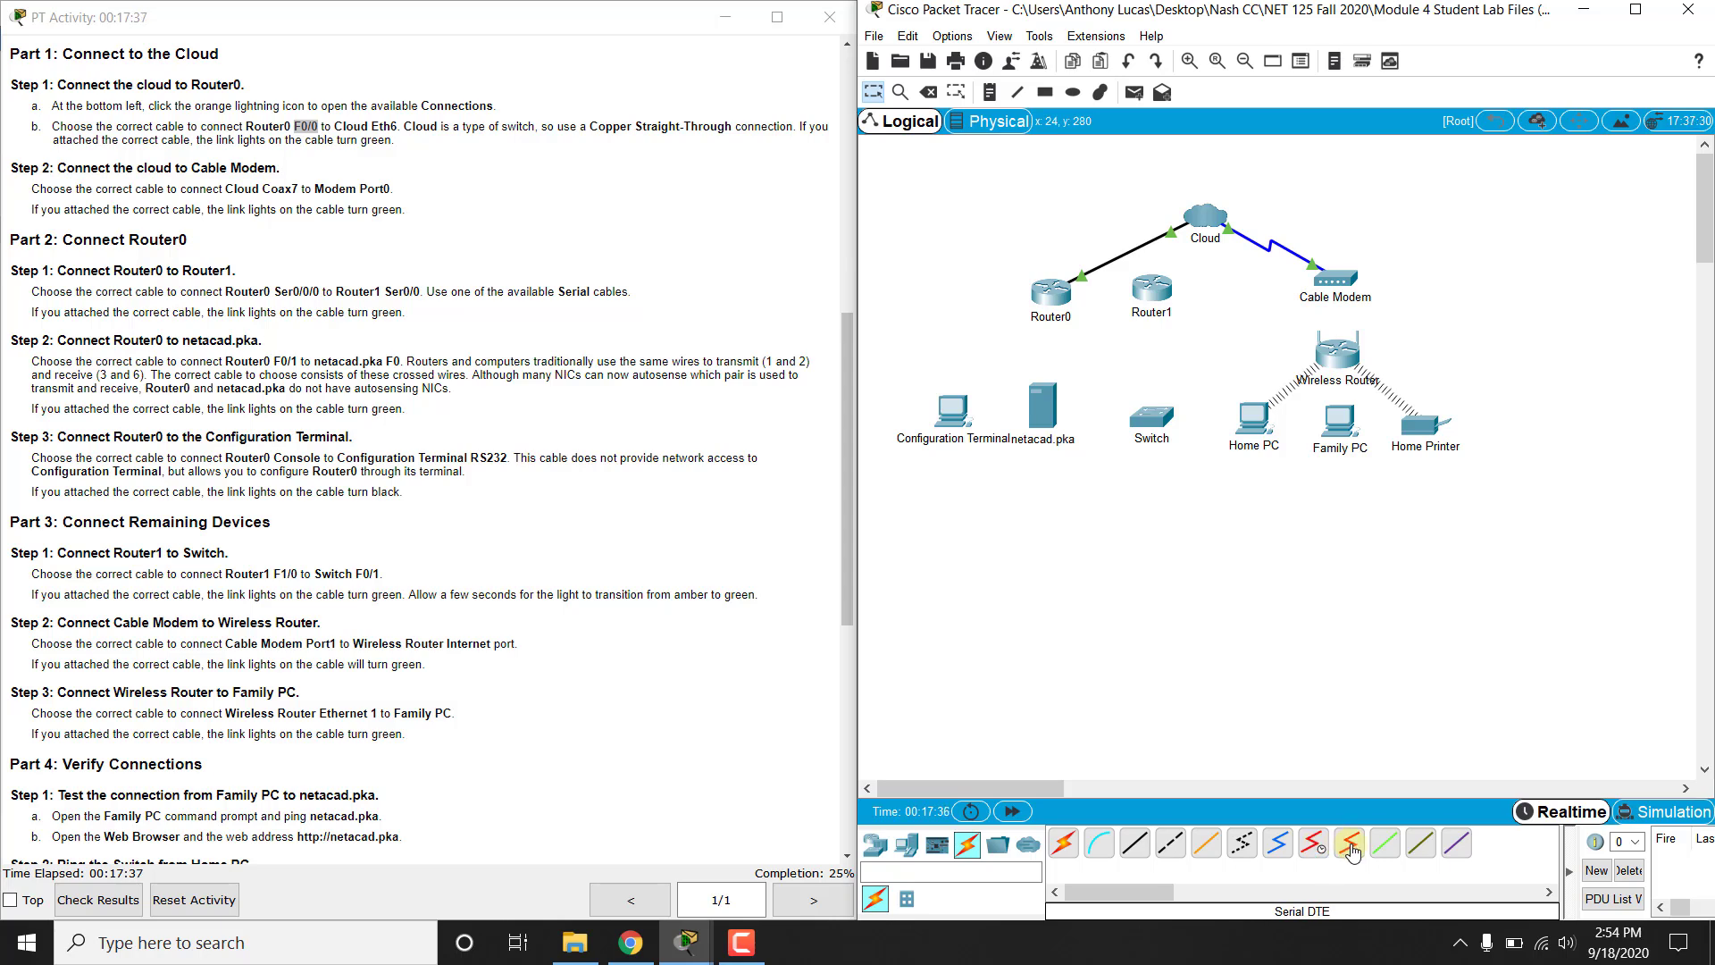
{"action": "left_click", "coordinate": [1313, 843]}
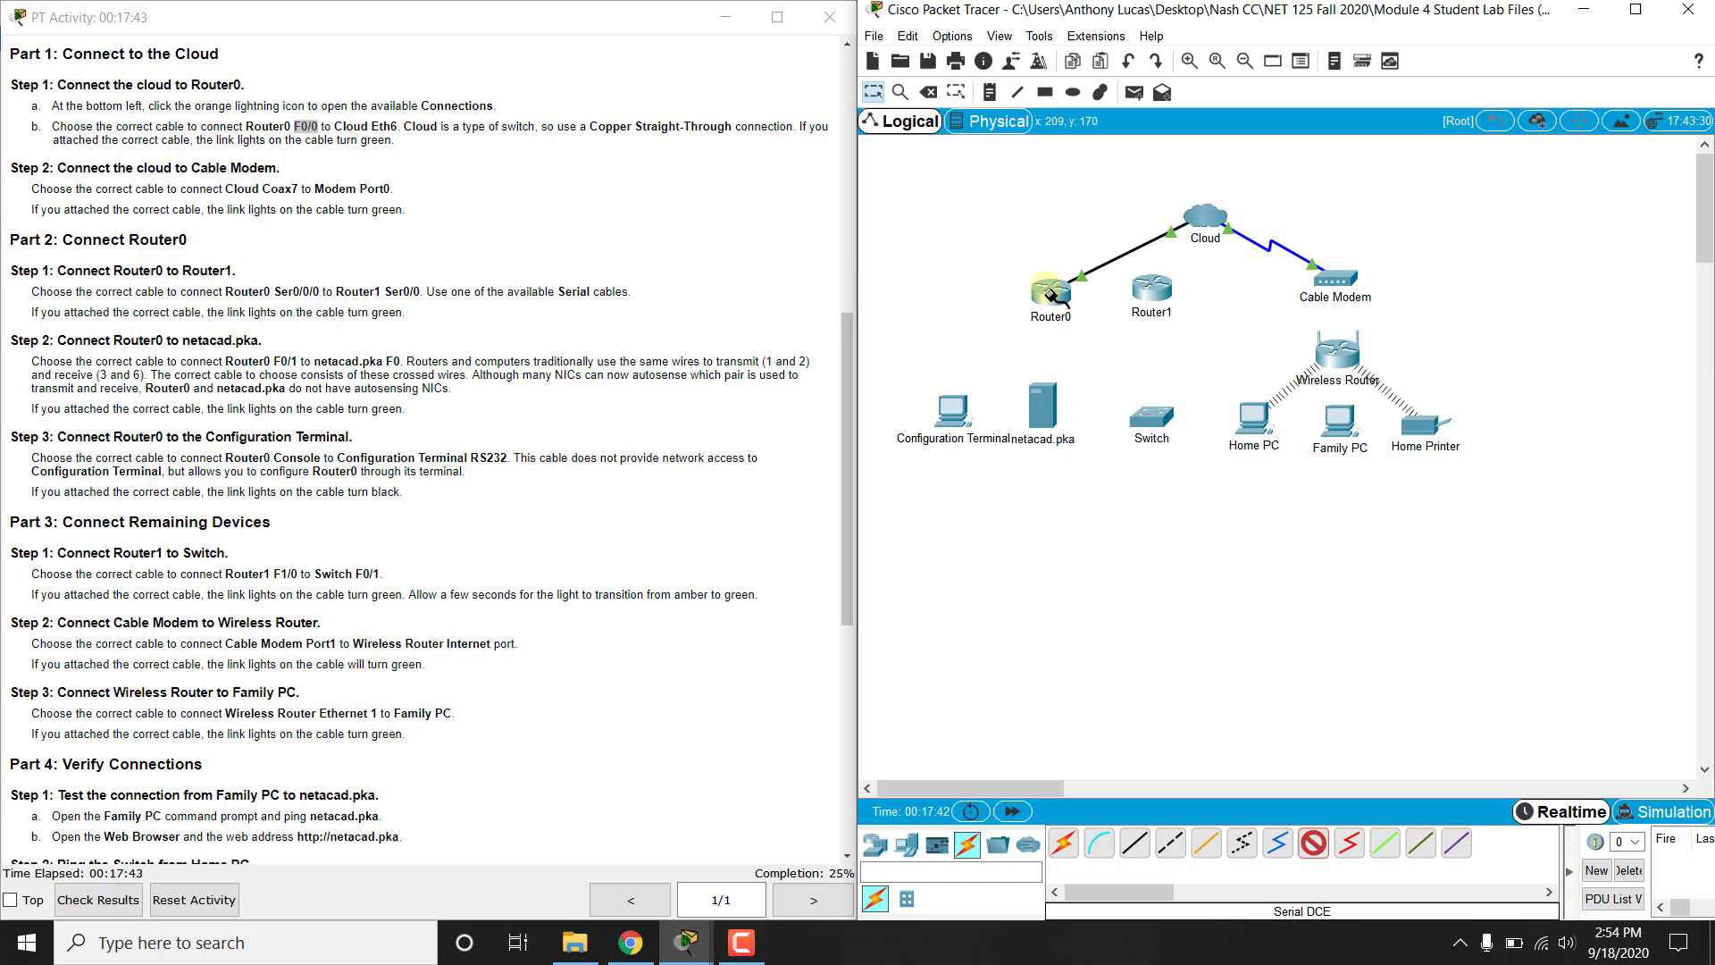
{"action": "left_click", "coordinate": [1048, 287]}
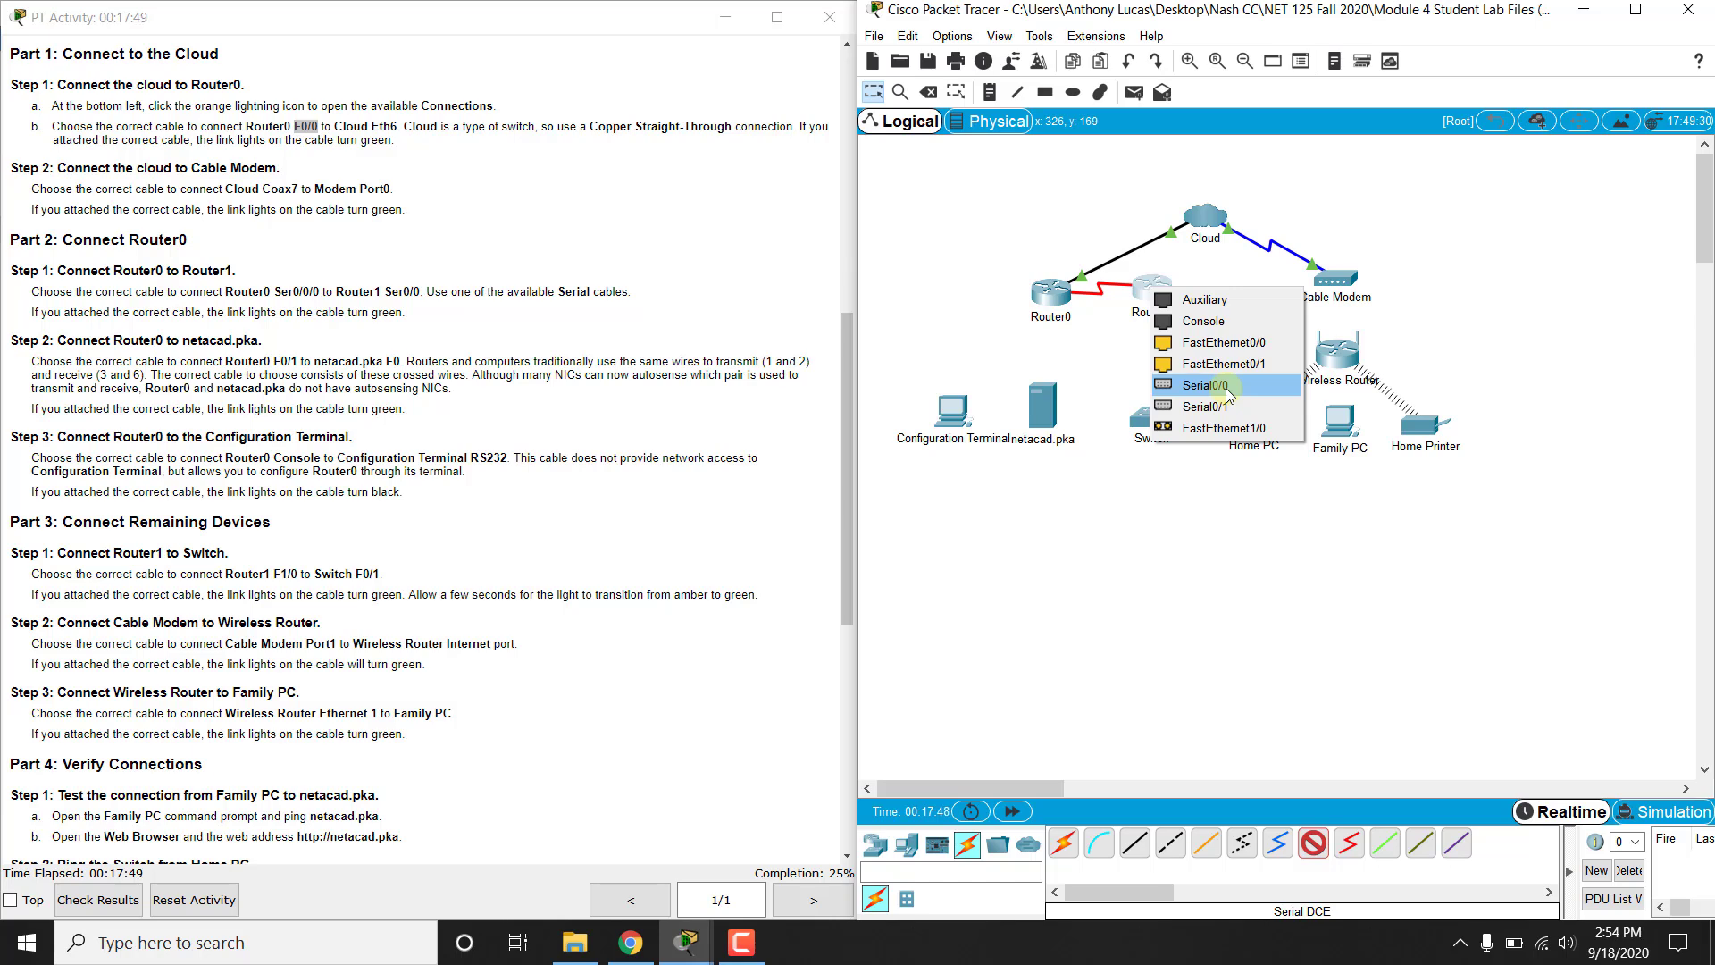
{"action": "left_click", "coordinate": [1215, 386]}
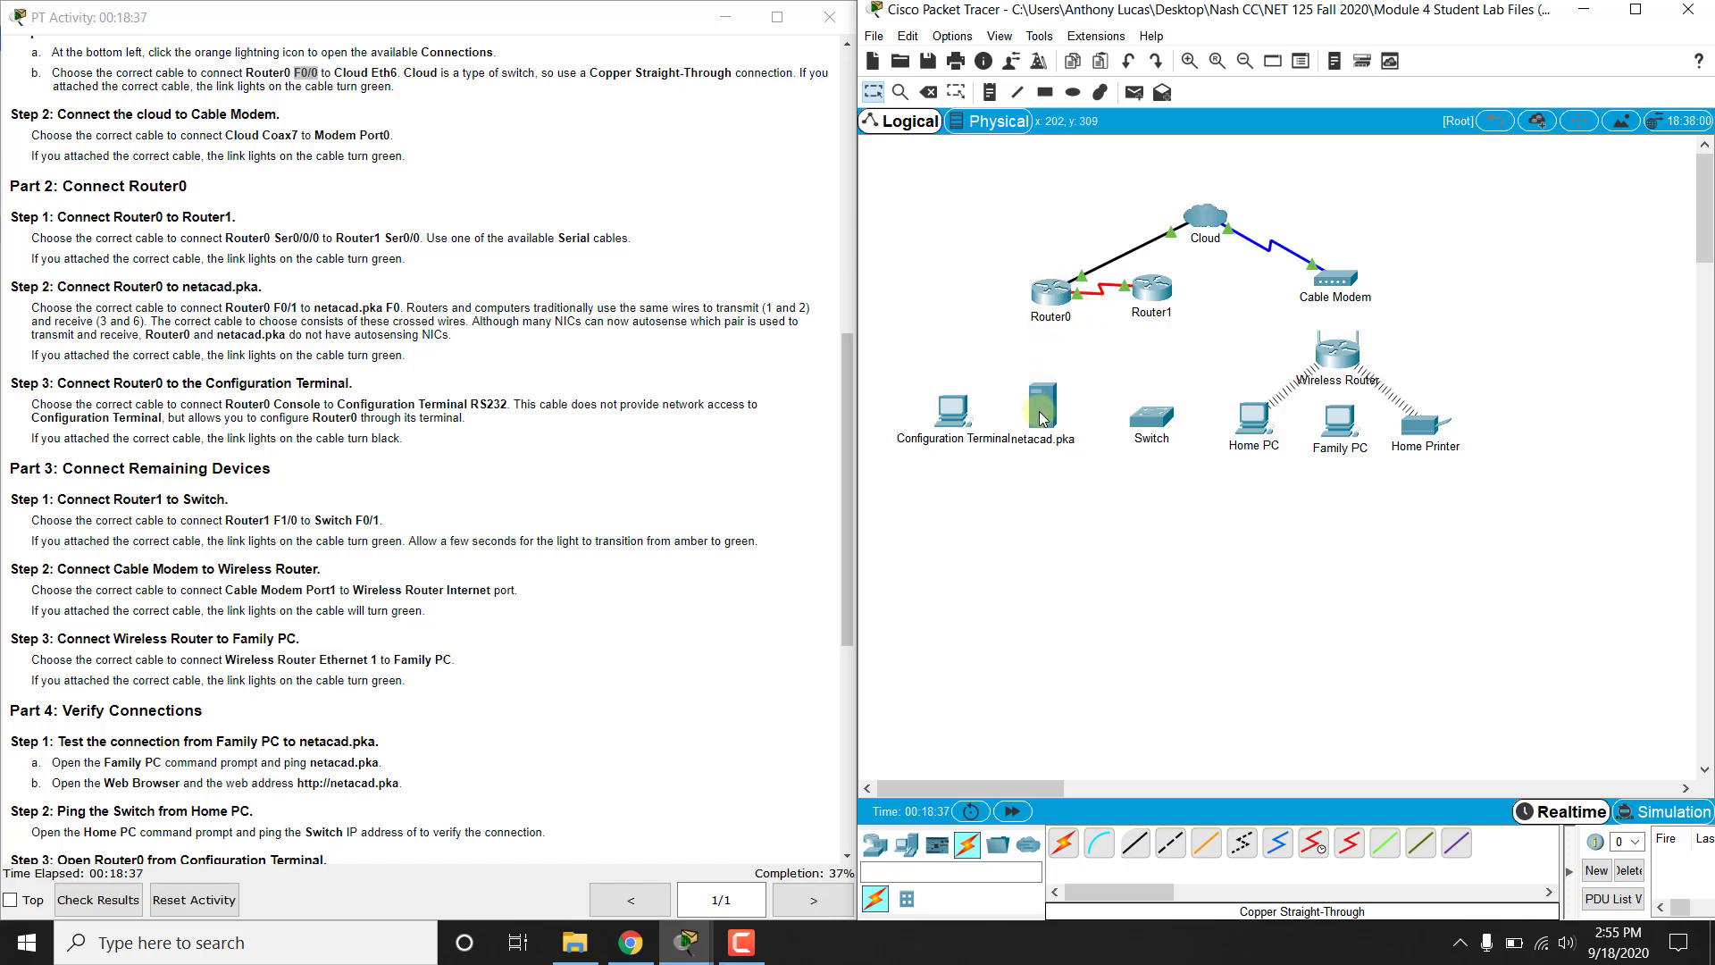
{"action": "mouse_move", "coordinate": [1044, 419]}
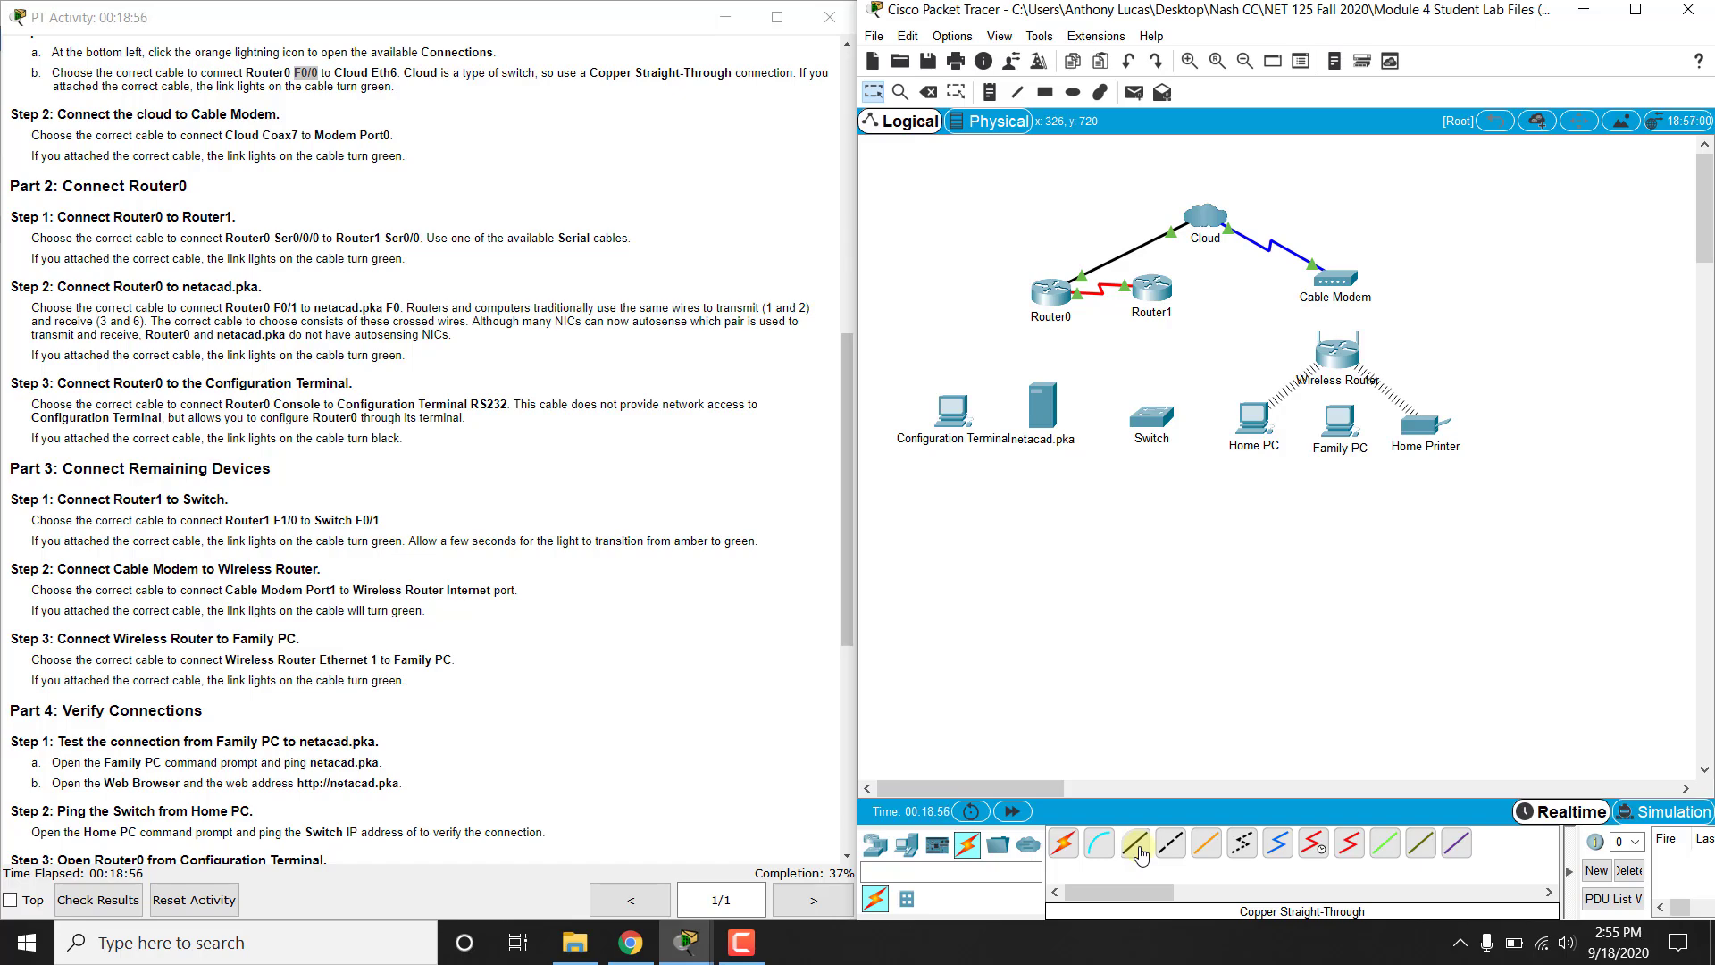
- Begin a copper cross-over cable from Router0 toward the netacad.pka server
{"action": "left_click", "coordinate": [1170, 843]}
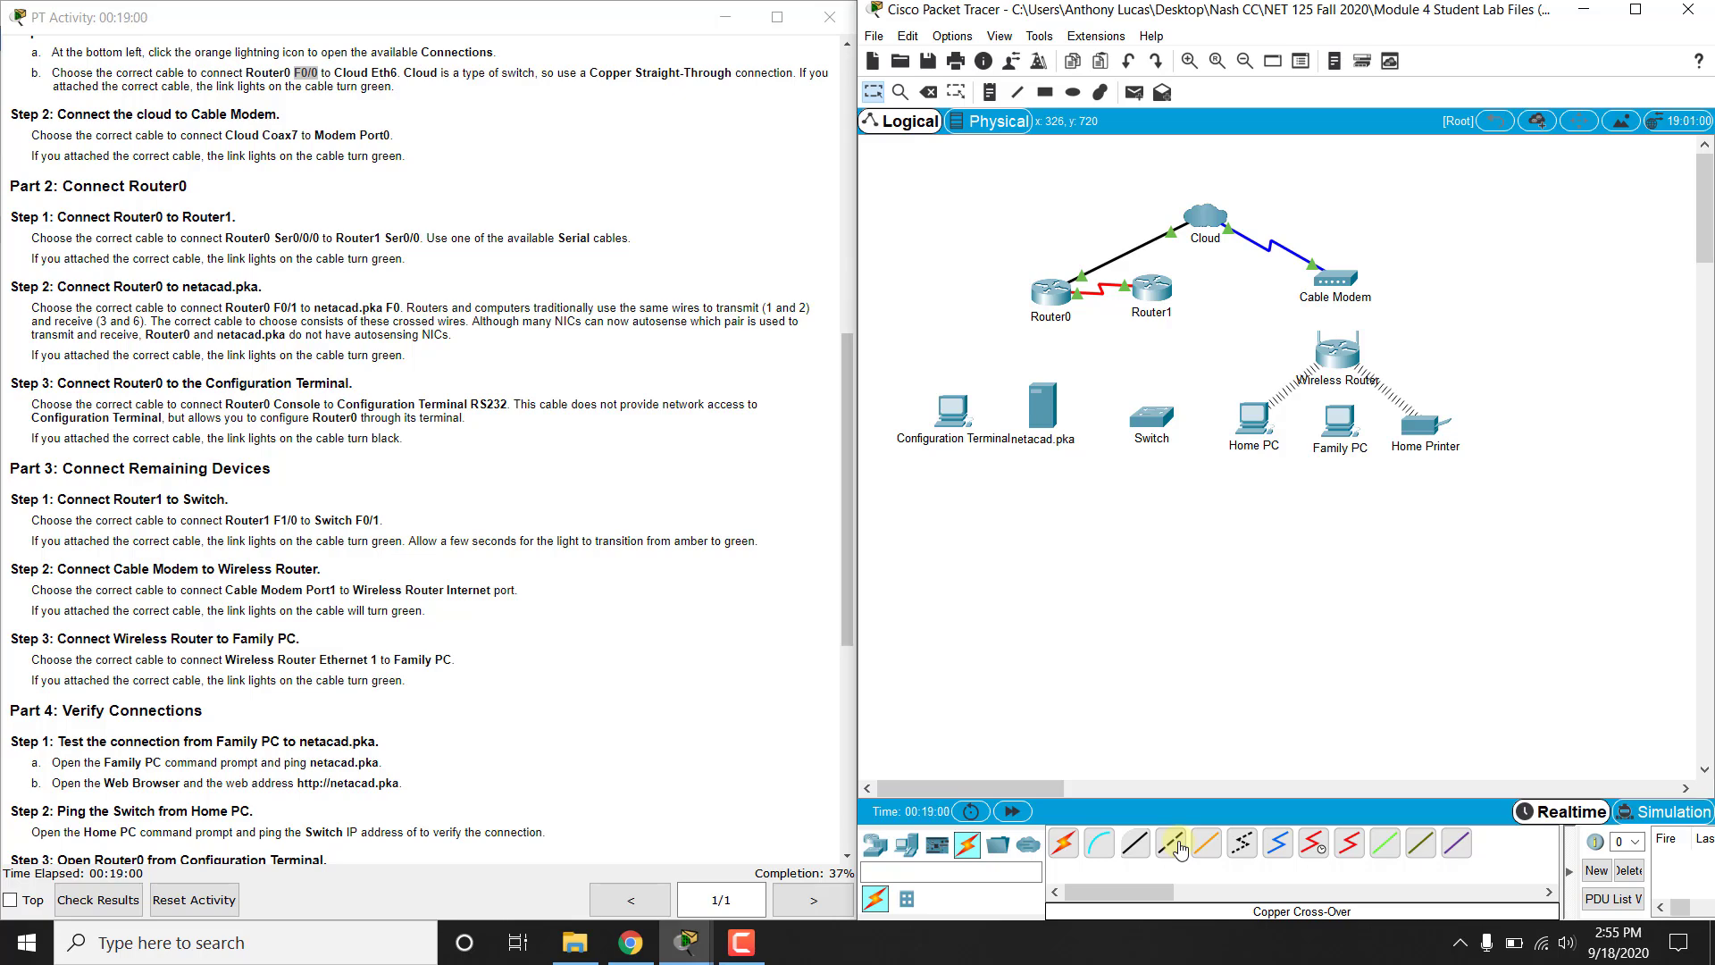
{"action": "left_click", "coordinate": [1171, 844]}
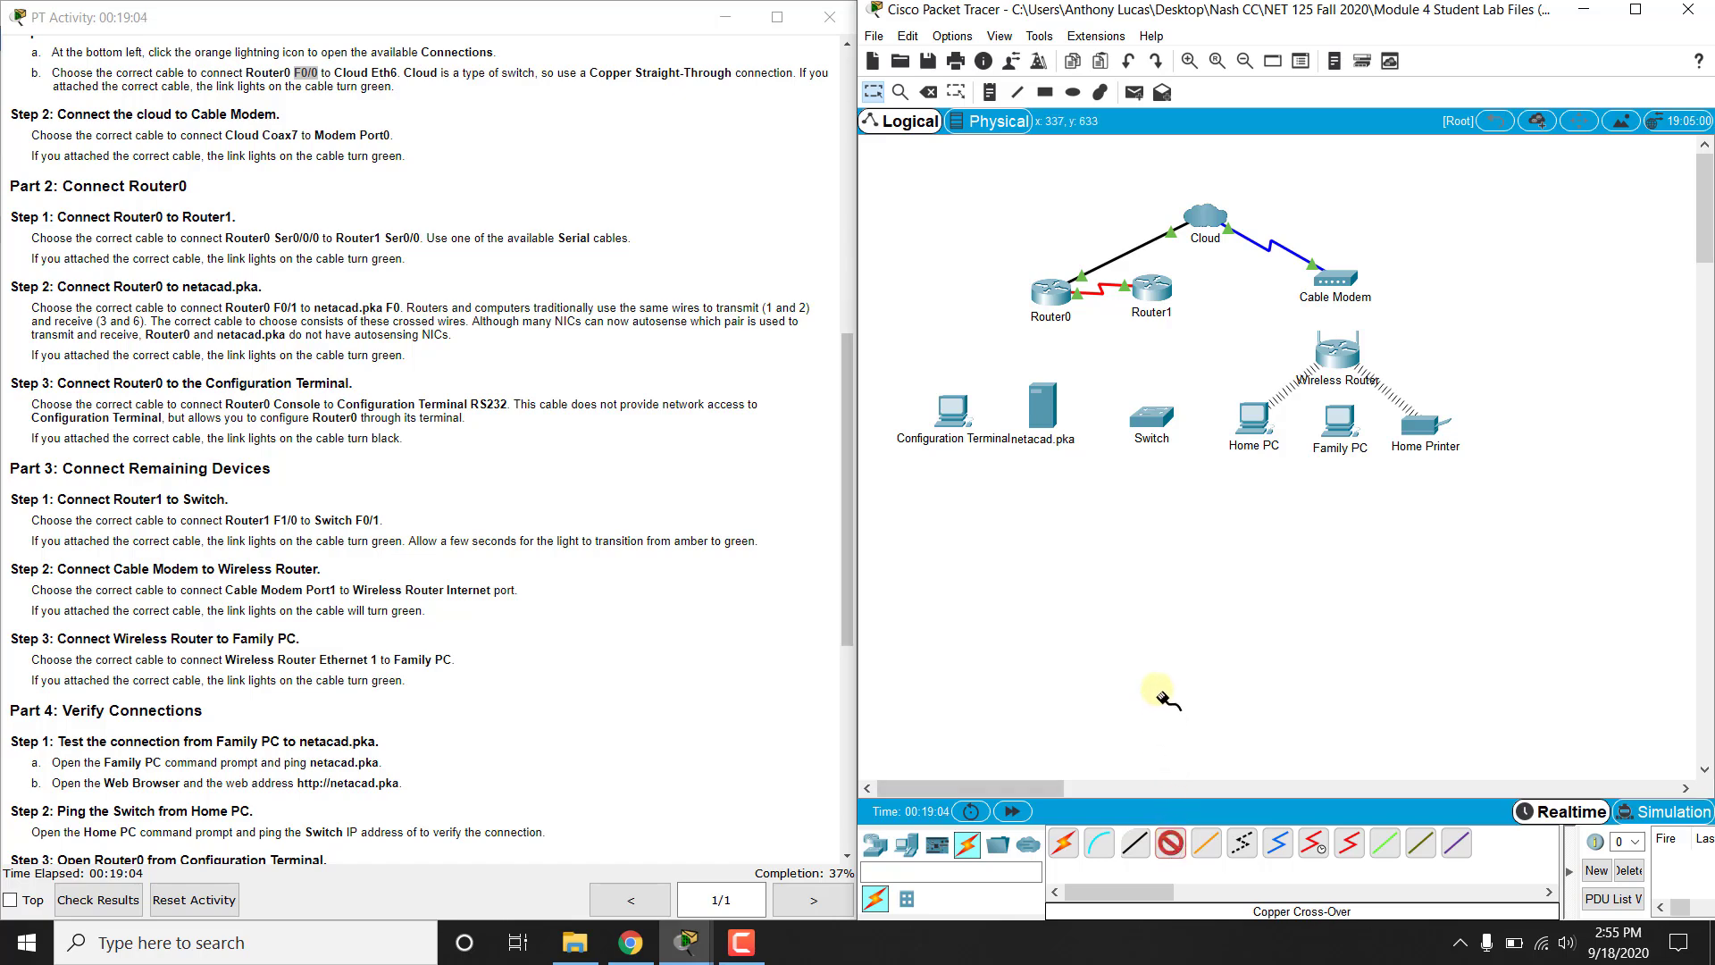
{"action": "mouse_move", "coordinate": [1051, 286]}
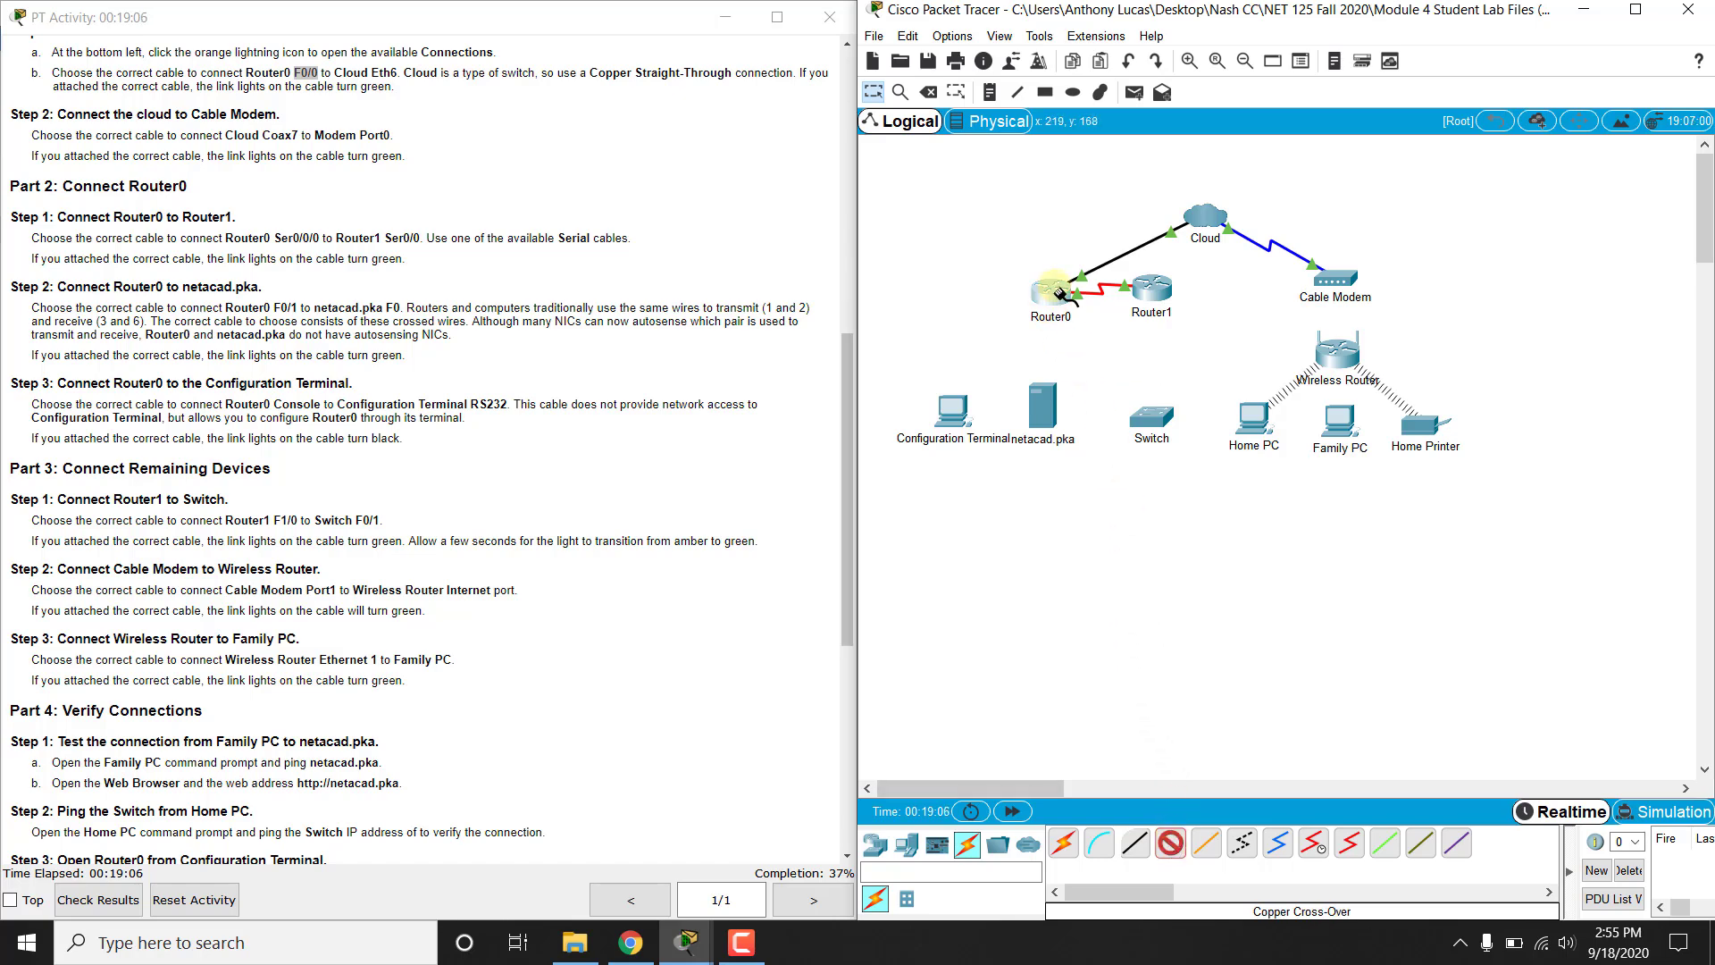
{"action": "left_click", "coordinate": [1043, 400]}
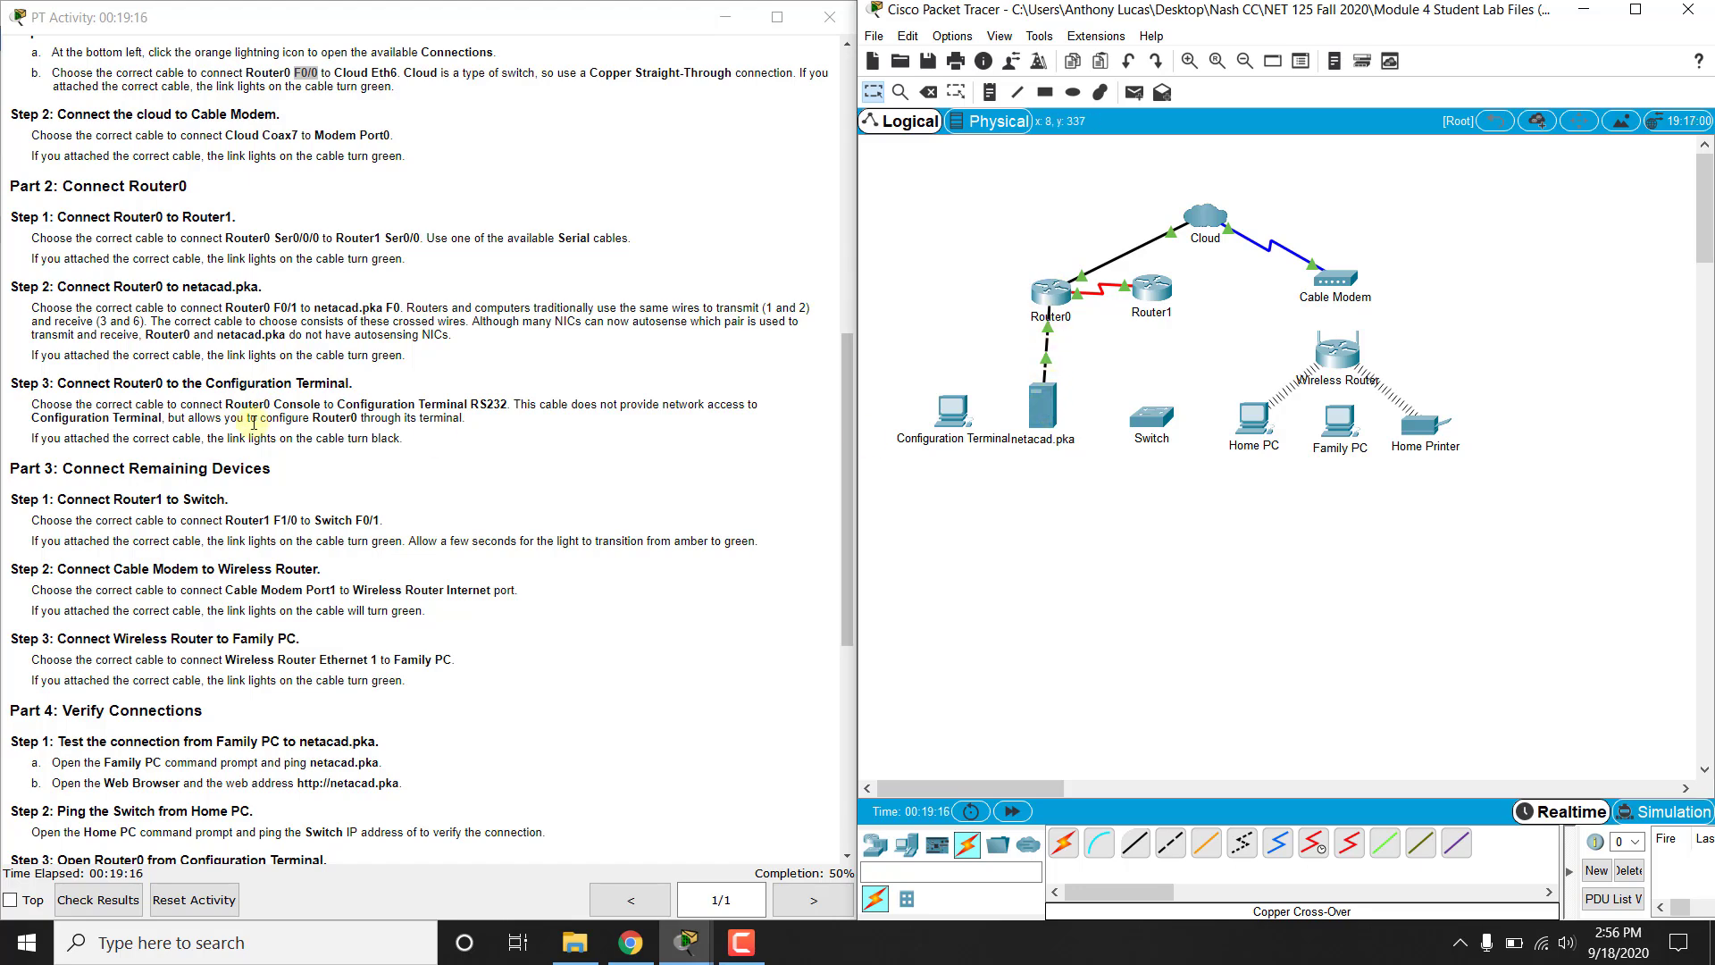
- Connect Router0's Console port to the Configuration Terminal's RS-232 port with a console cable
{"action": "scroll", "scroll_direction": "down", "scroll_amount": 3}
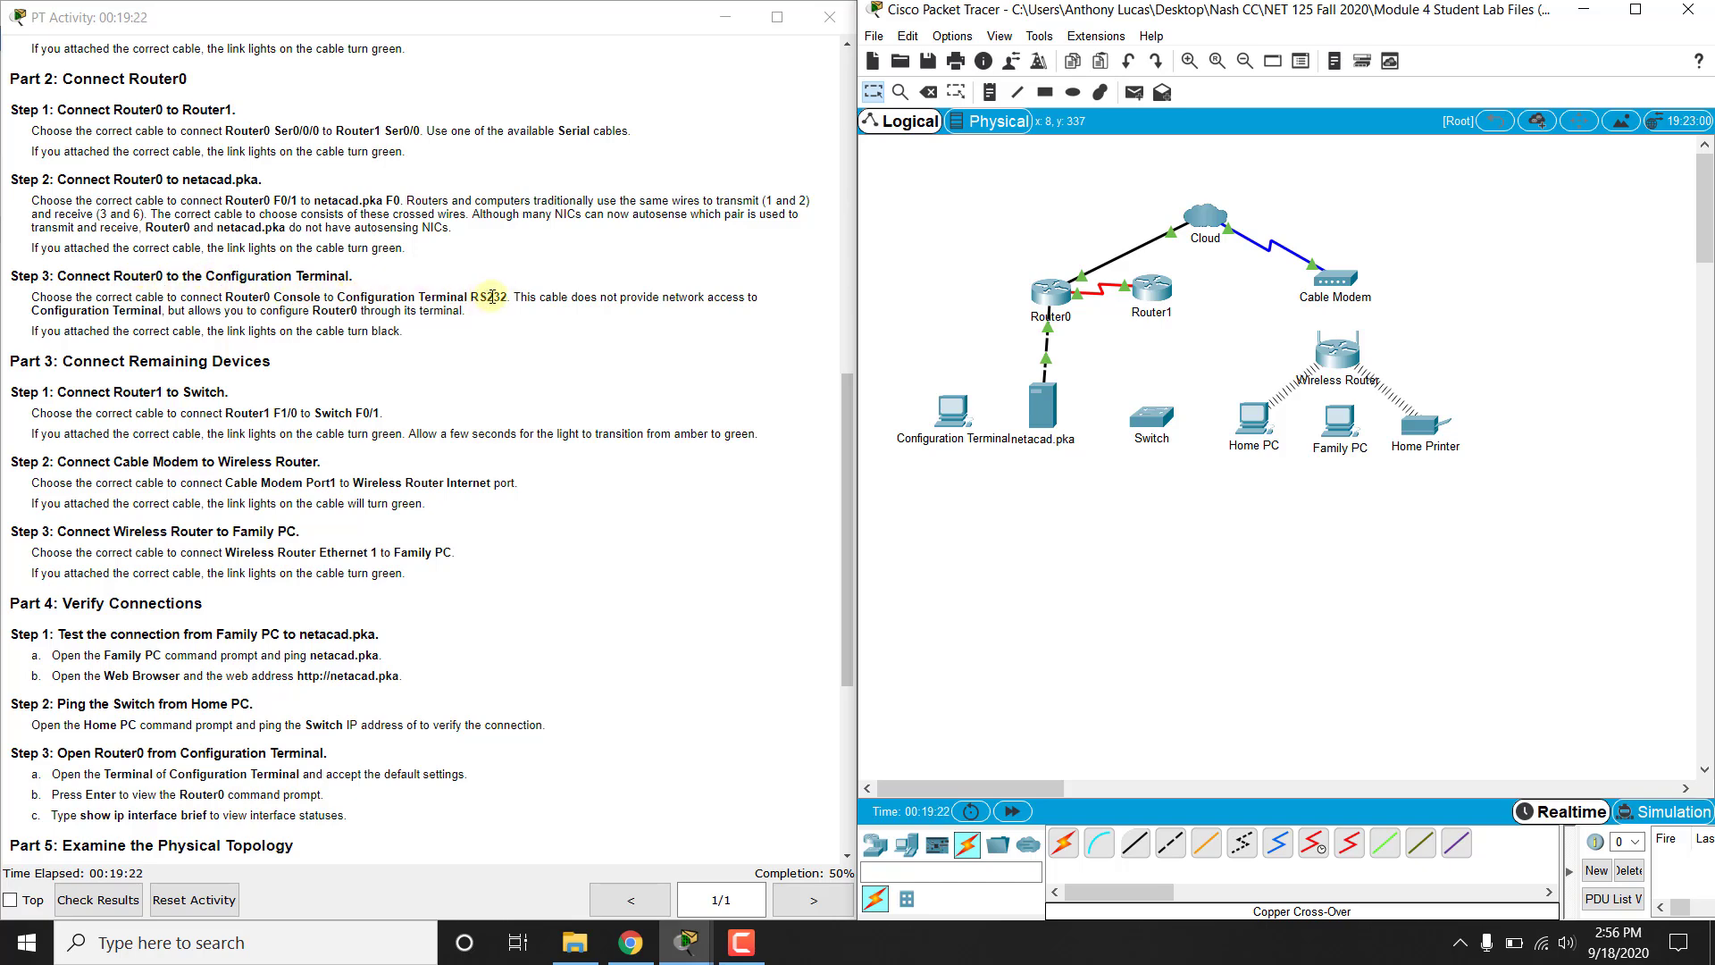
{"action": "left_click", "coordinate": [1099, 843]}
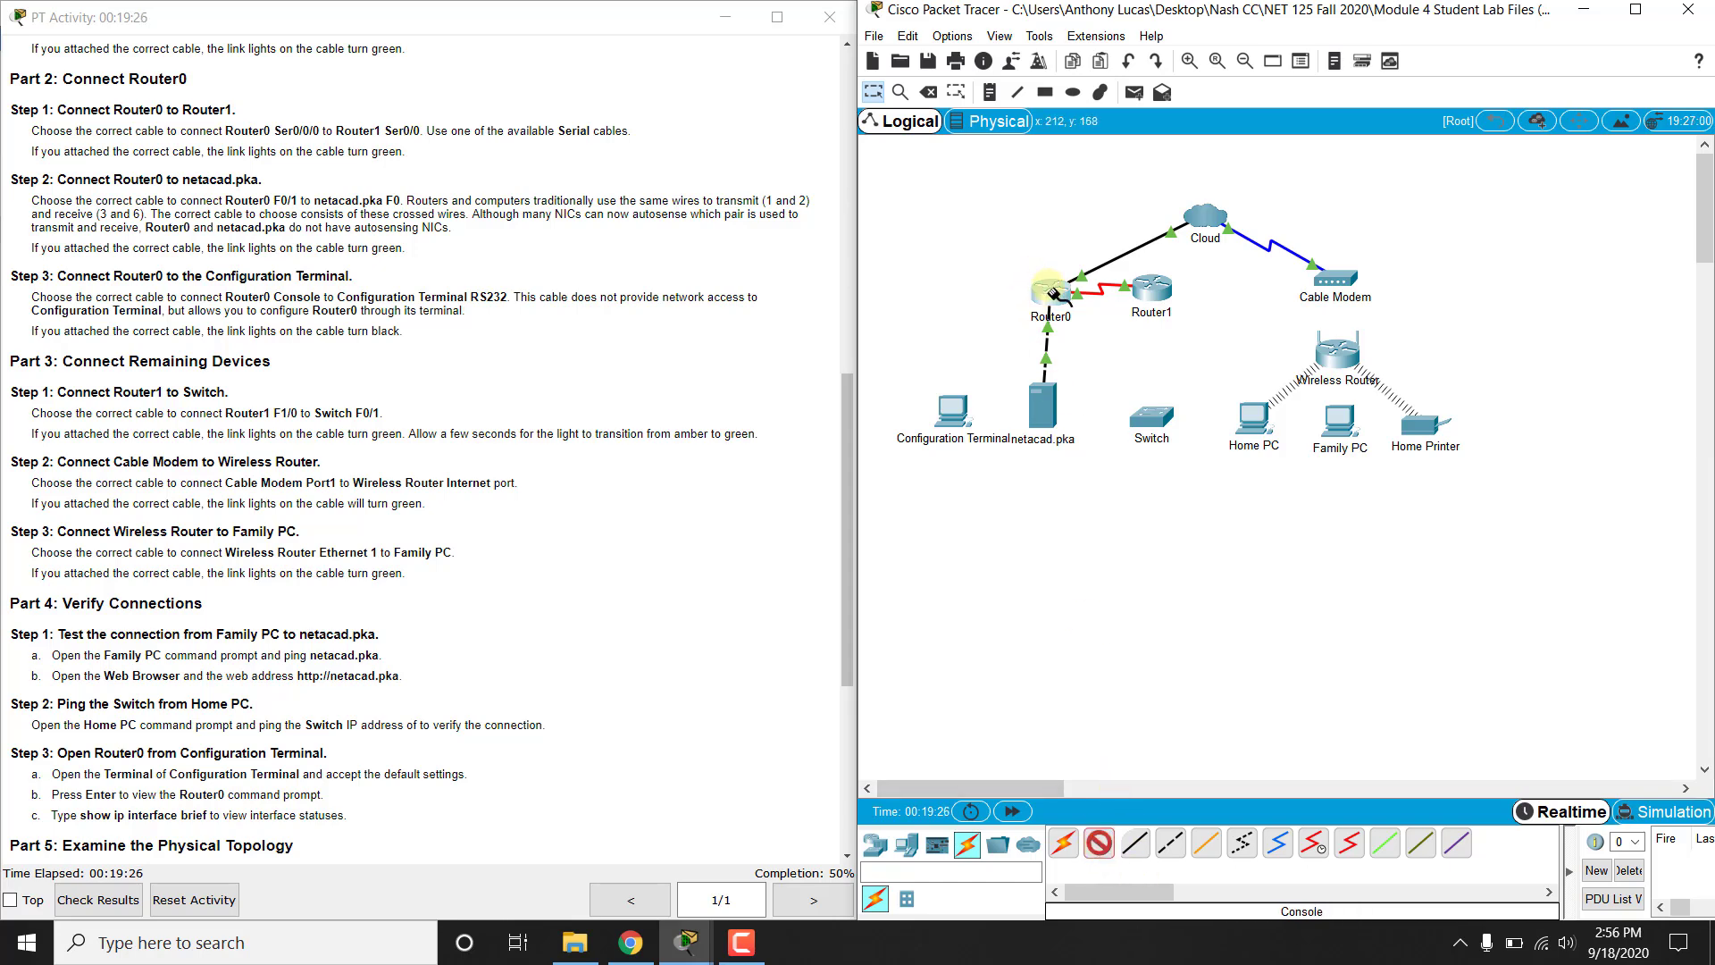
{"action": "left_click", "coordinate": [1050, 295]}
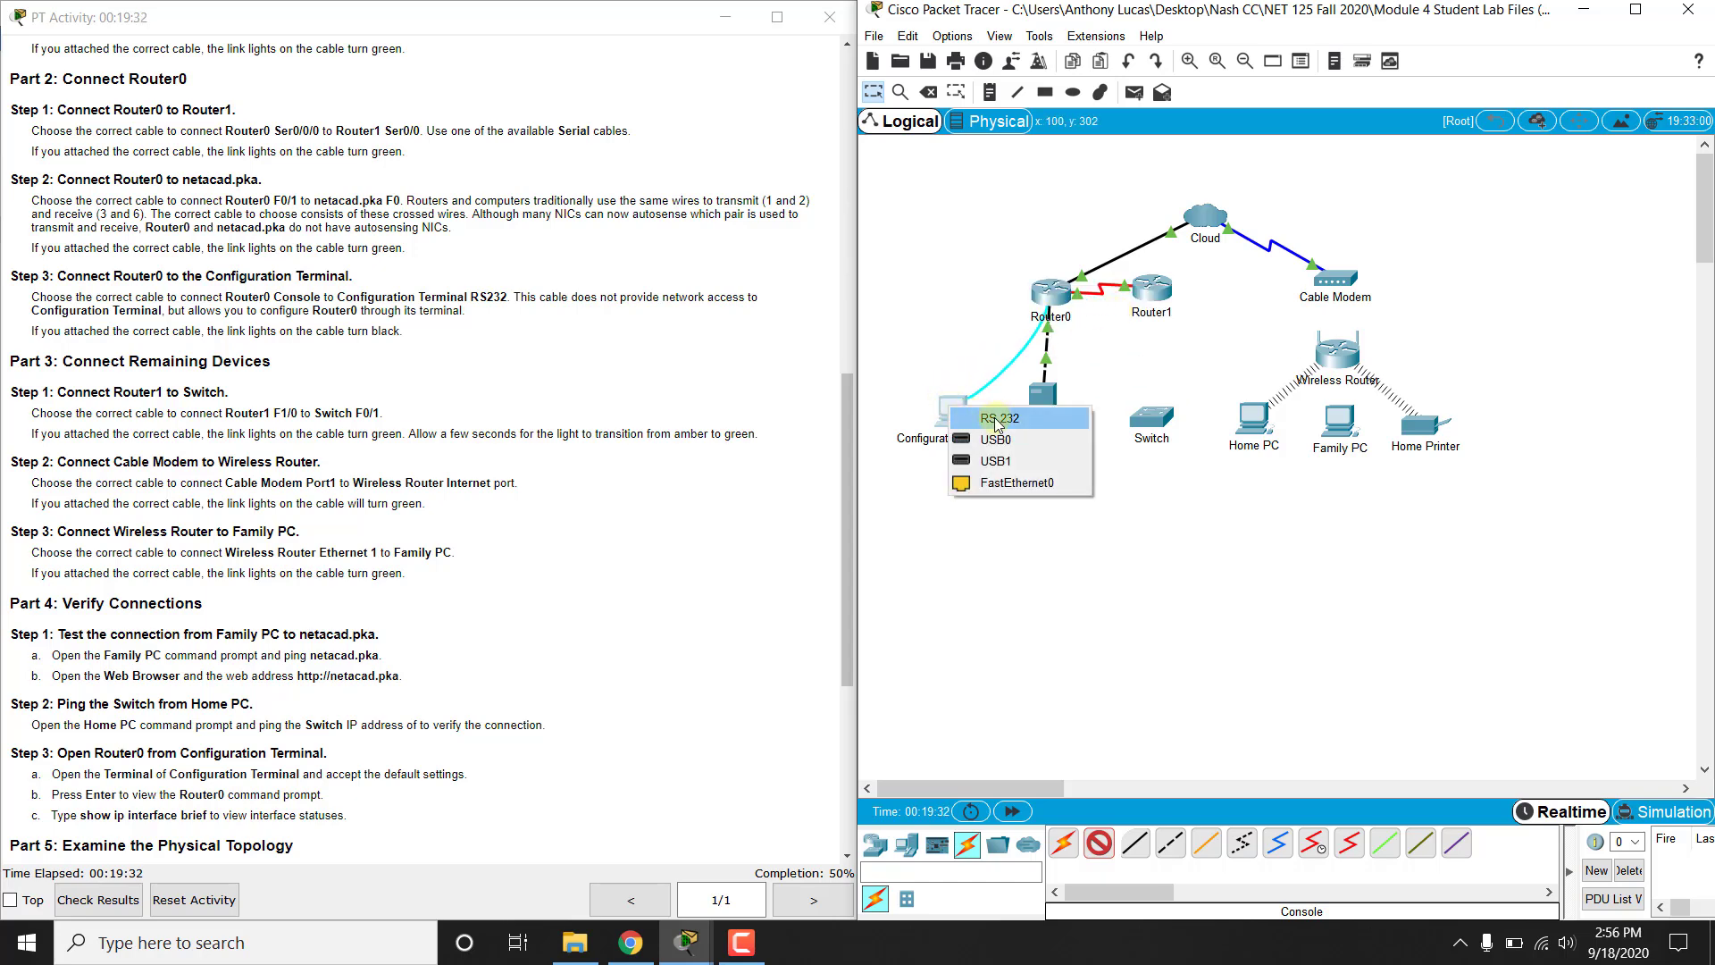
{"action": "left_click", "coordinate": [996, 418]}
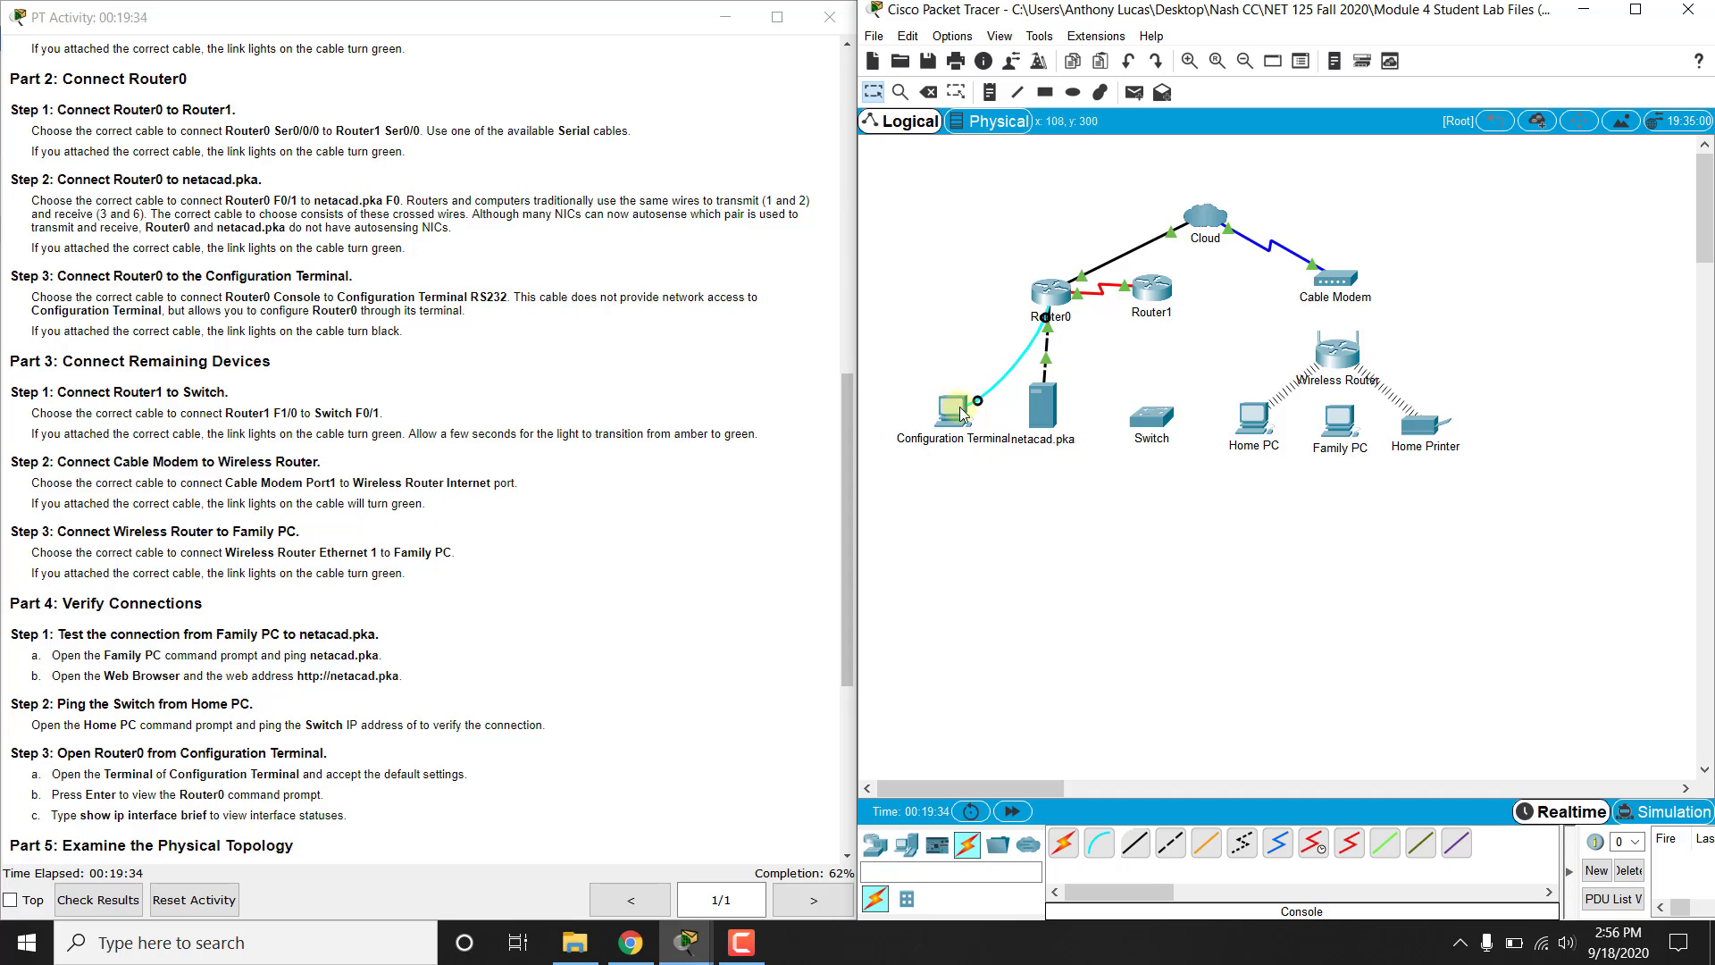
{"action": "mouse_move", "coordinate": [1058, 301]}
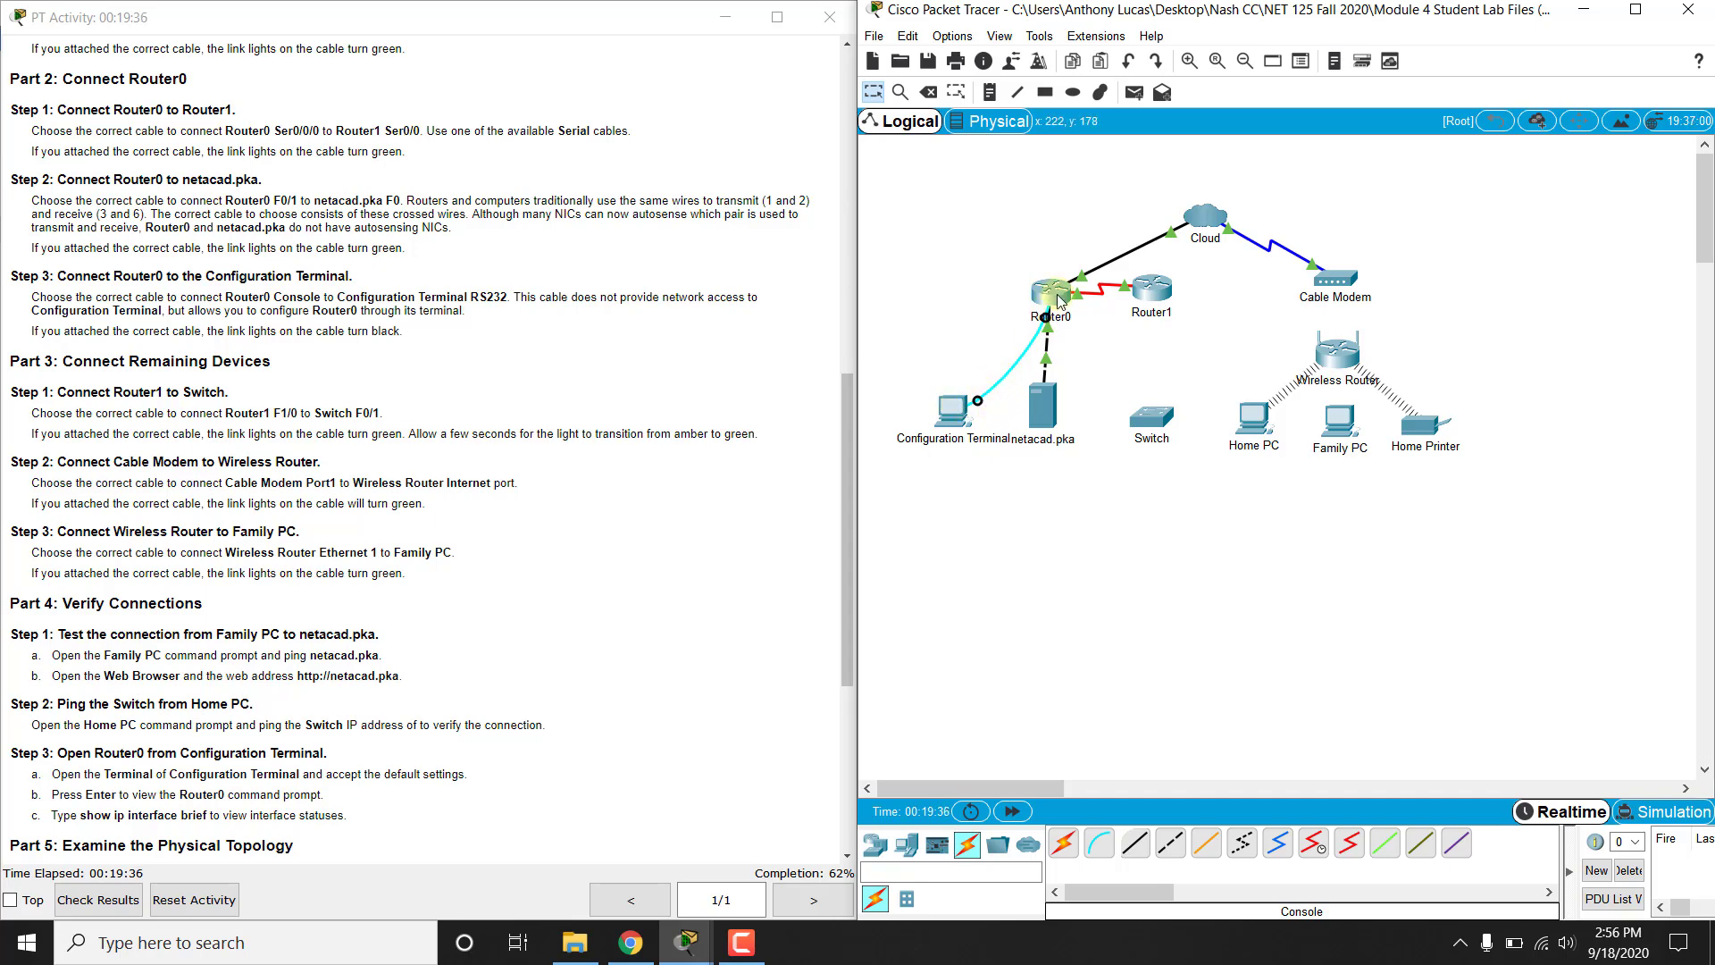
{"action": "mouse_move", "coordinate": [361, 529]}
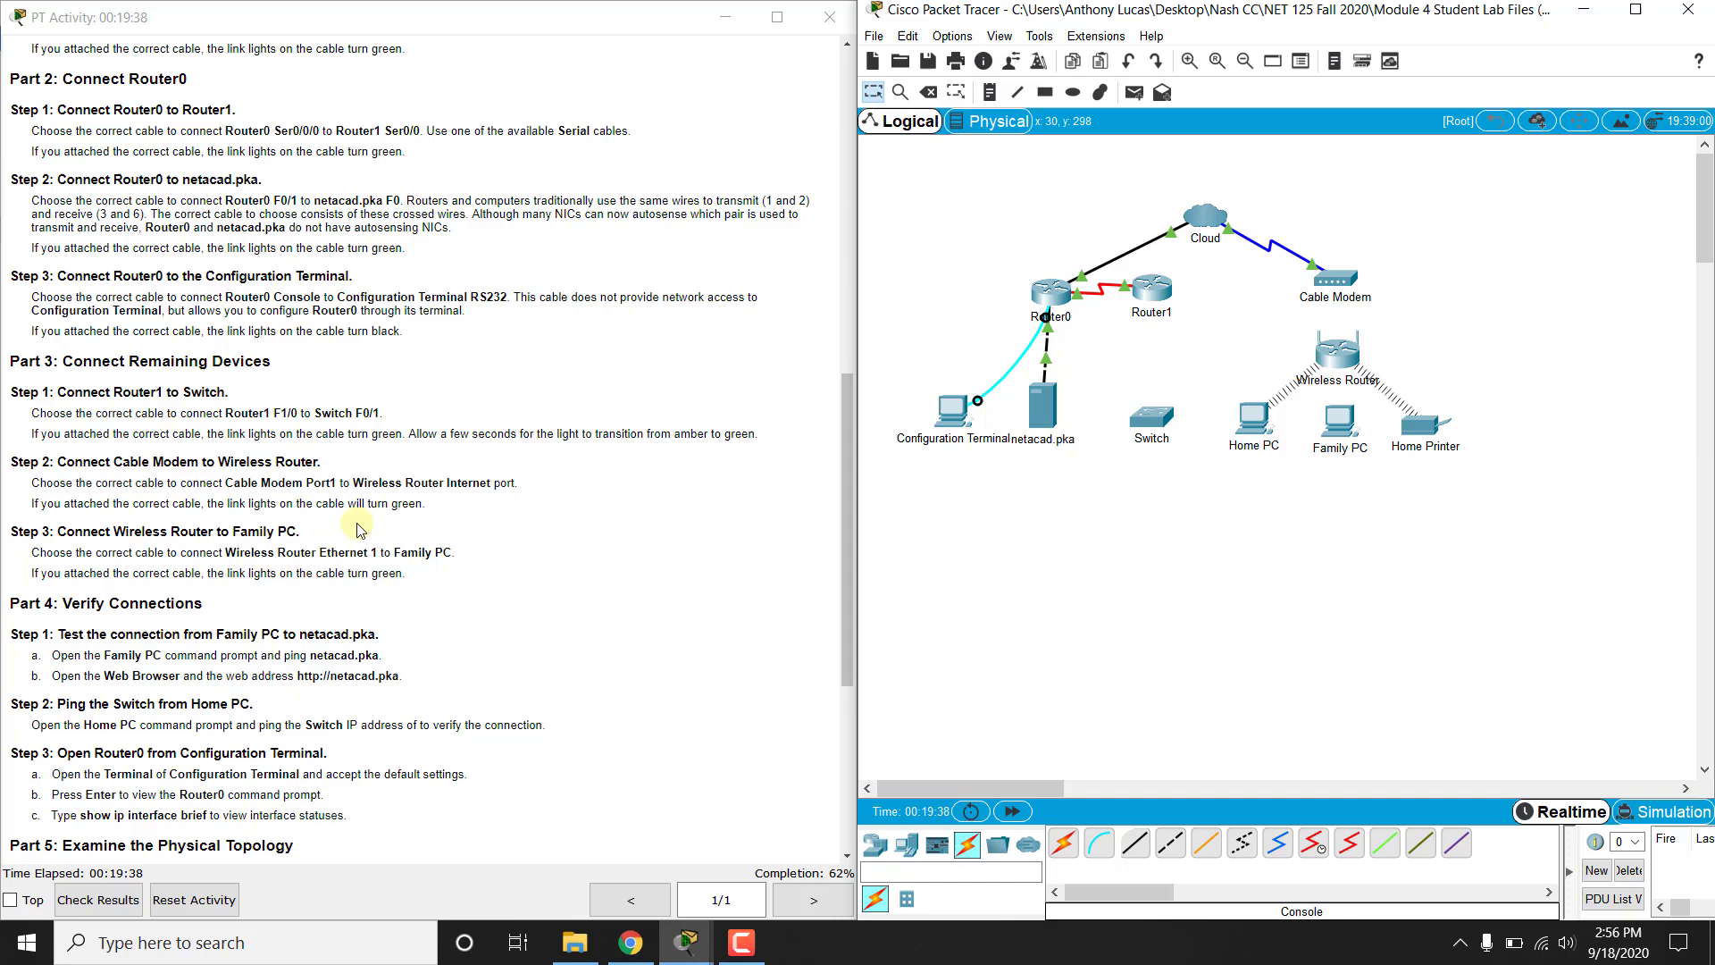
{"action": "mouse_move", "coordinate": [214, 496]}
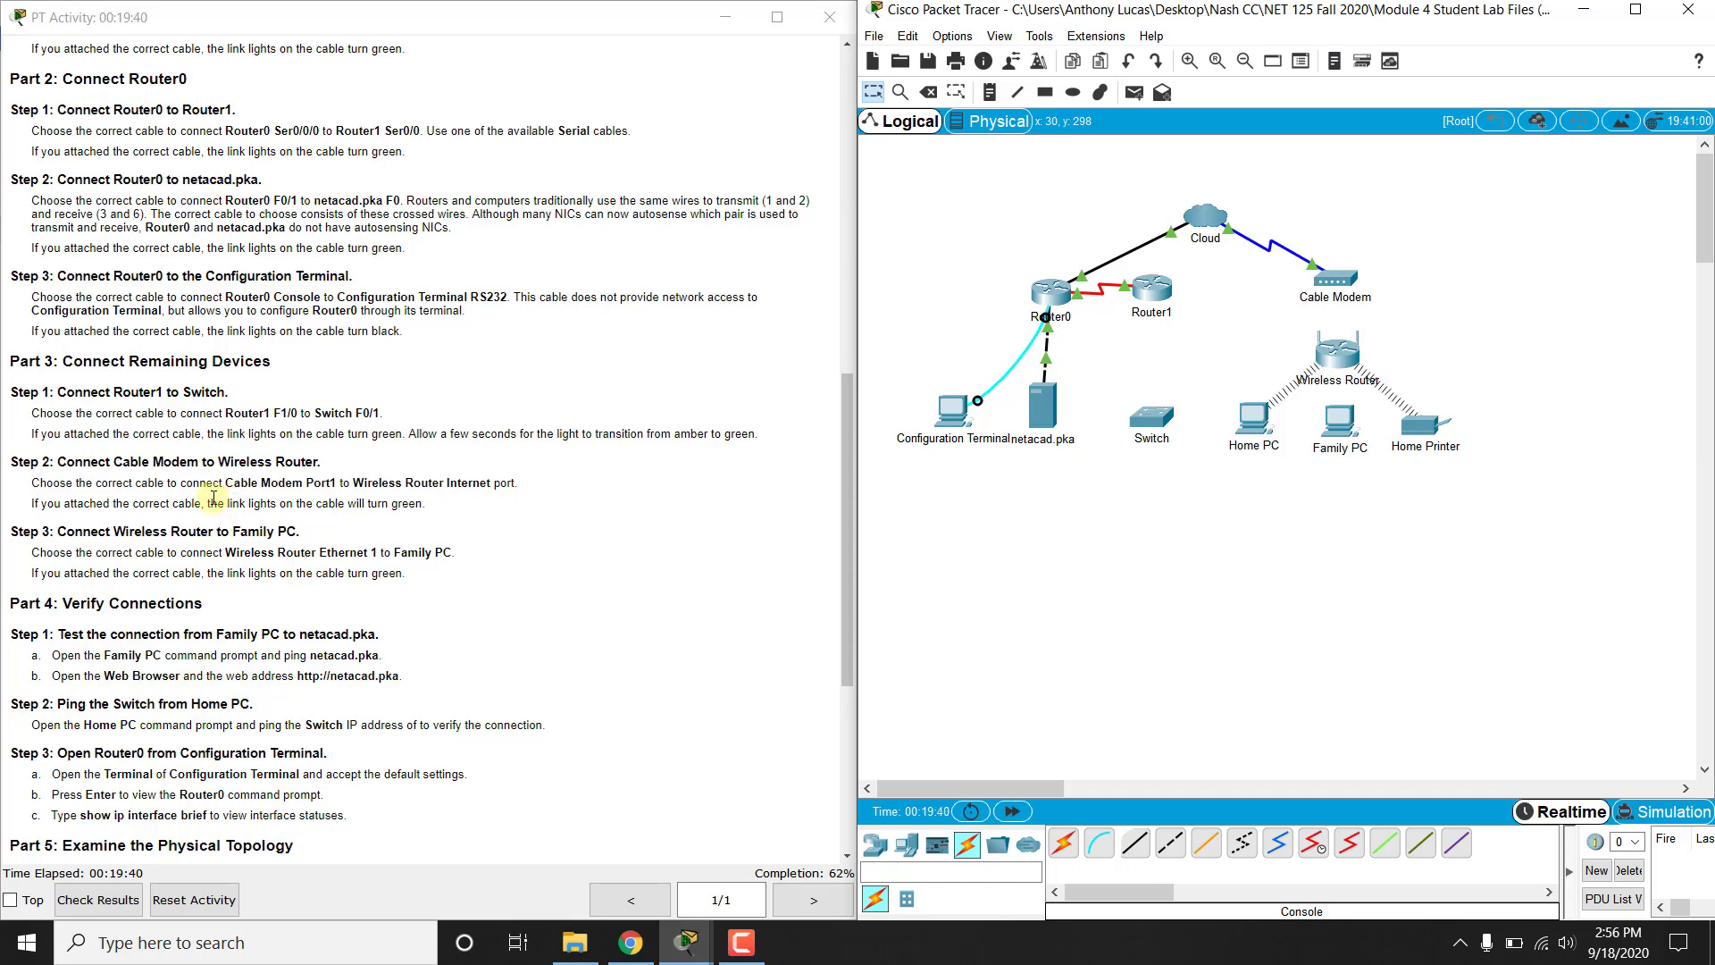
- Connect Router1 FastEthernet1/0 to the Switch's FastEthernet0/1 with copper straight-through
{"action": "scroll", "scroll_direction": "down", "scroll_amount": 3}
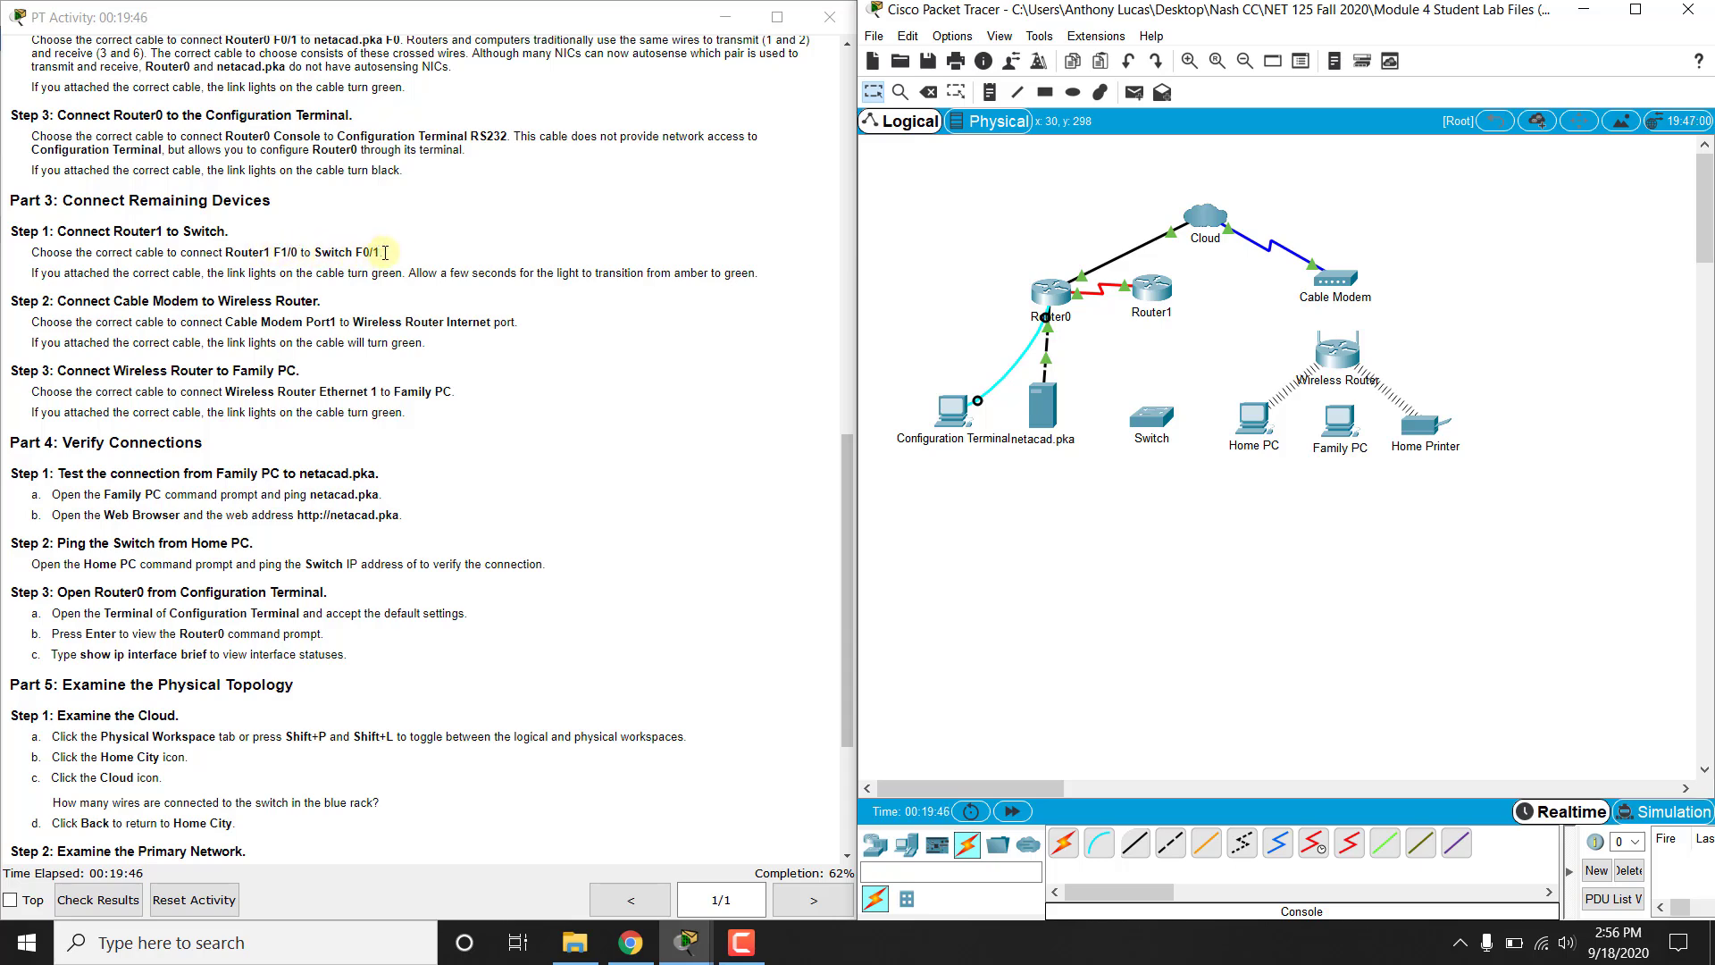
{"action": "mouse_move", "coordinate": [1112, 825]}
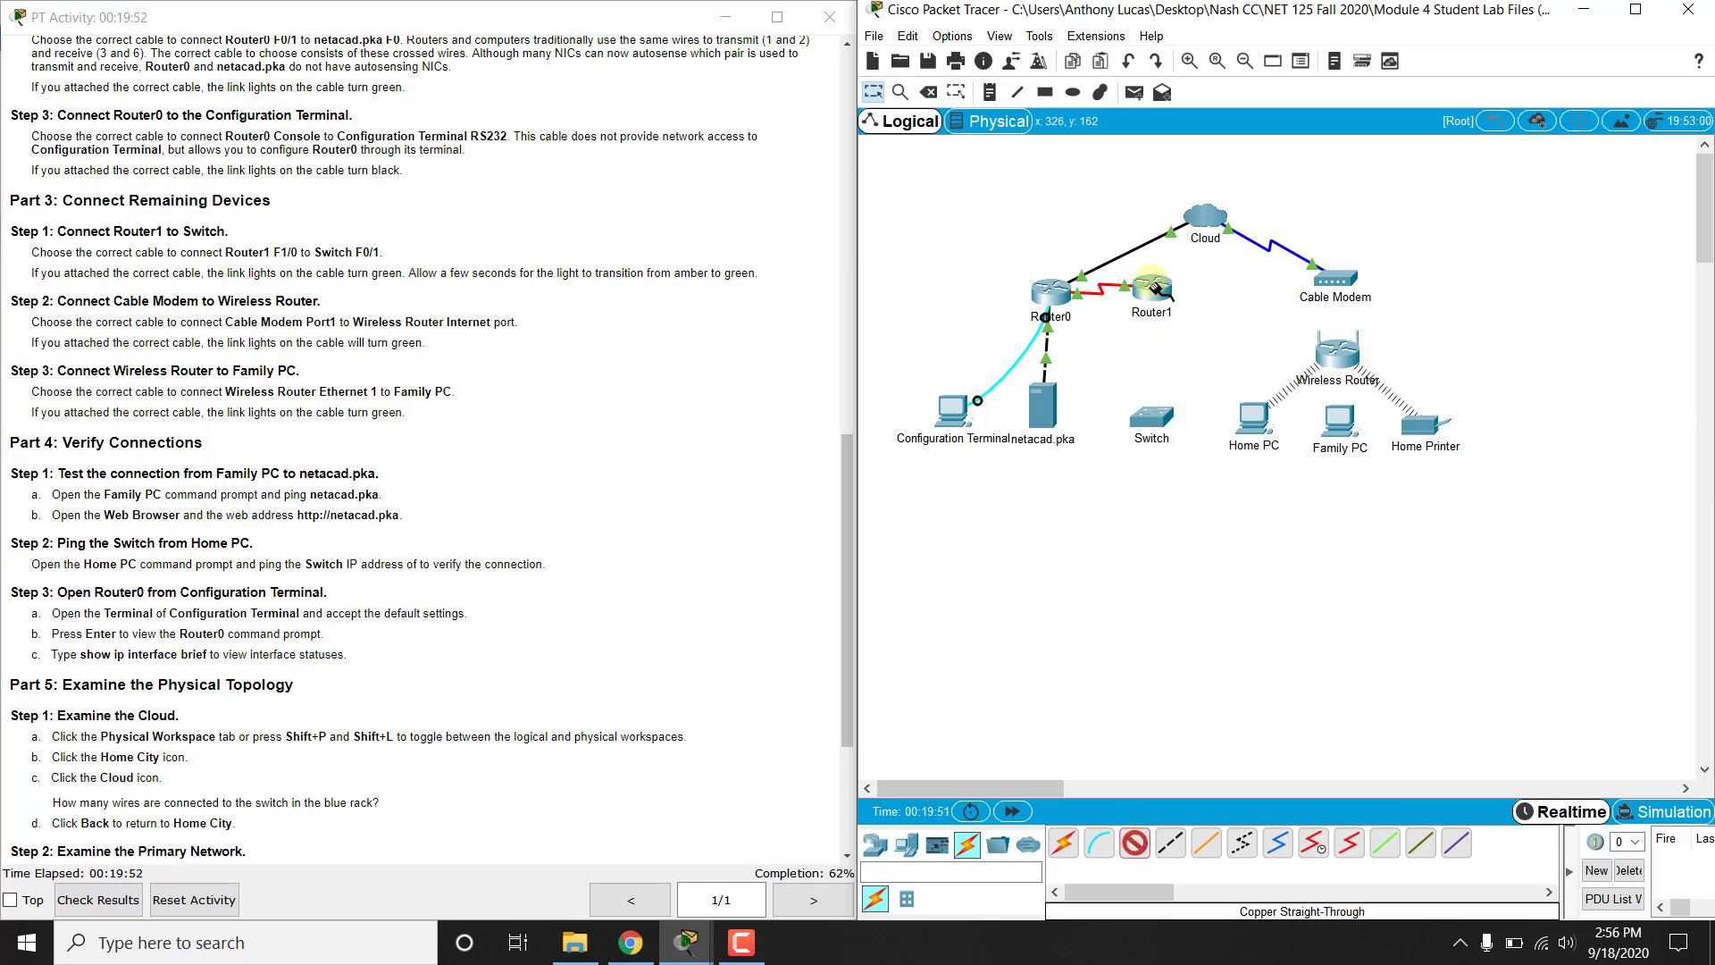
{"action": "left_click", "coordinate": [1151, 288]}
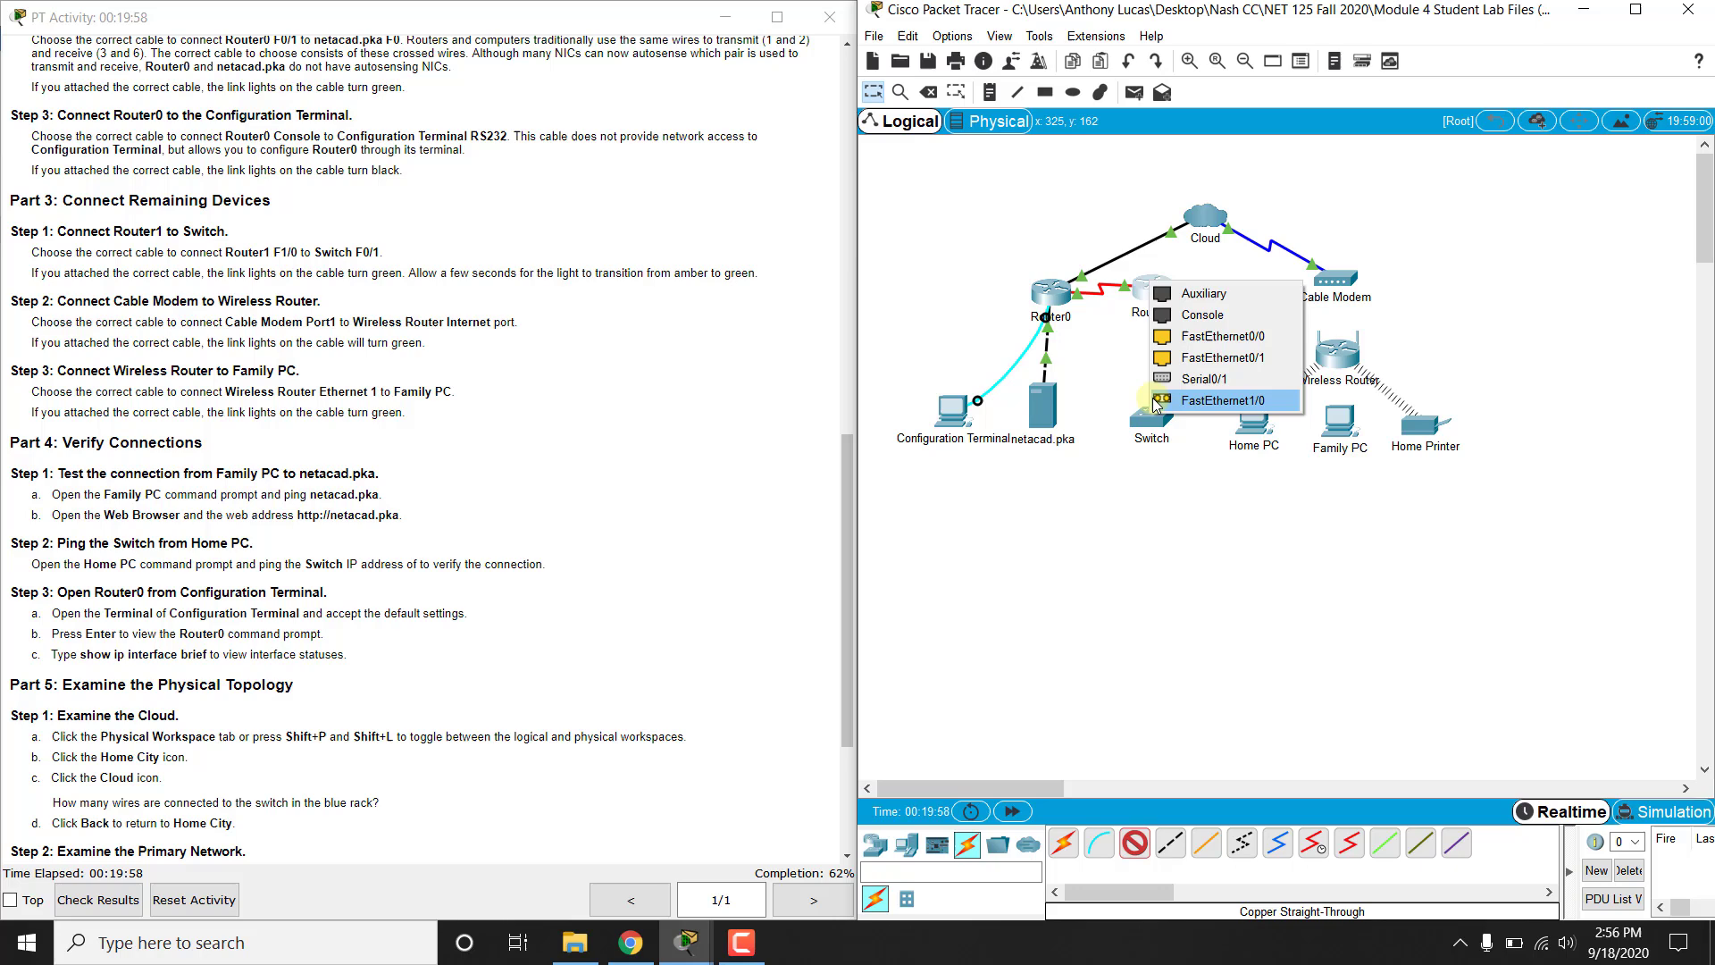
{"action": "mouse_move", "coordinate": [1167, 341]}
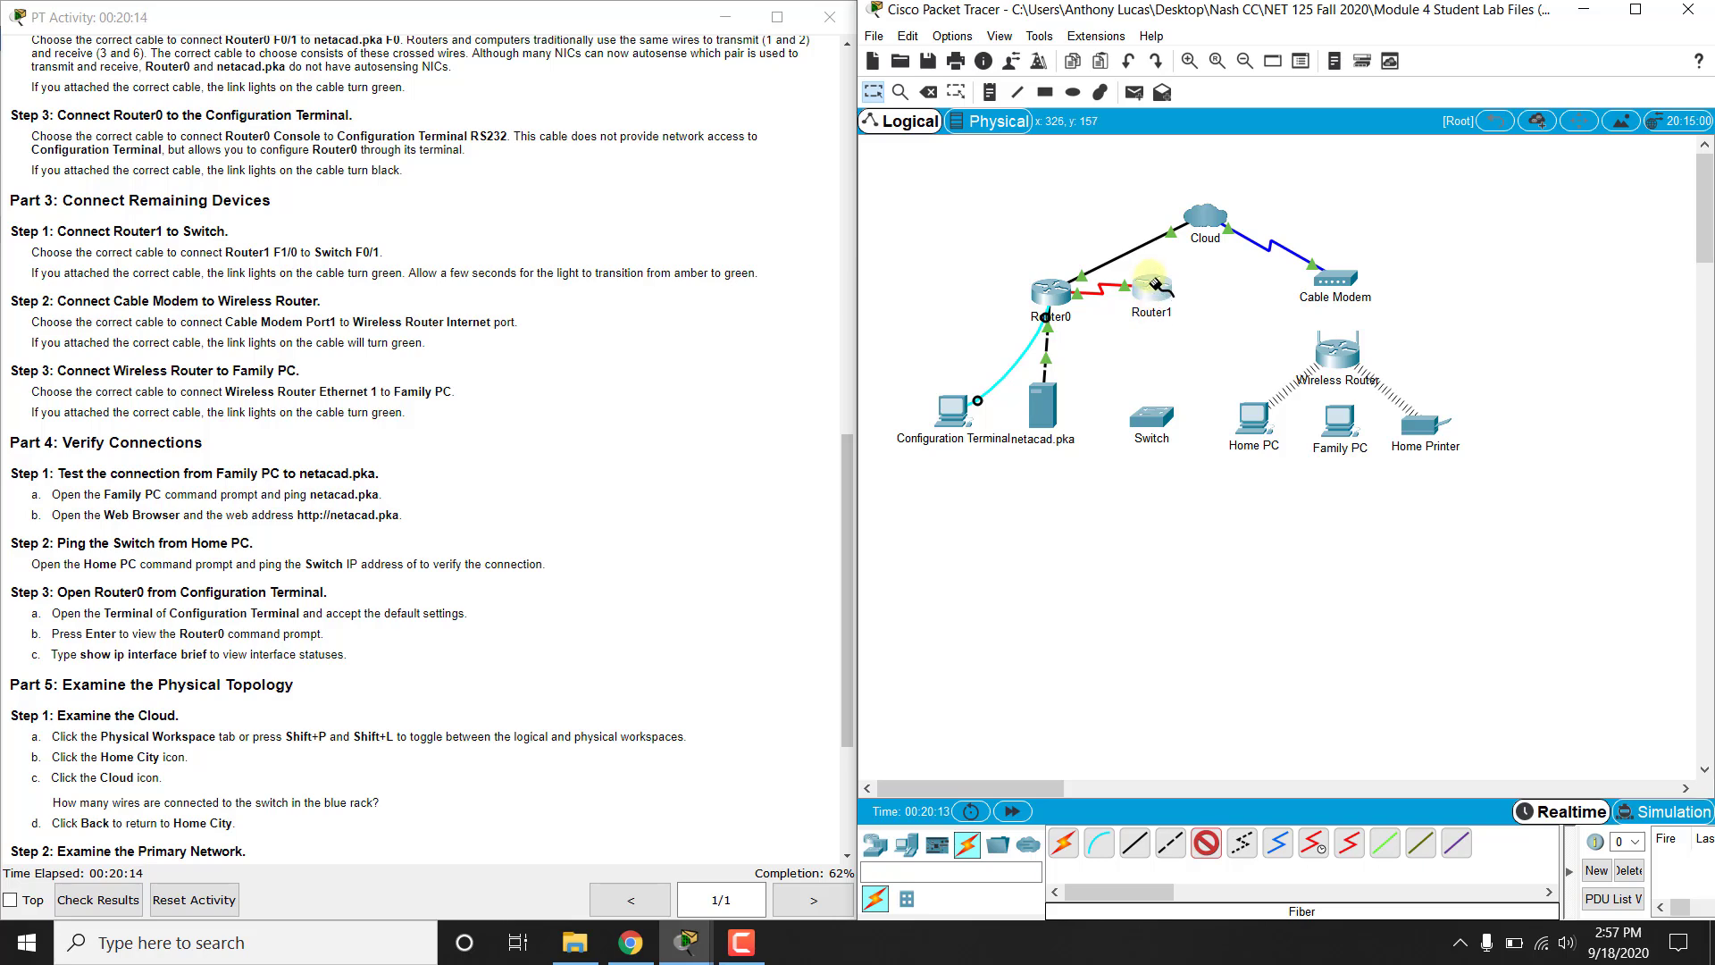
{"action": "left_click", "coordinate": [1151, 288]}
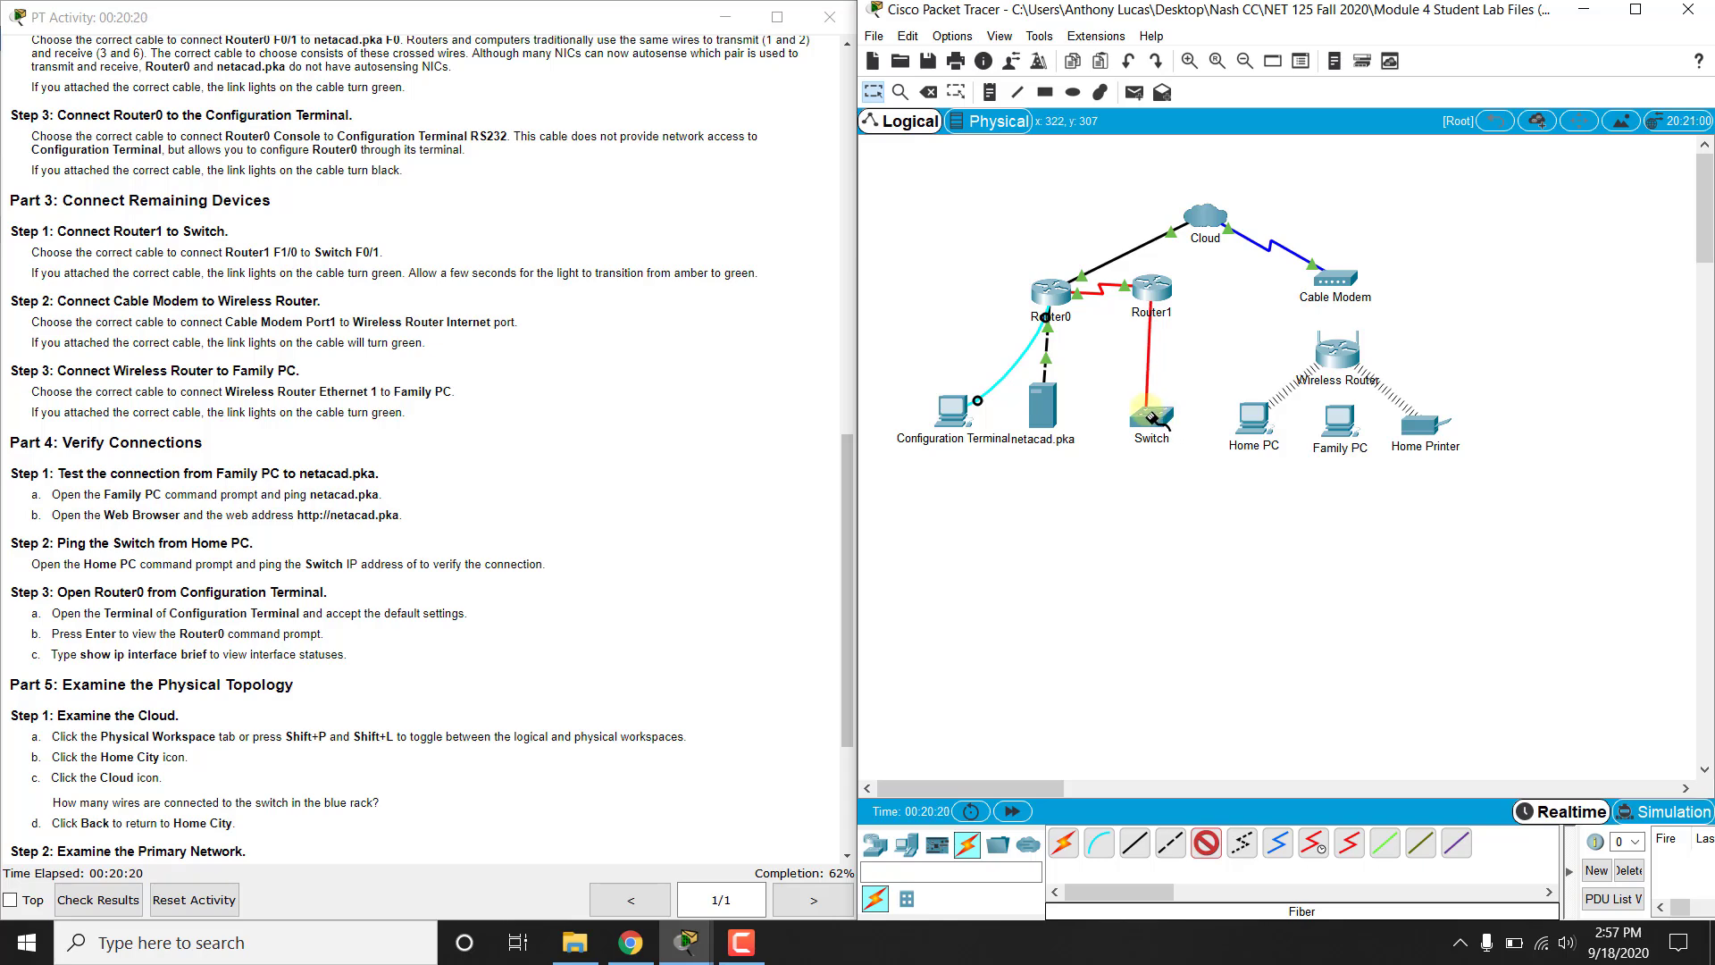
{"action": "left_click", "coordinate": [1151, 414]}
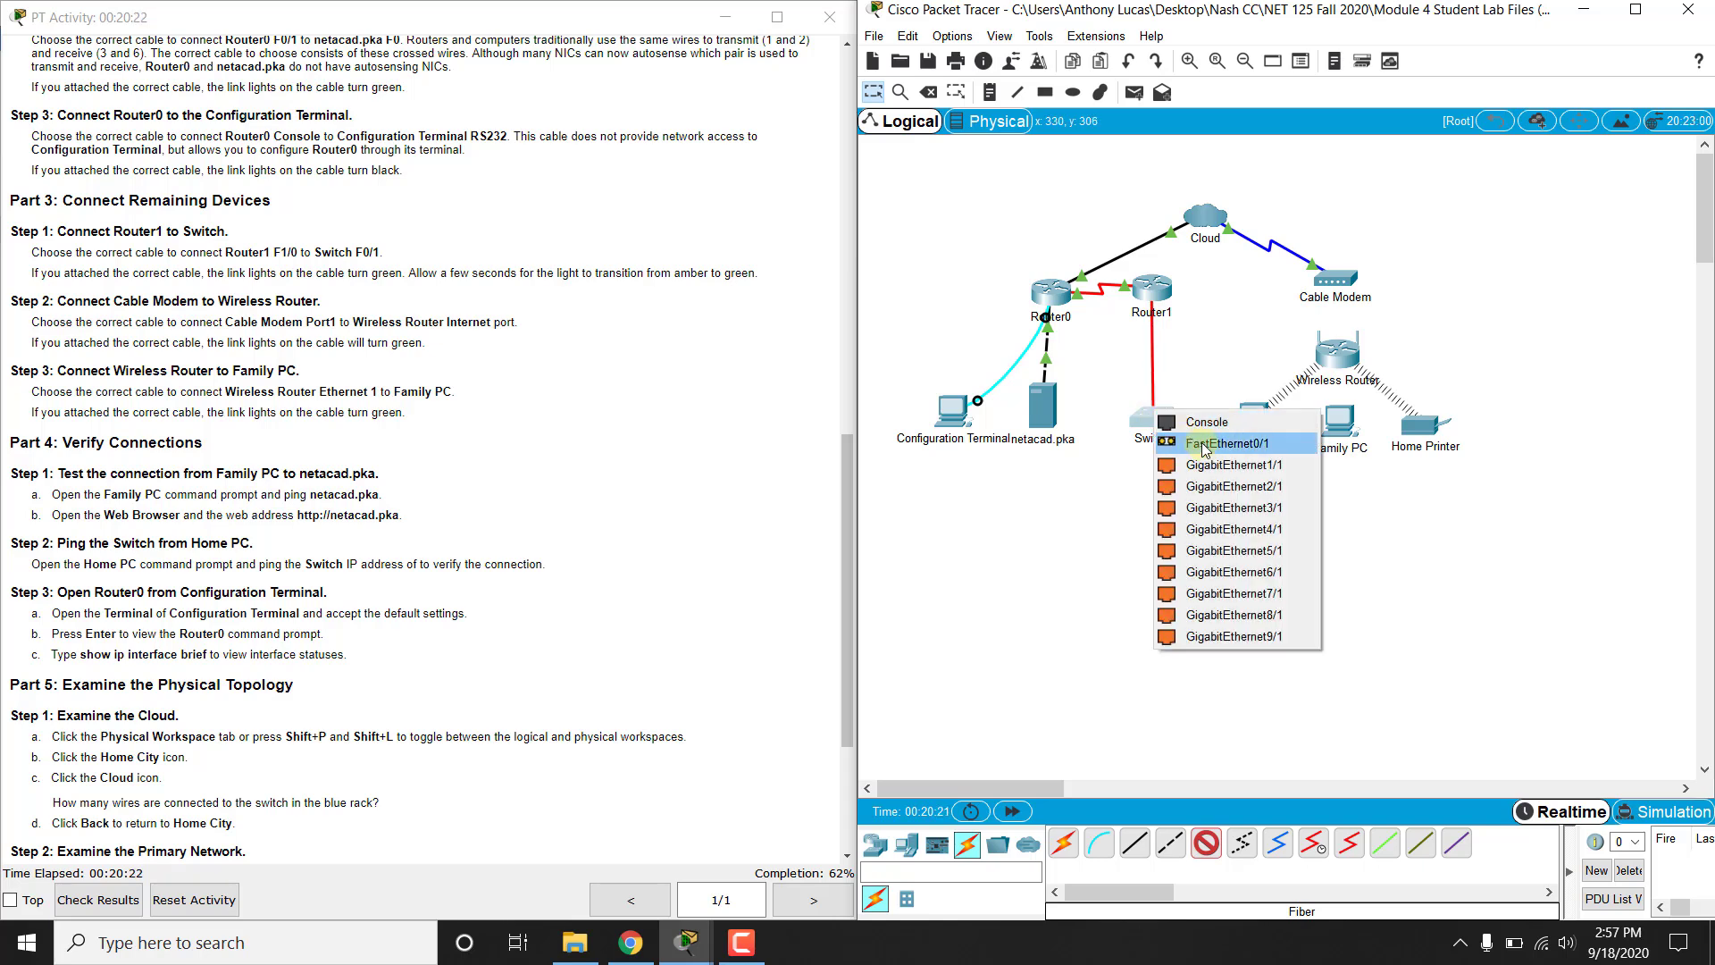
{"action": "left_click", "coordinate": [1224, 443]}
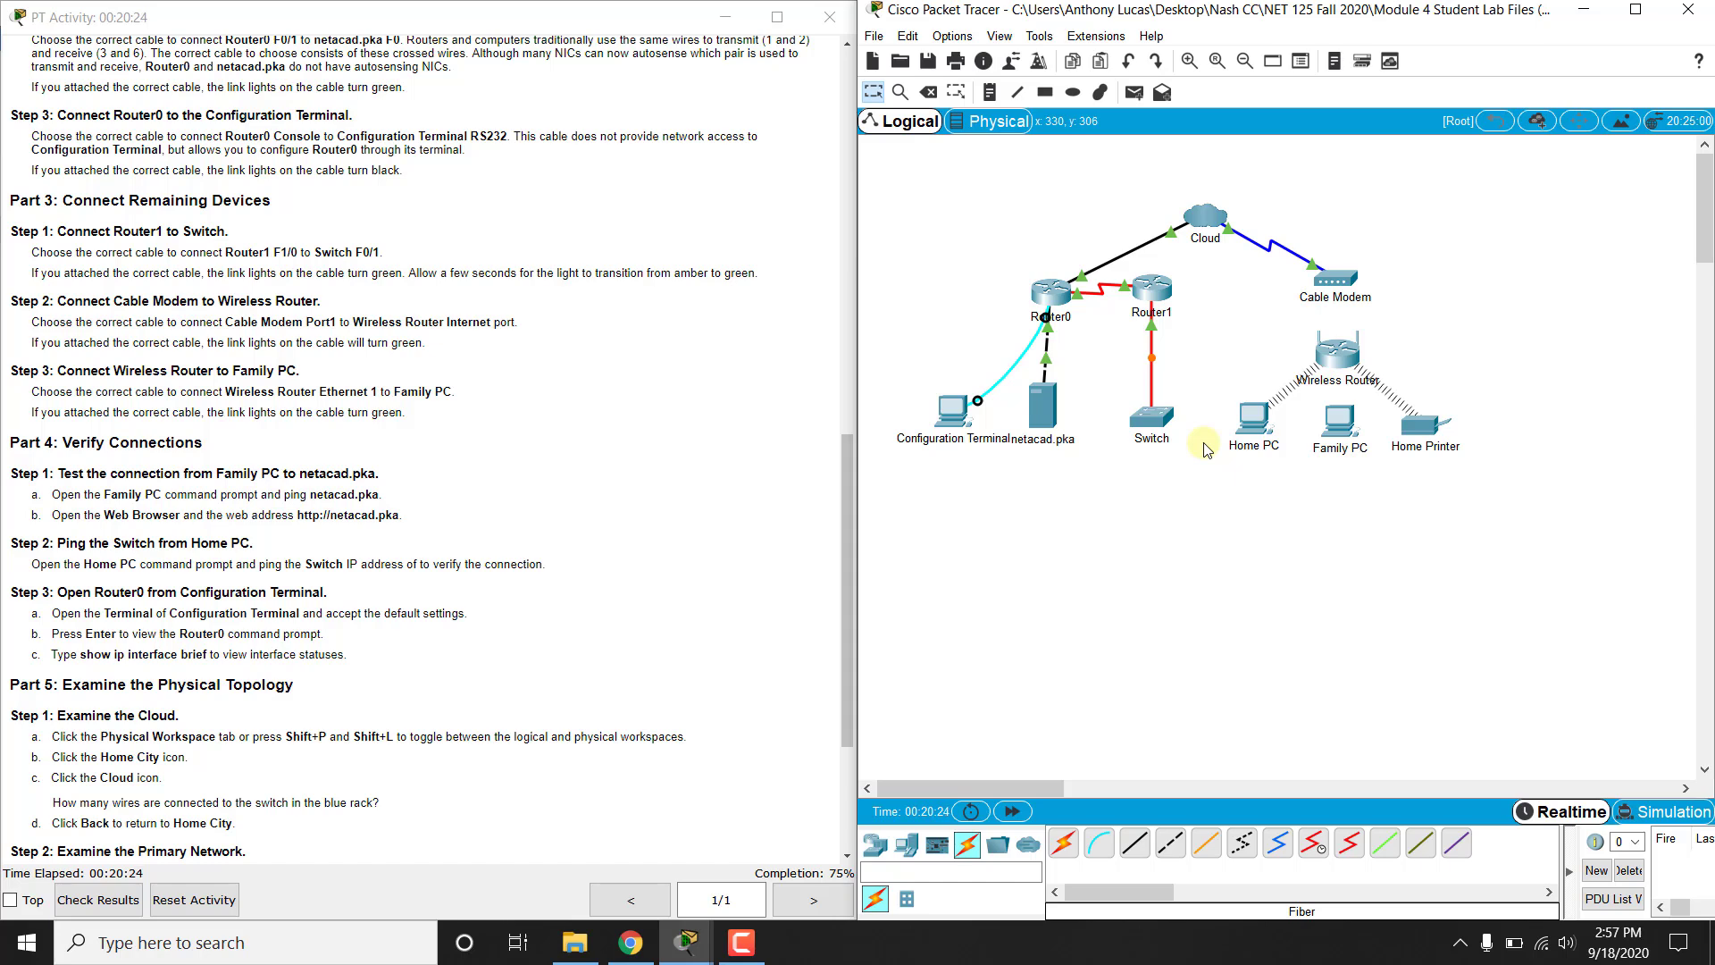
{"action": "mouse_move", "coordinate": [1190, 479]}
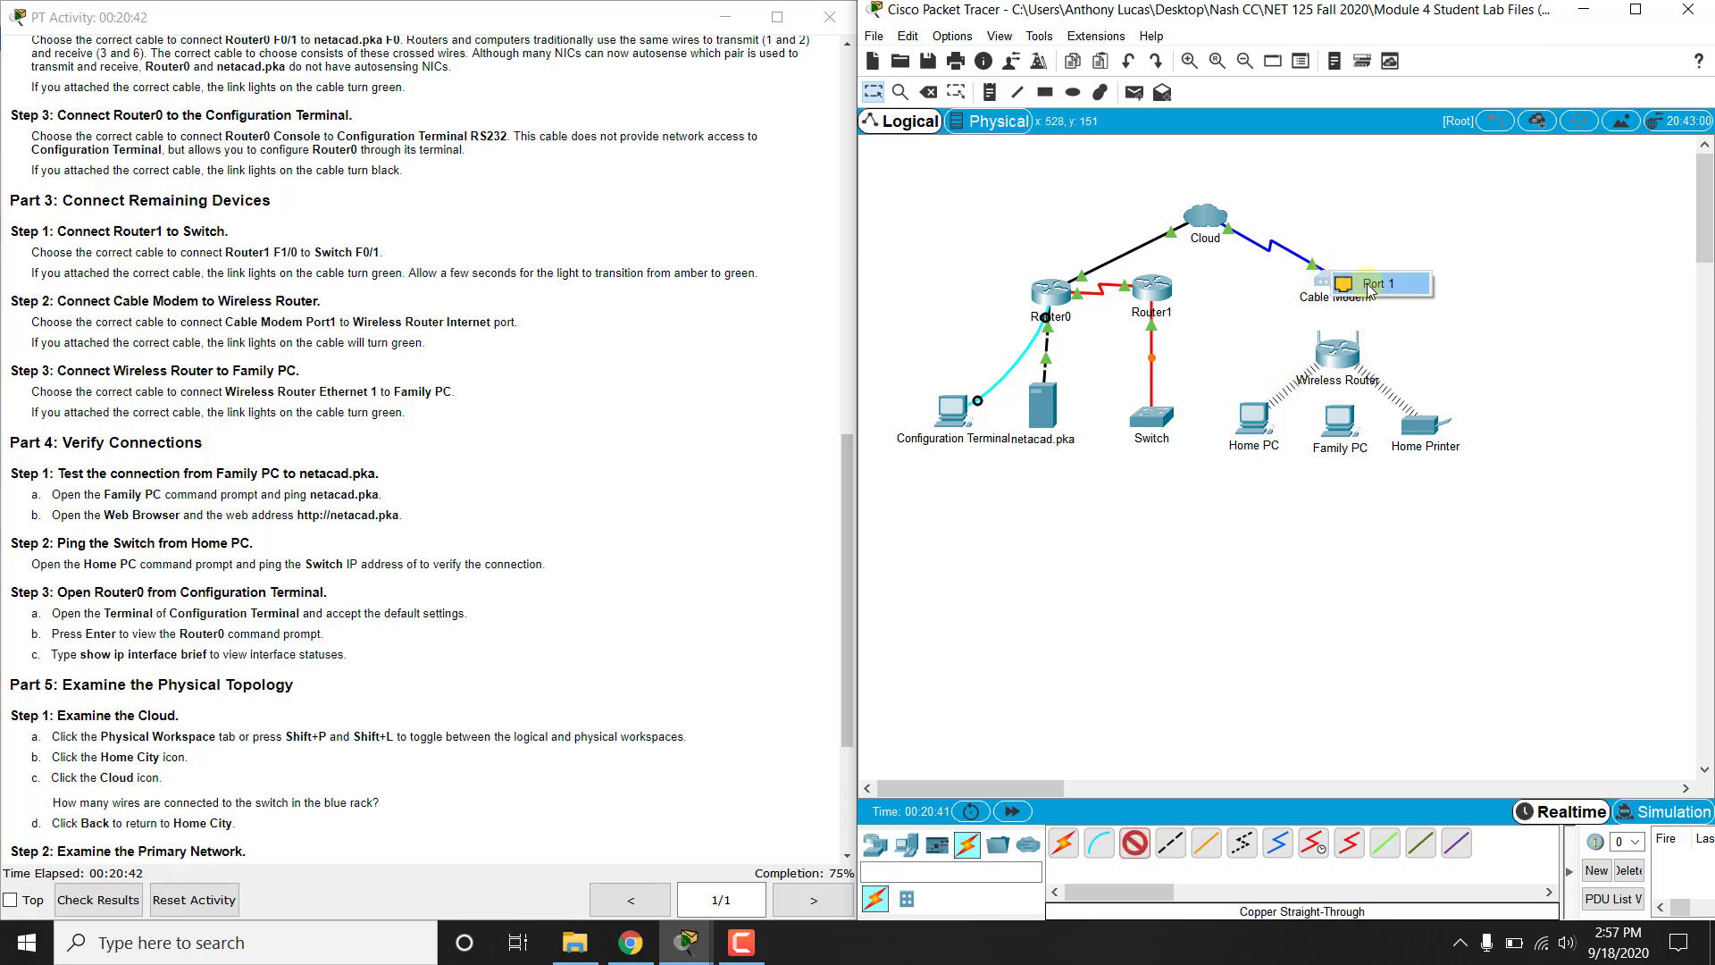
- Connect Cable Modem Port 1 to the Wireless Router's Internet port with copper straight-through
{"action": "left_click", "coordinate": [1336, 352]}
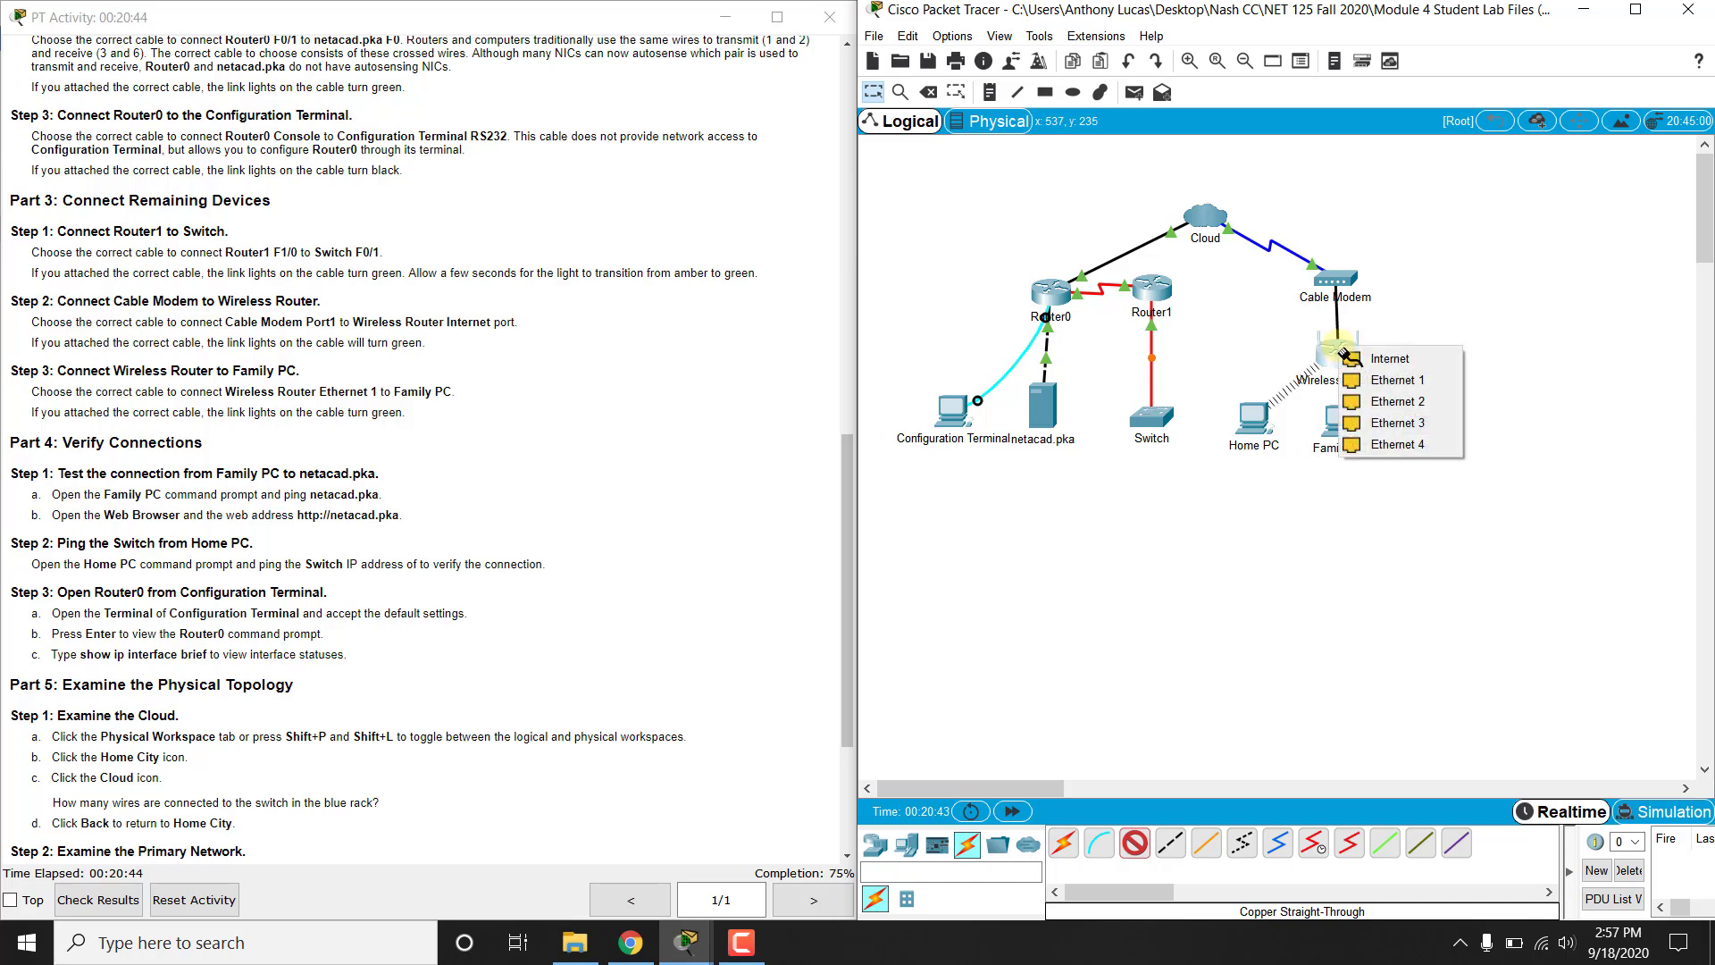
{"action": "left_click", "coordinate": [1390, 358]}
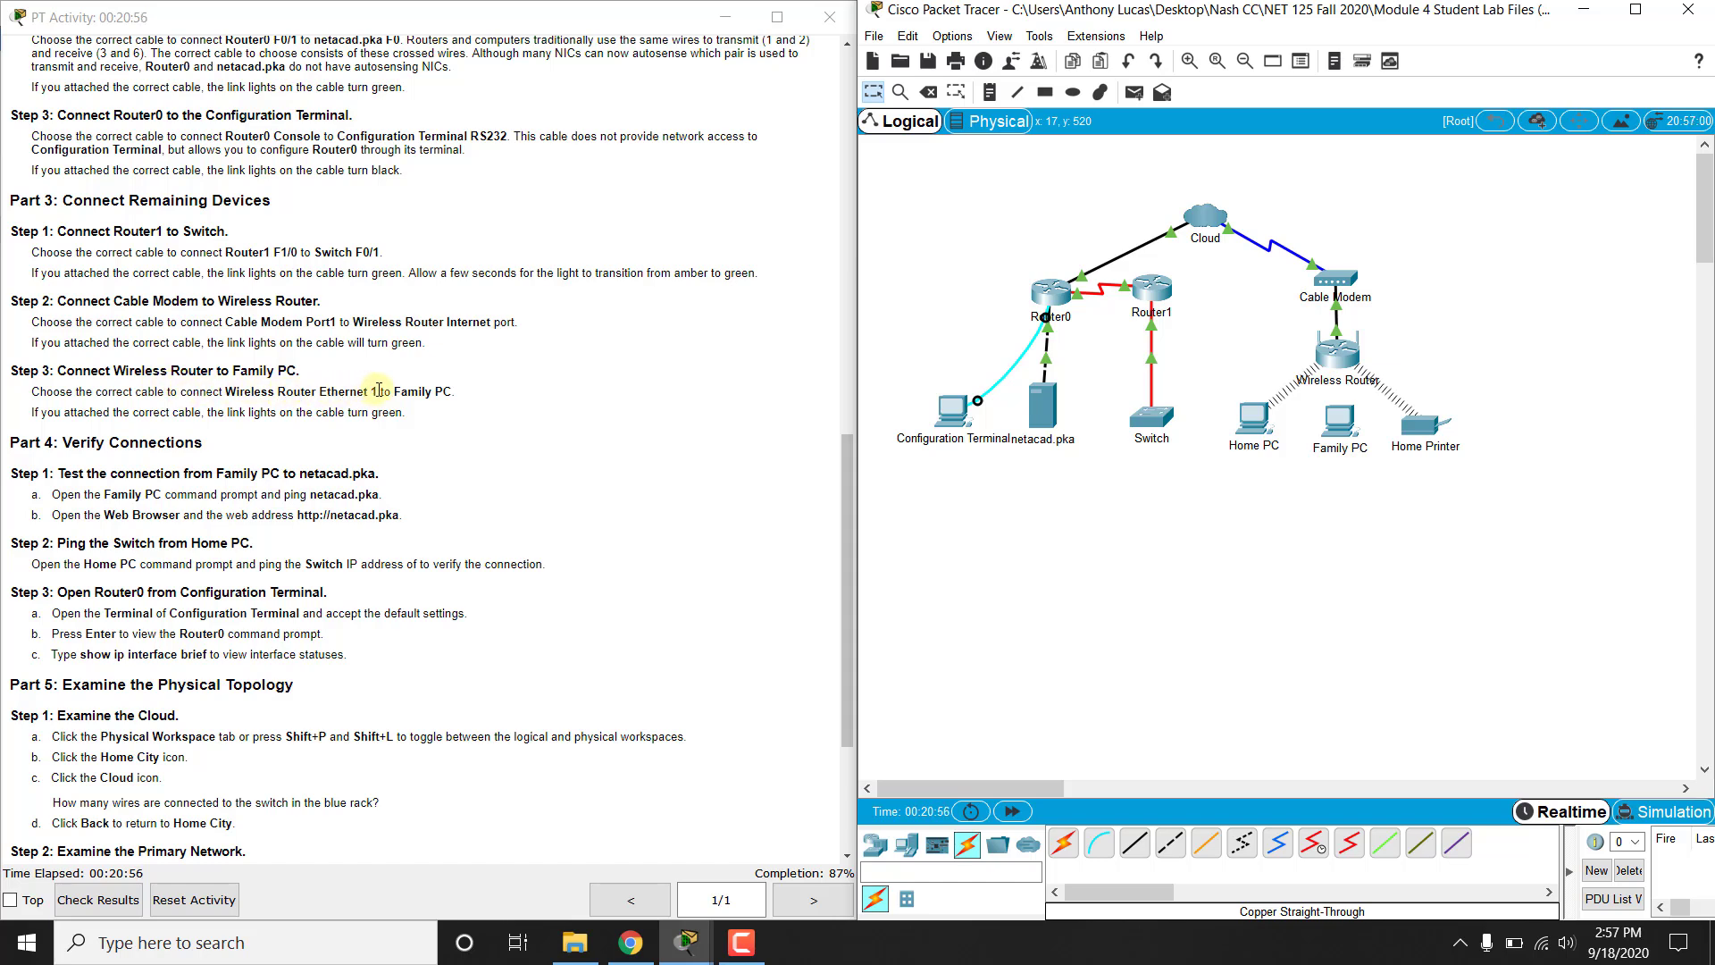
- Connect Wireless Router Ethernet 1 to Family PC's FastEthernet0, bringing completion to 100%
{"action": "left_click", "coordinate": [1158, 841]}
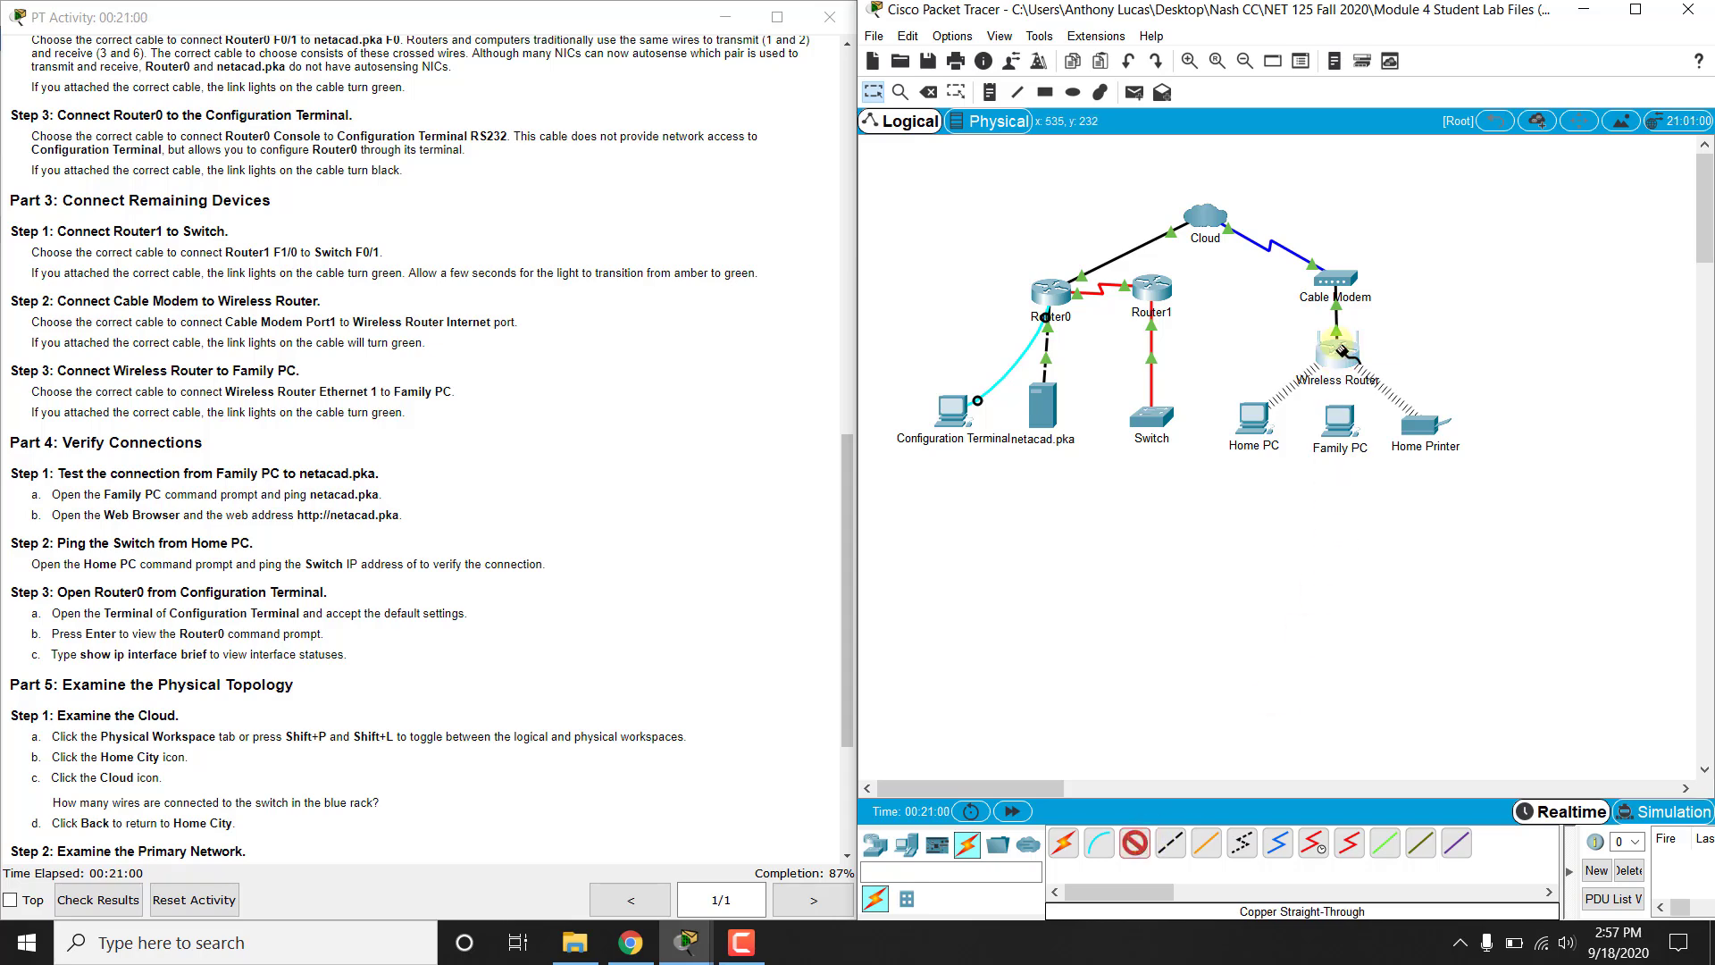
{"action": "left_click", "coordinate": [1336, 347]}
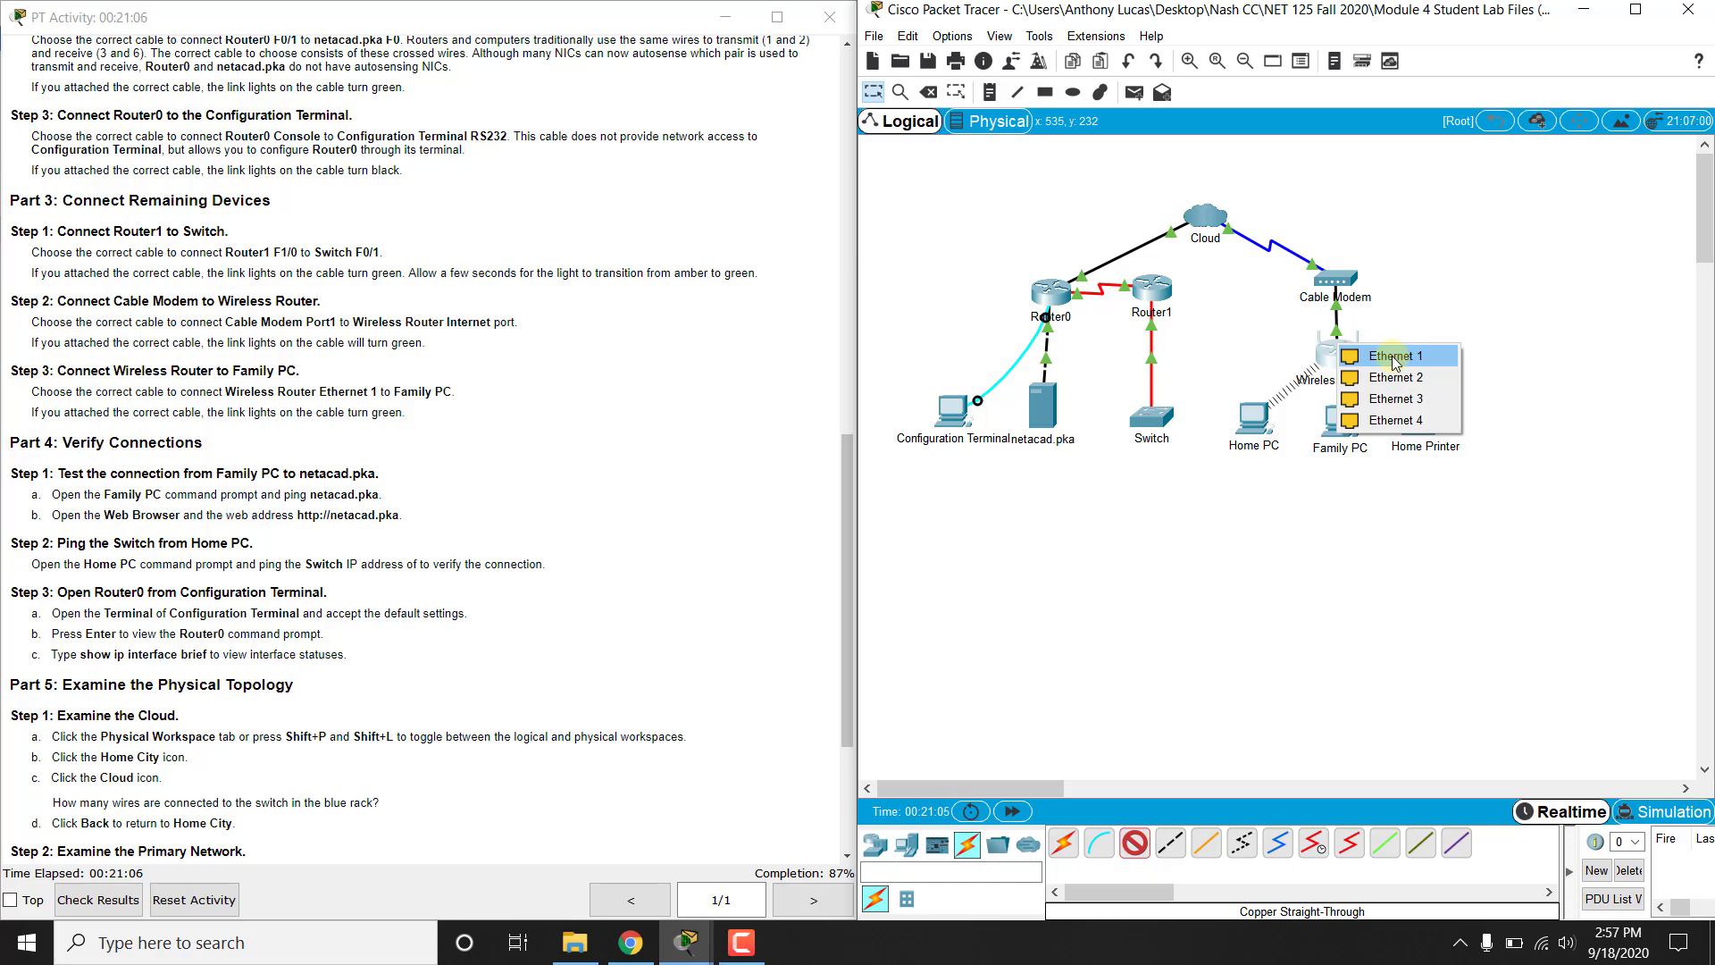
{"action": "left_click", "coordinate": [1337, 350]}
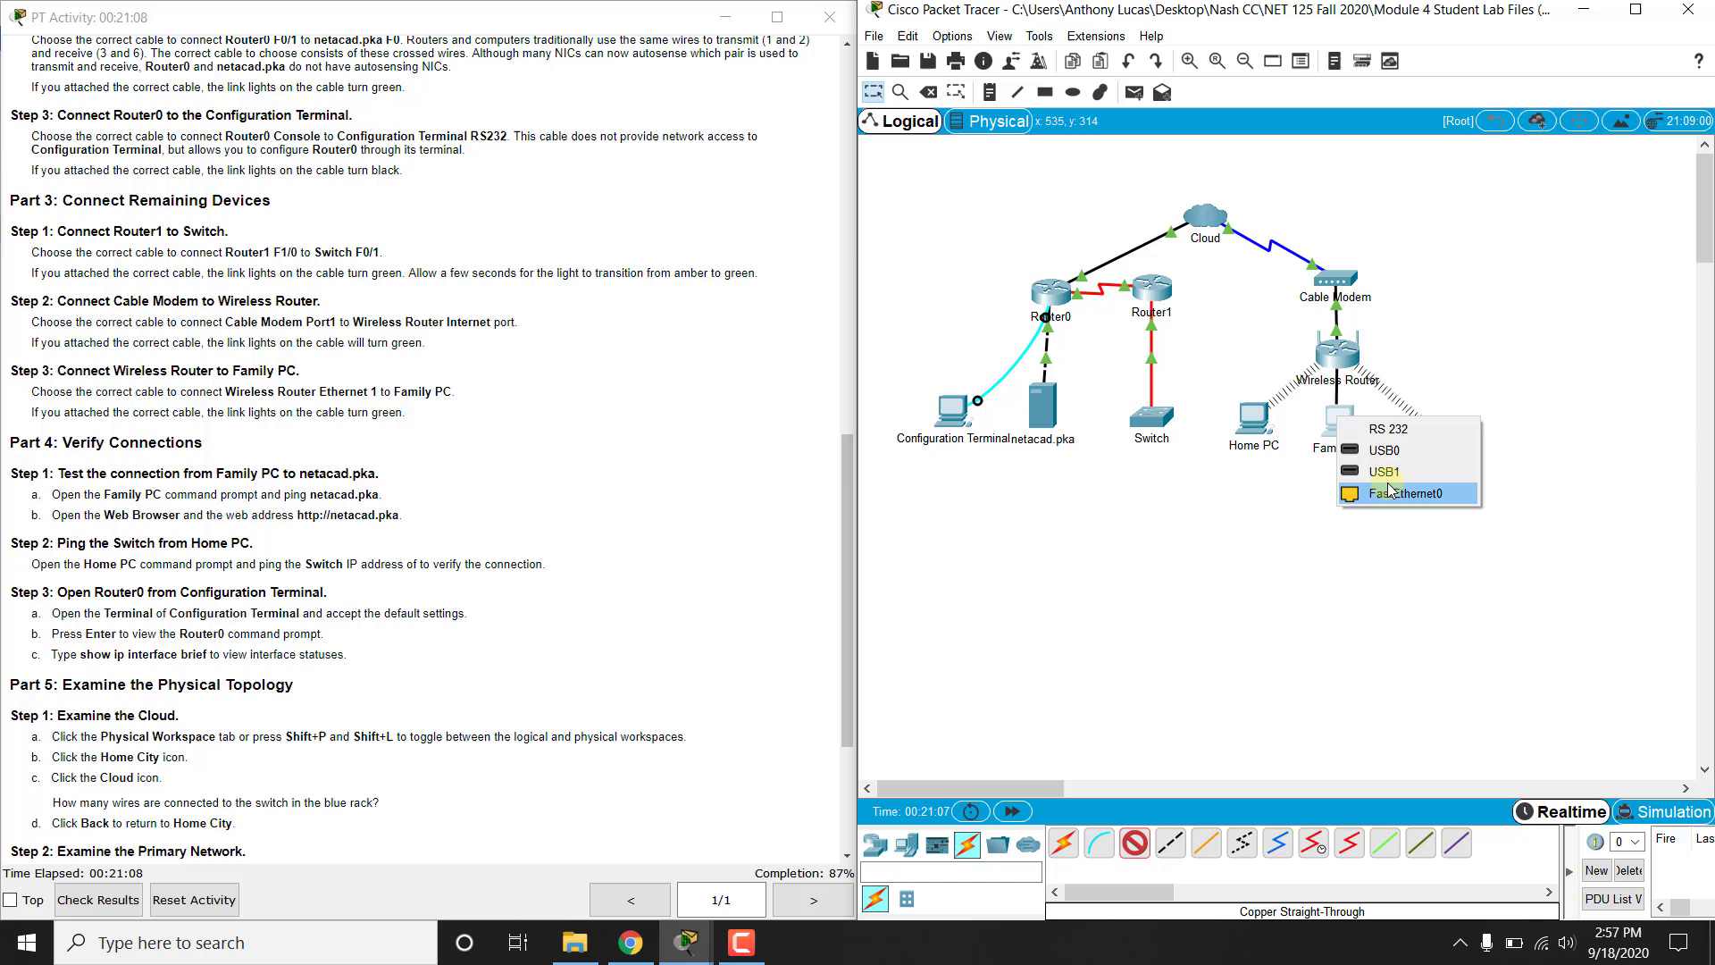
{"action": "left_click", "coordinate": [1406, 493]}
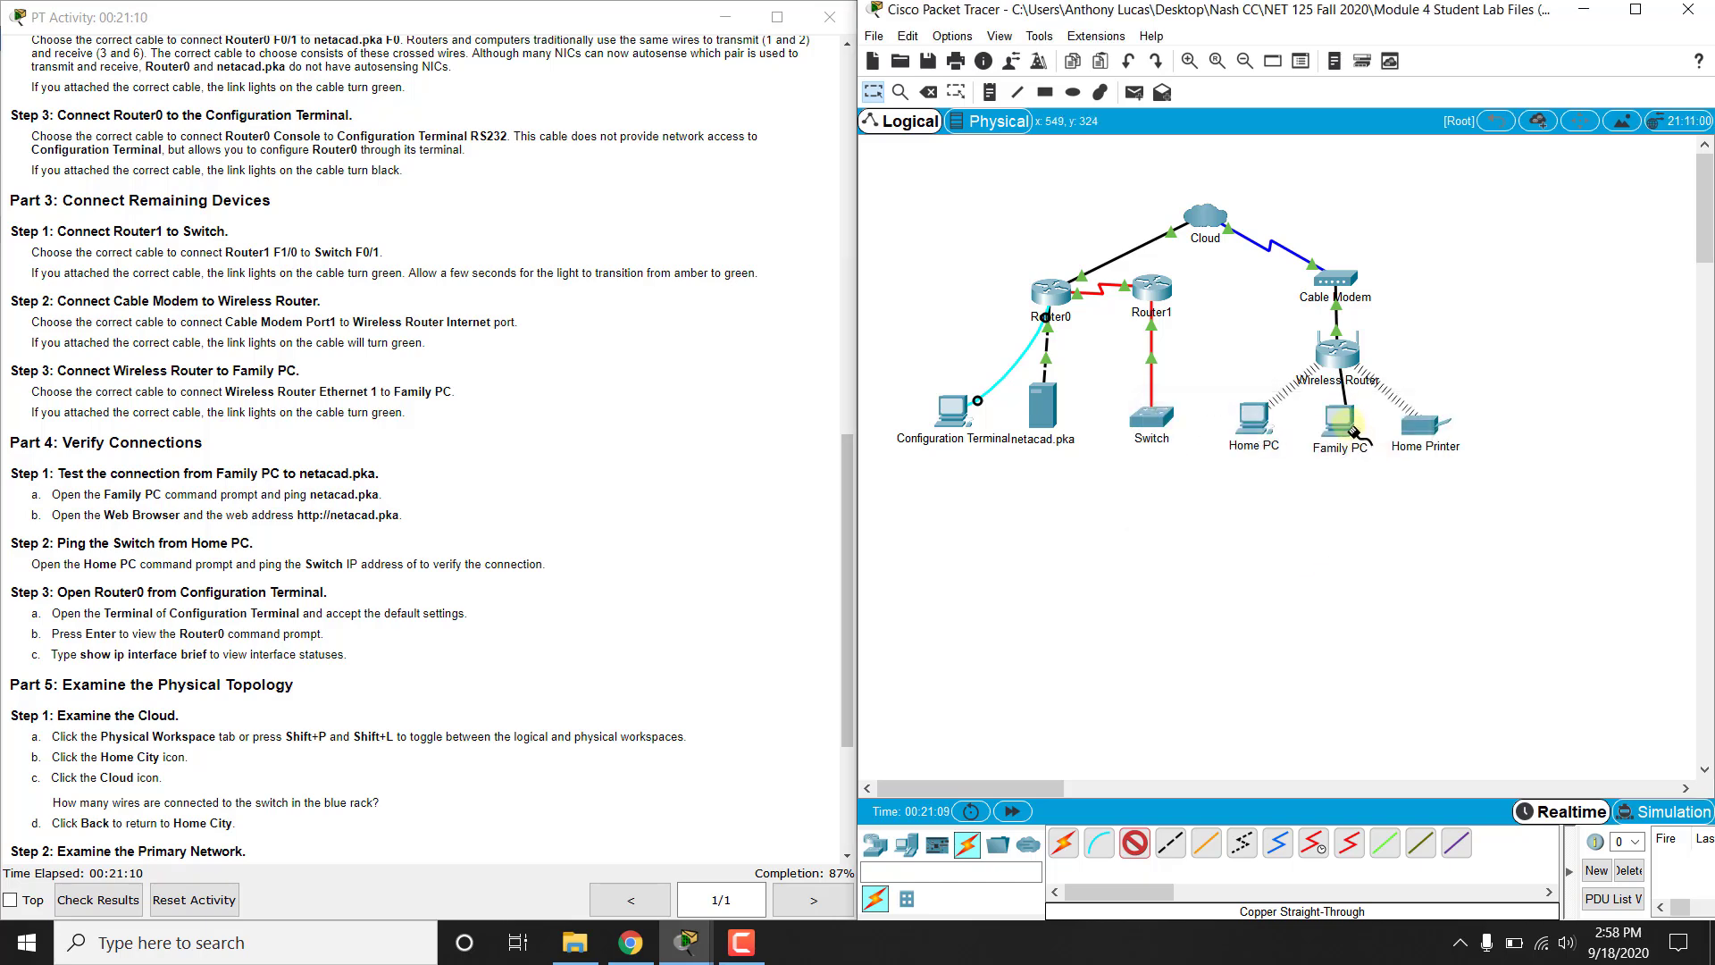
{"action": "left_click", "coordinate": [1336, 414]}
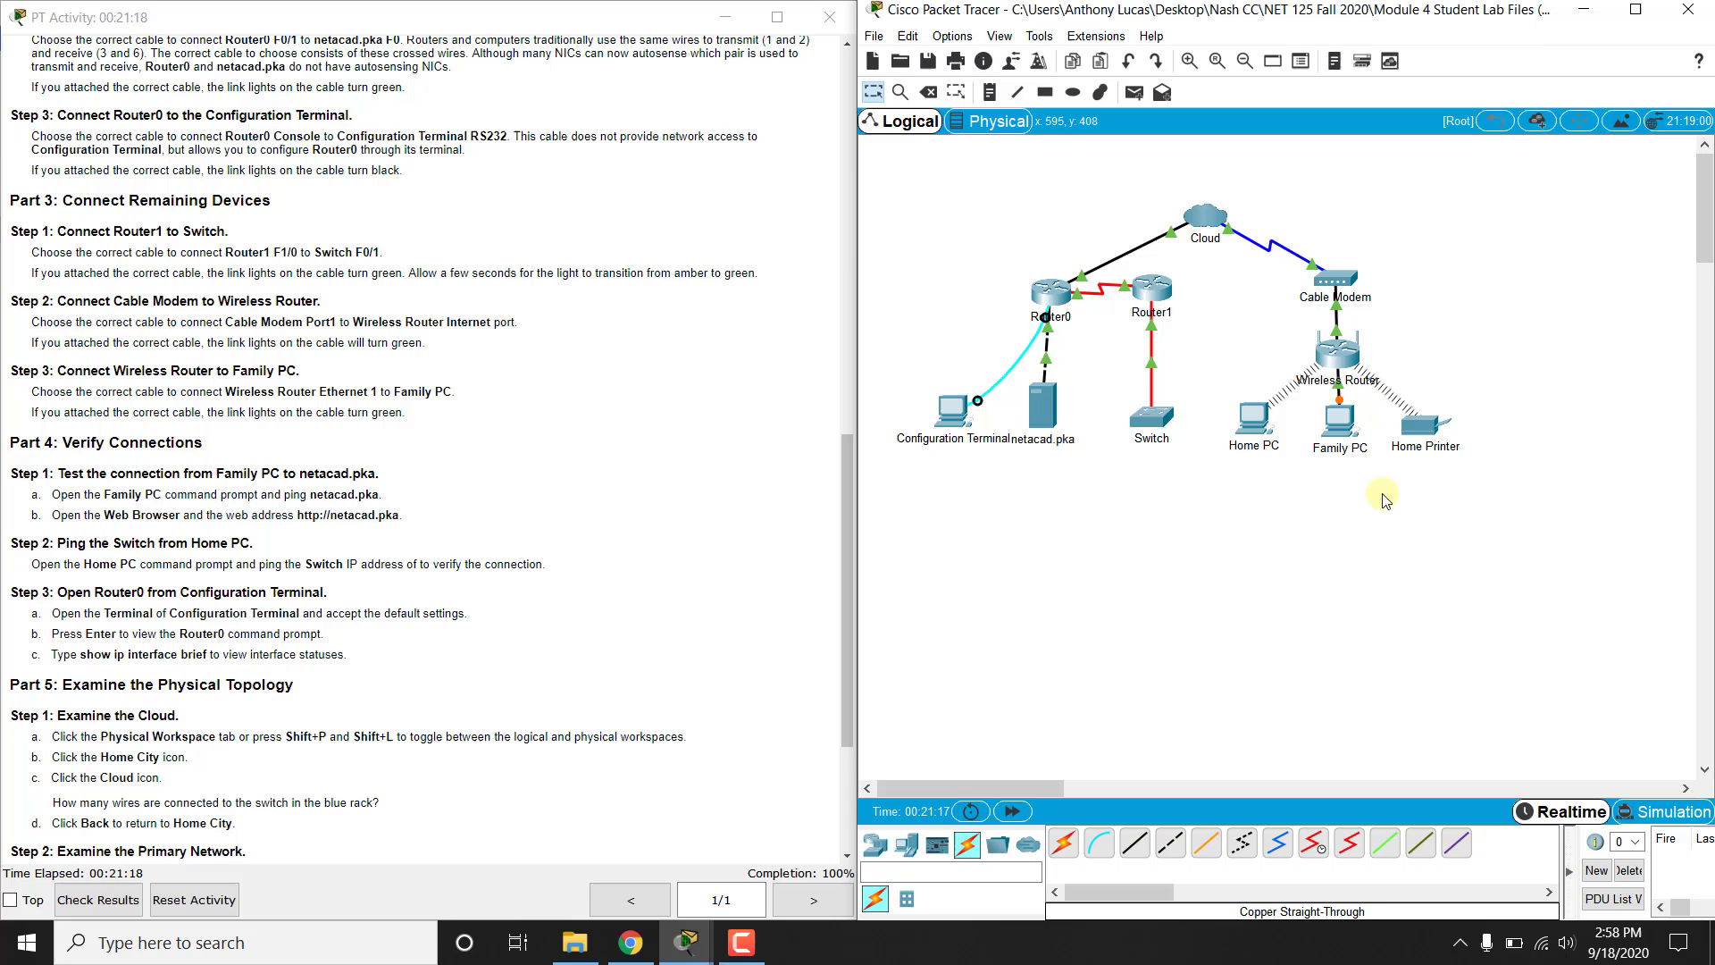
{"action": "mouse_move", "coordinate": [1211, 587]}
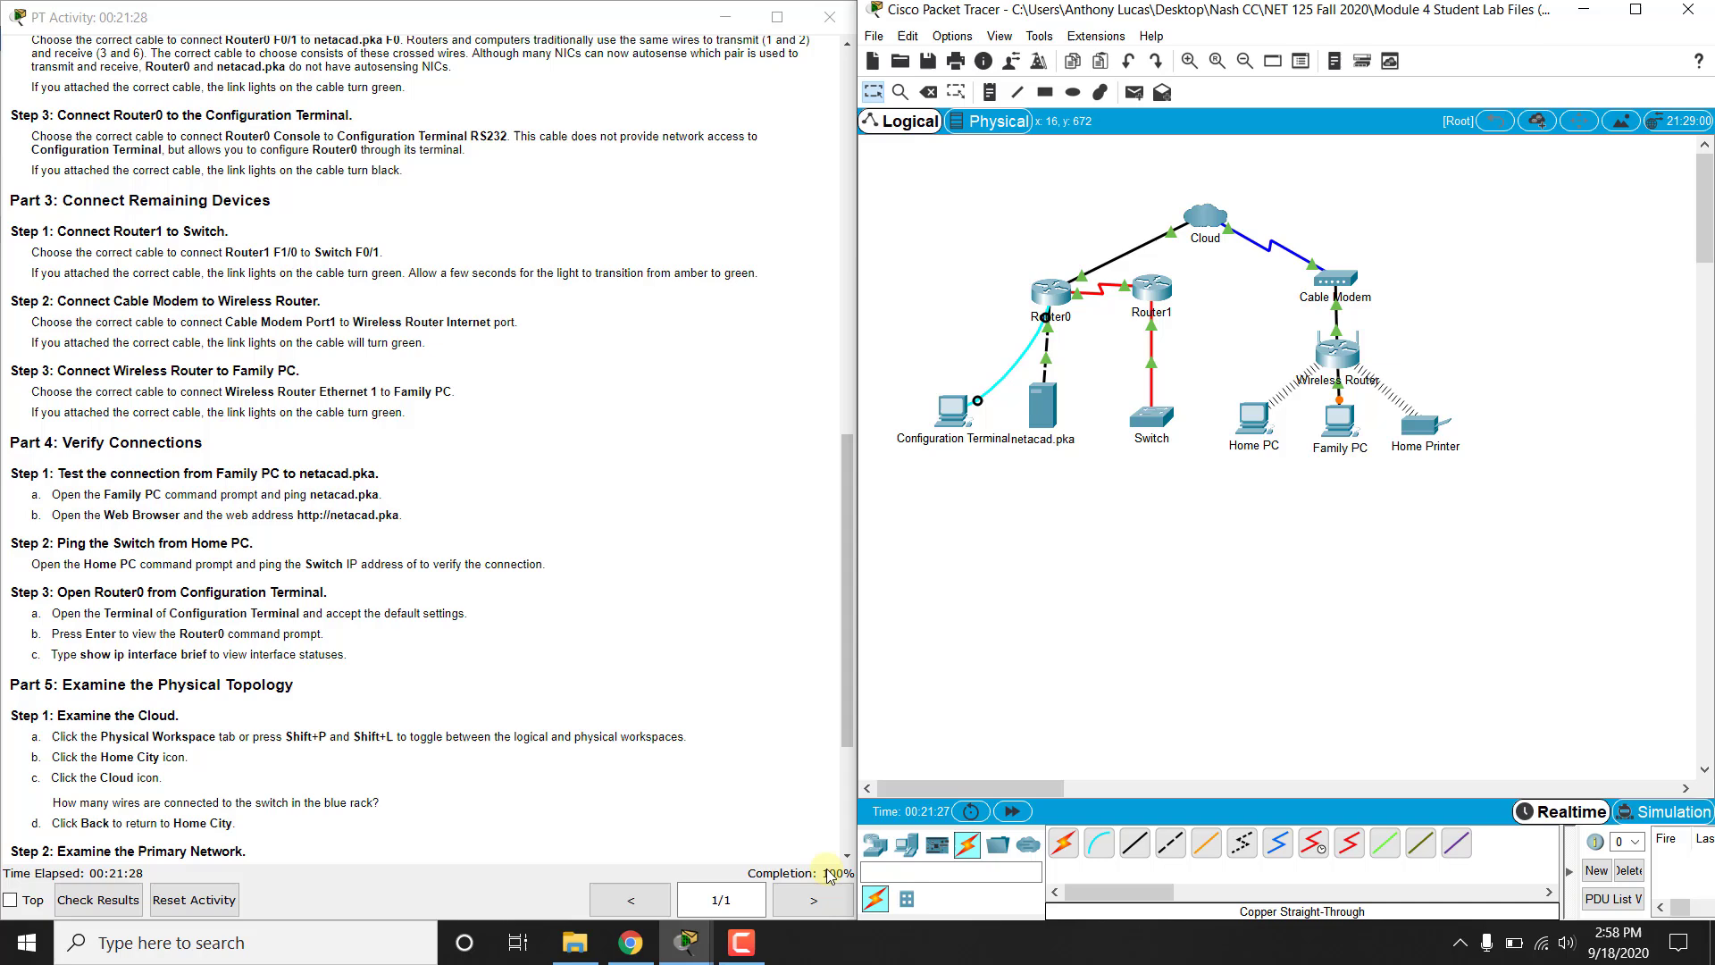
{"action": "mouse_move", "coordinate": [1131, 600]}
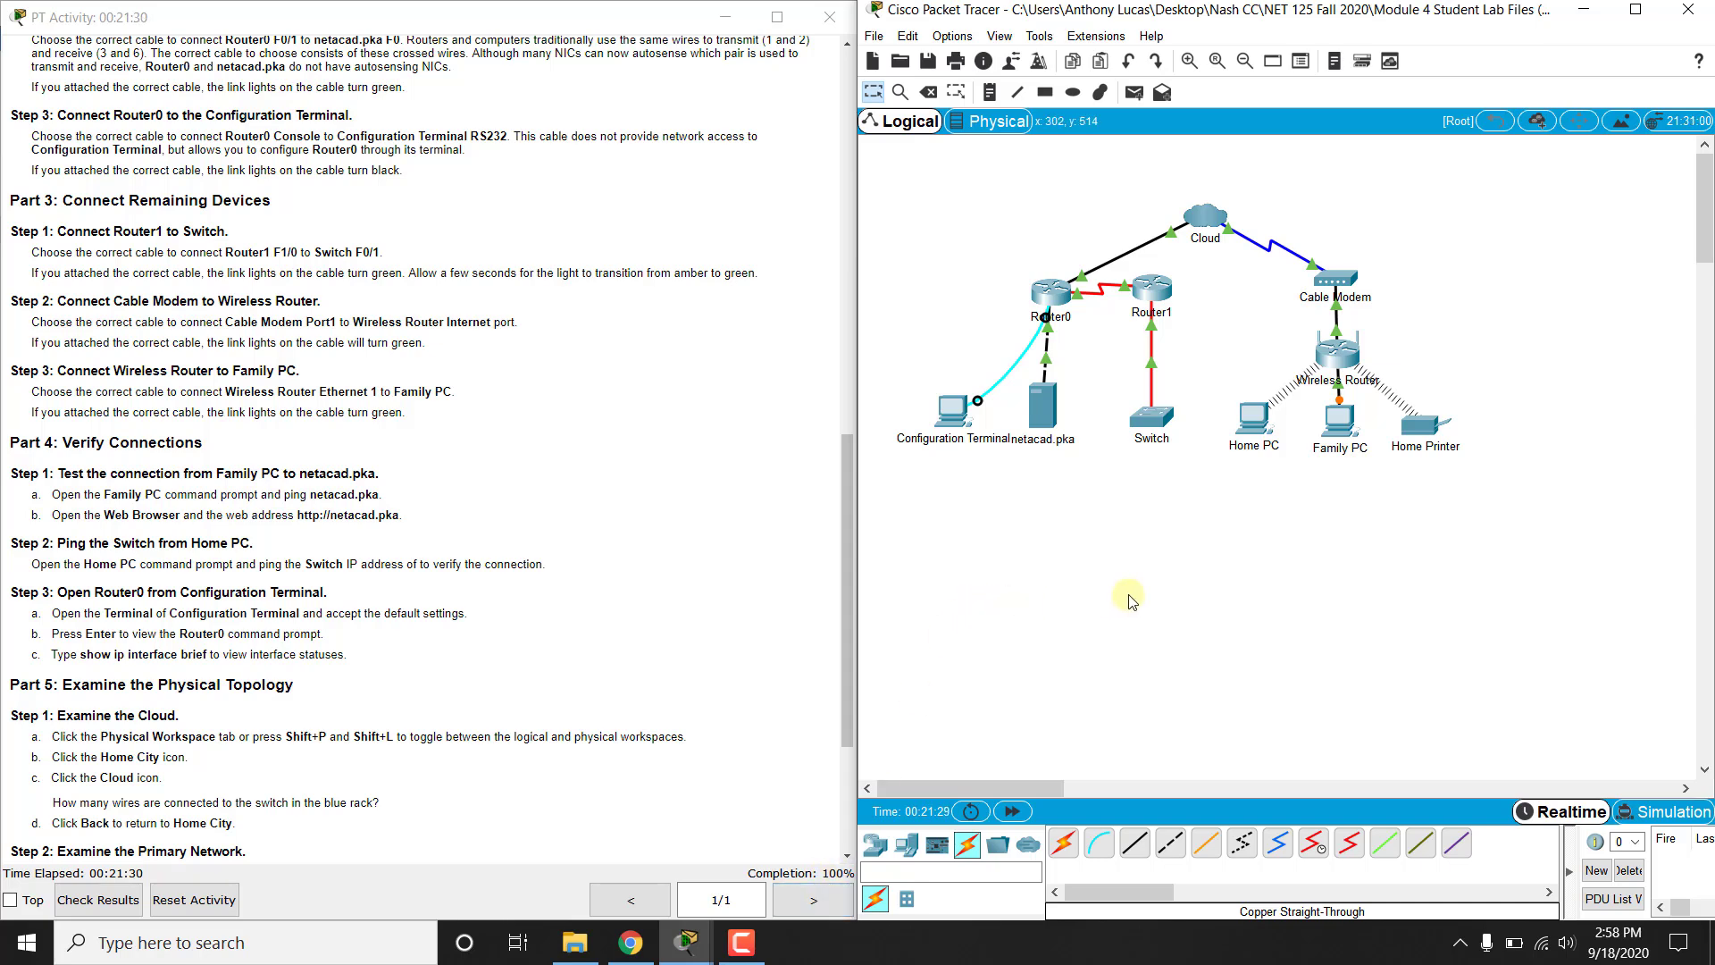
{"action": "mouse_move", "coordinate": [1305, 440]}
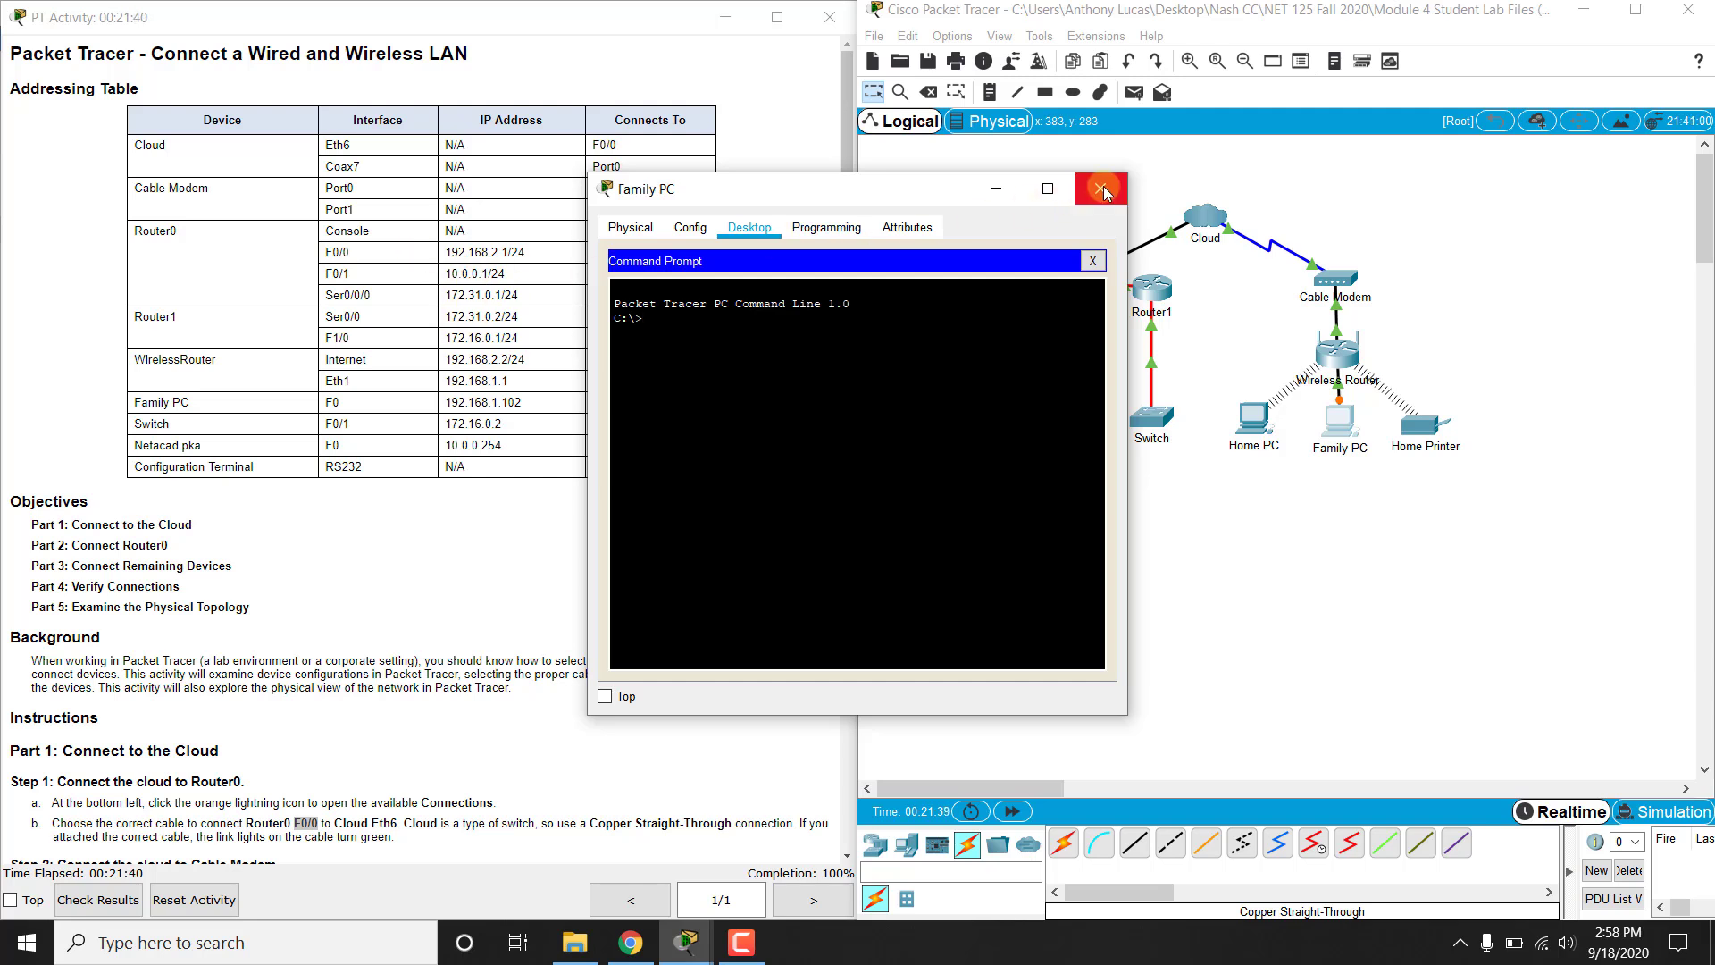
{"action": "left_click", "coordinate": [1101, 189]}
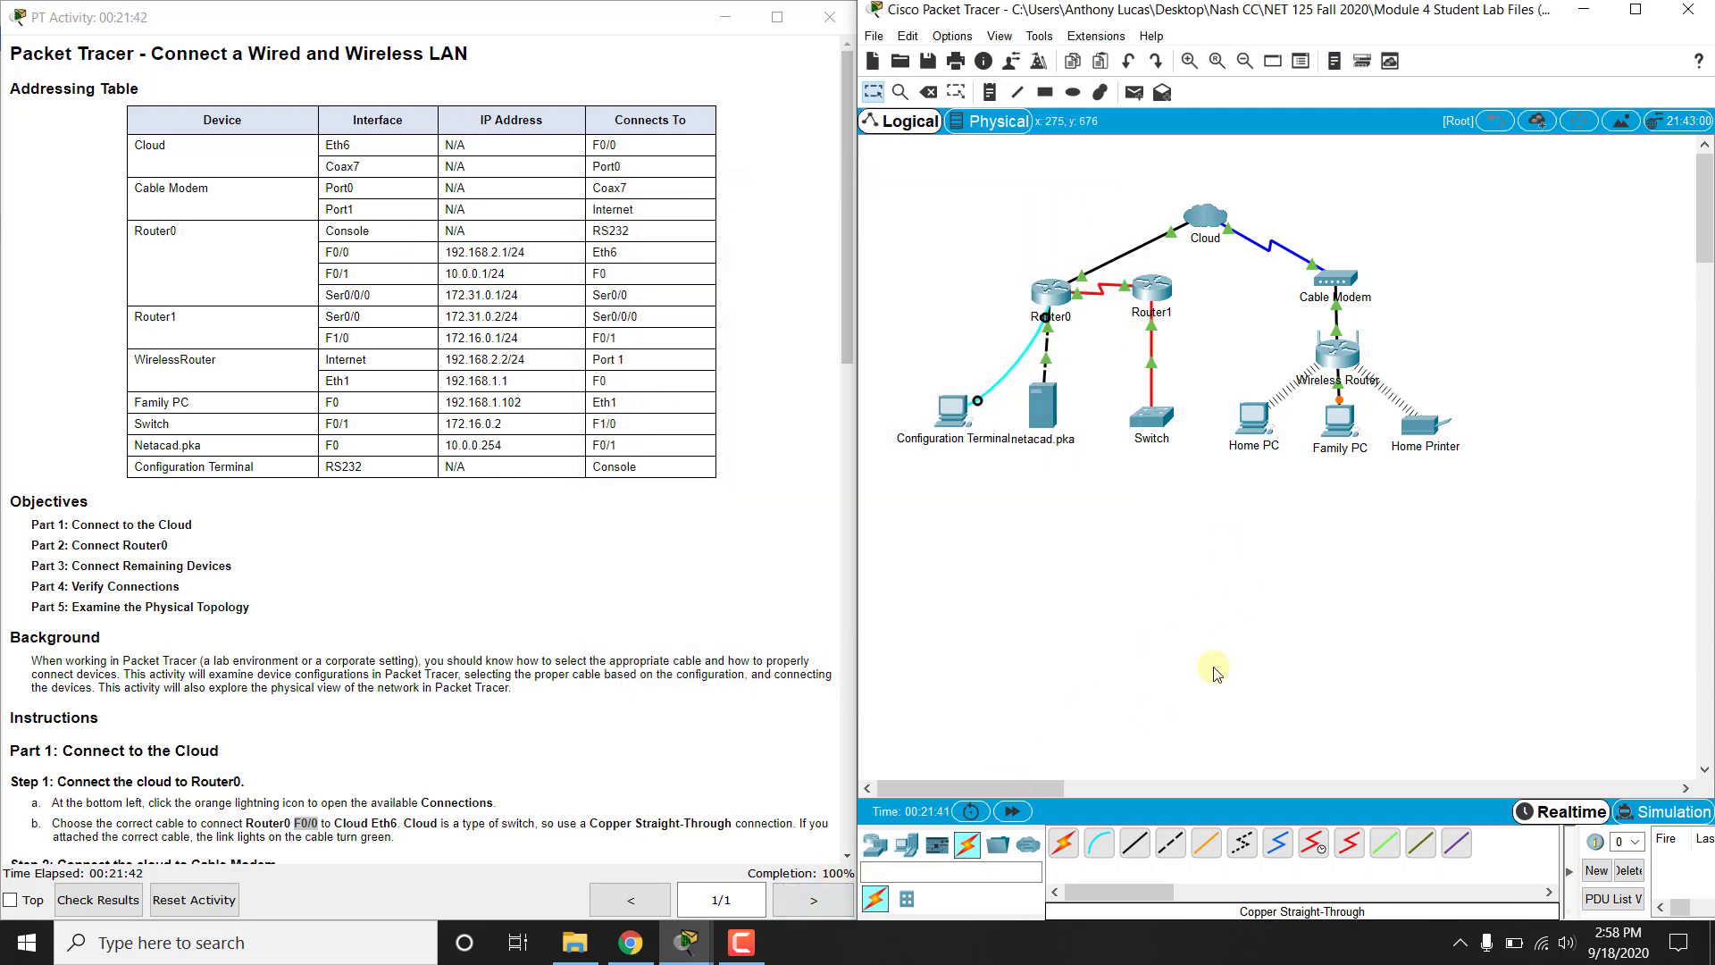
{"action": "mouse_move", "coordinate": [1208, 656]}
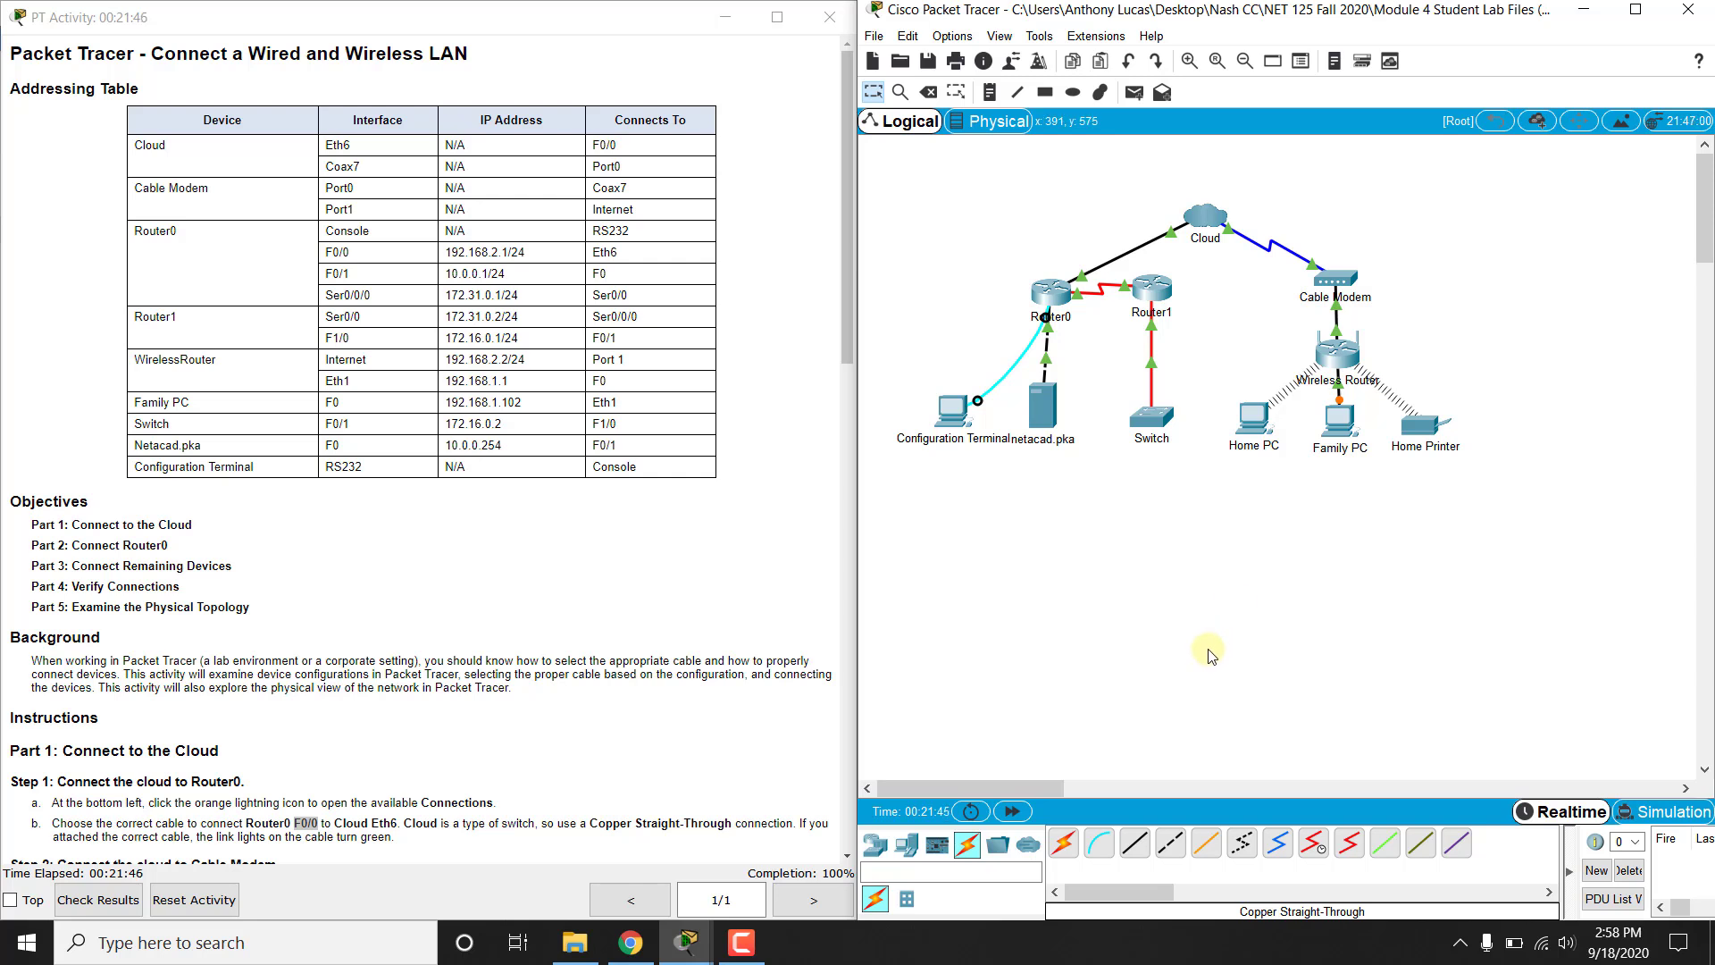
{"action": "mouse_move", "coordinate": [1220, 640]}
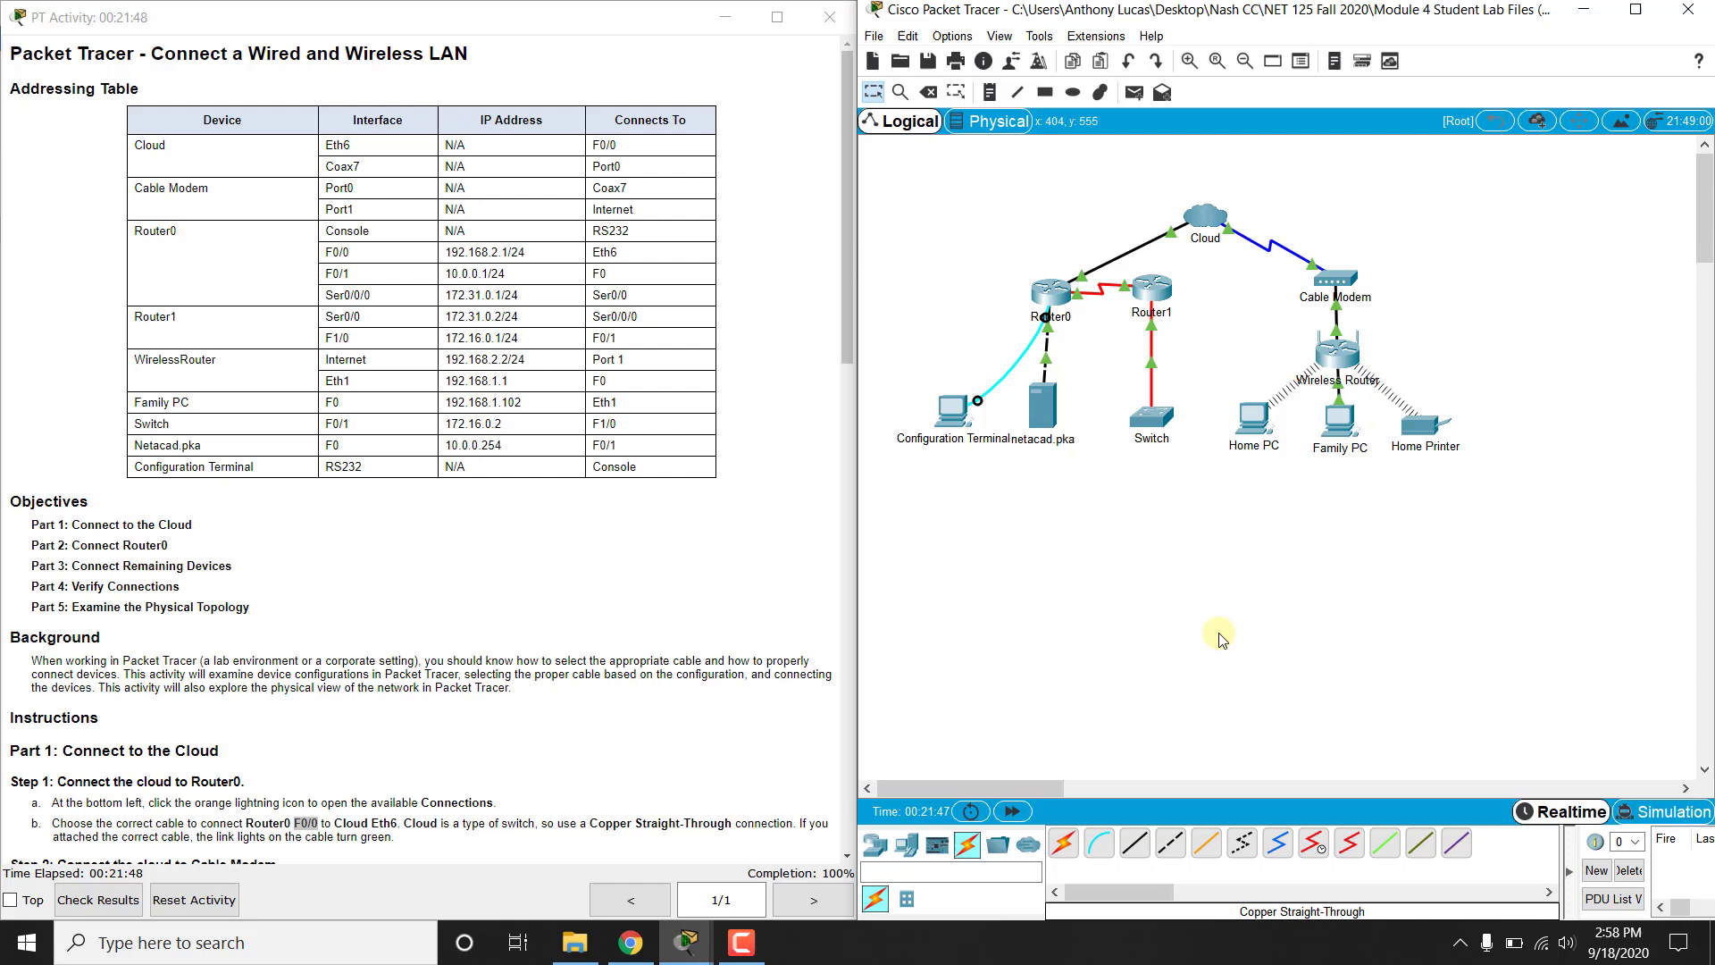